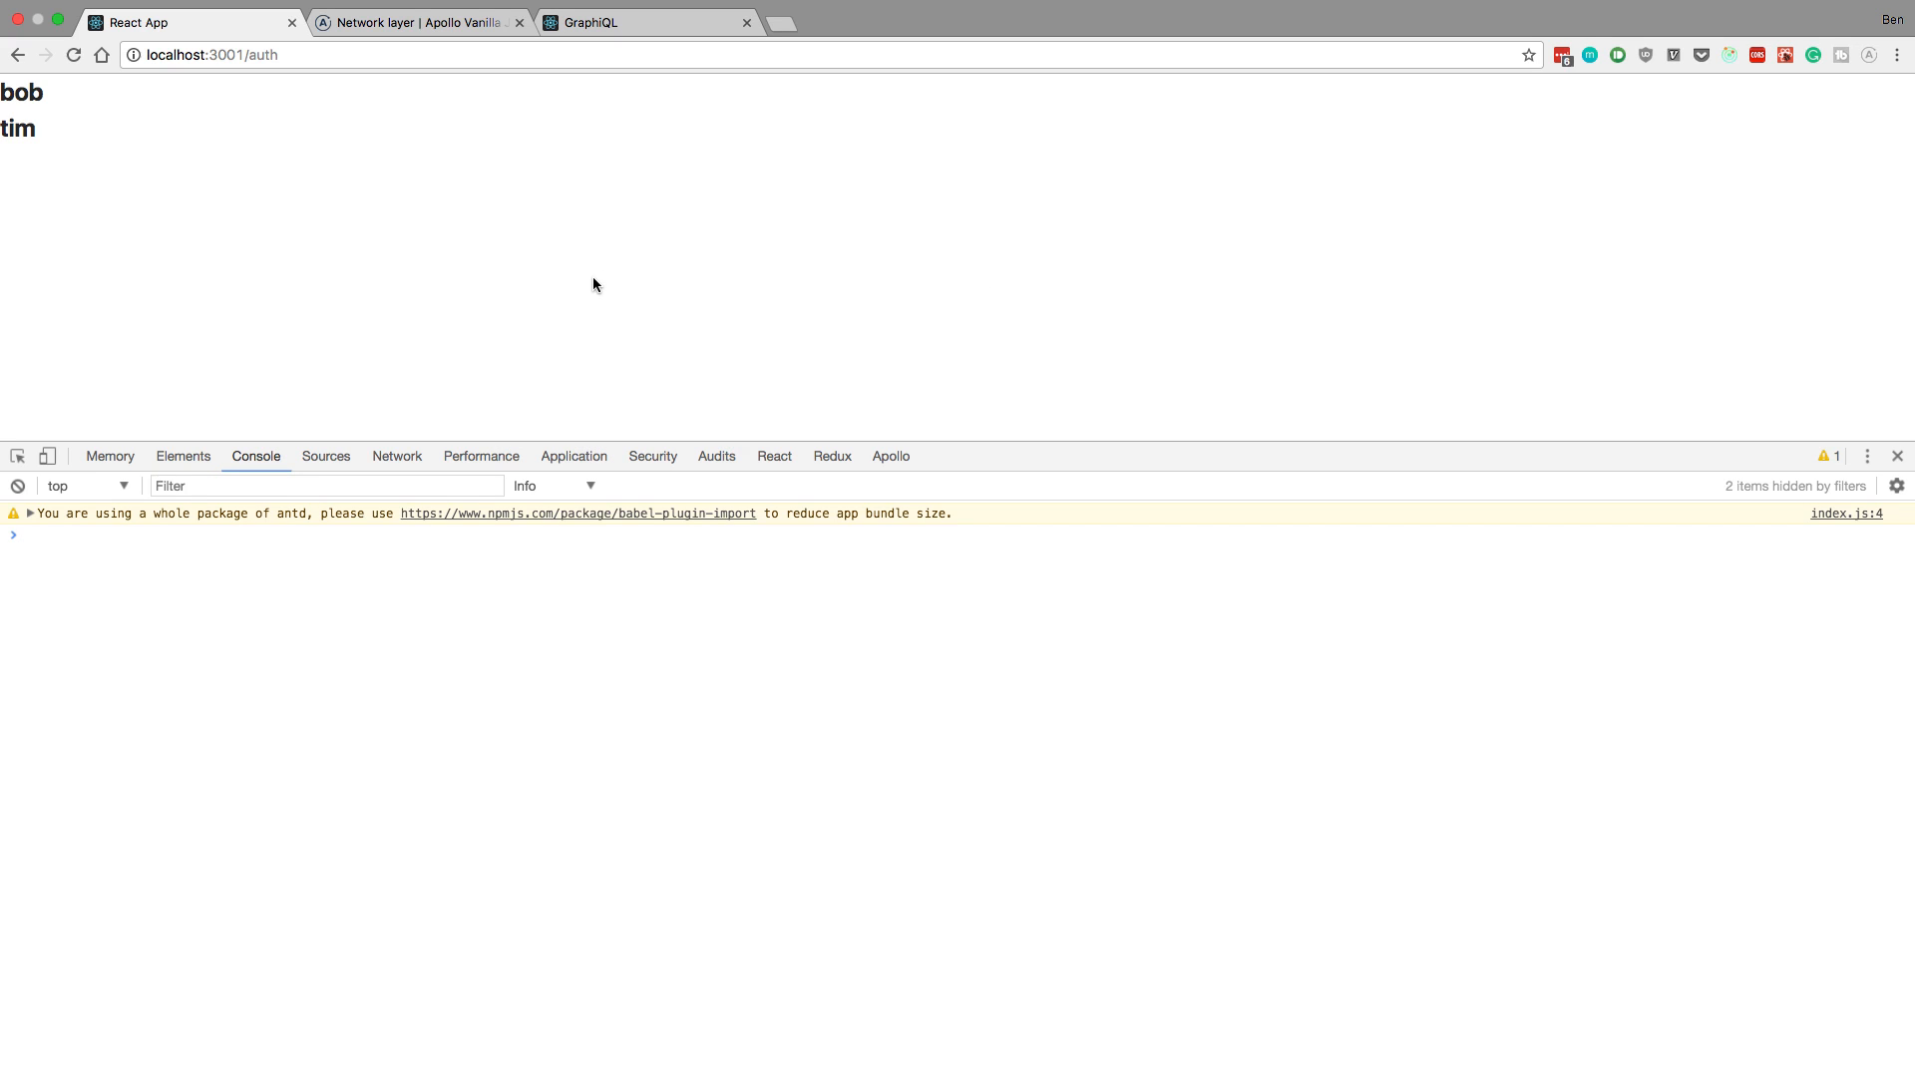
mouse_move(223, 217)
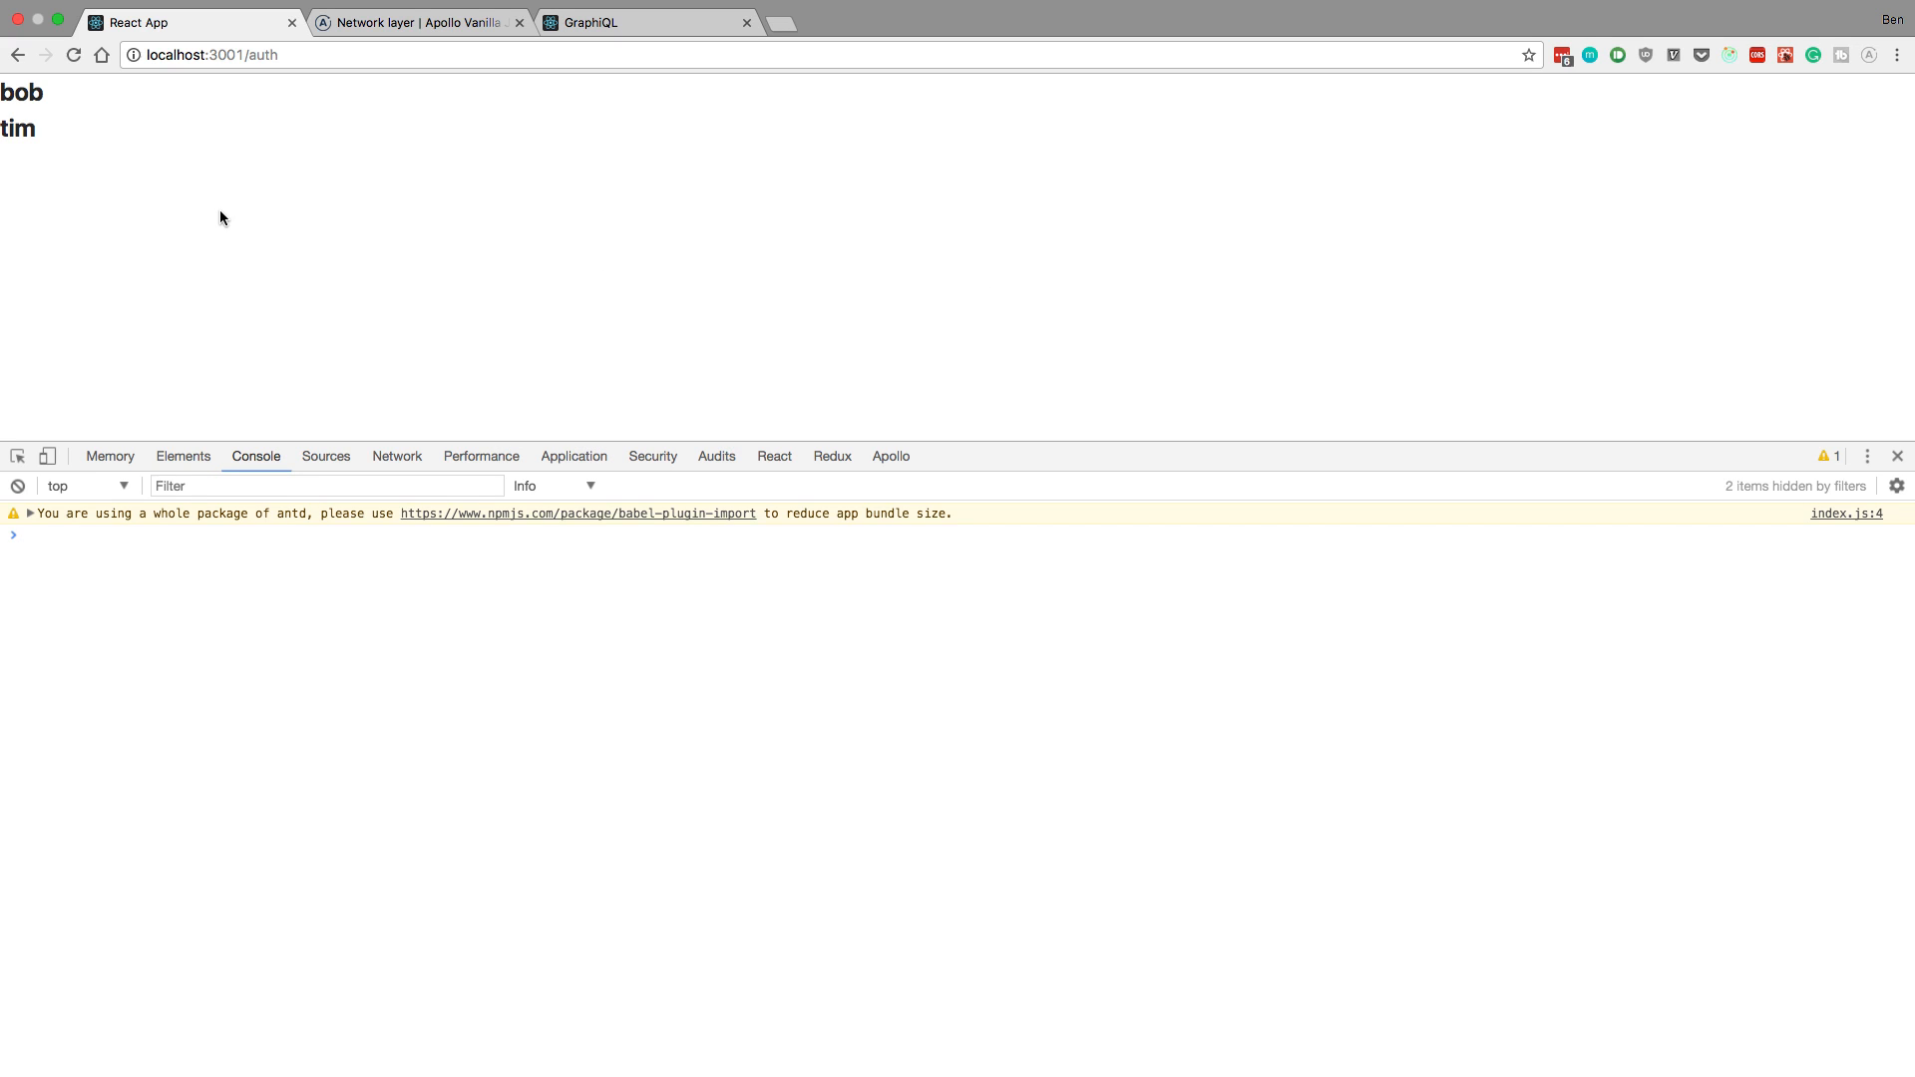
mouse_move(261, 174)
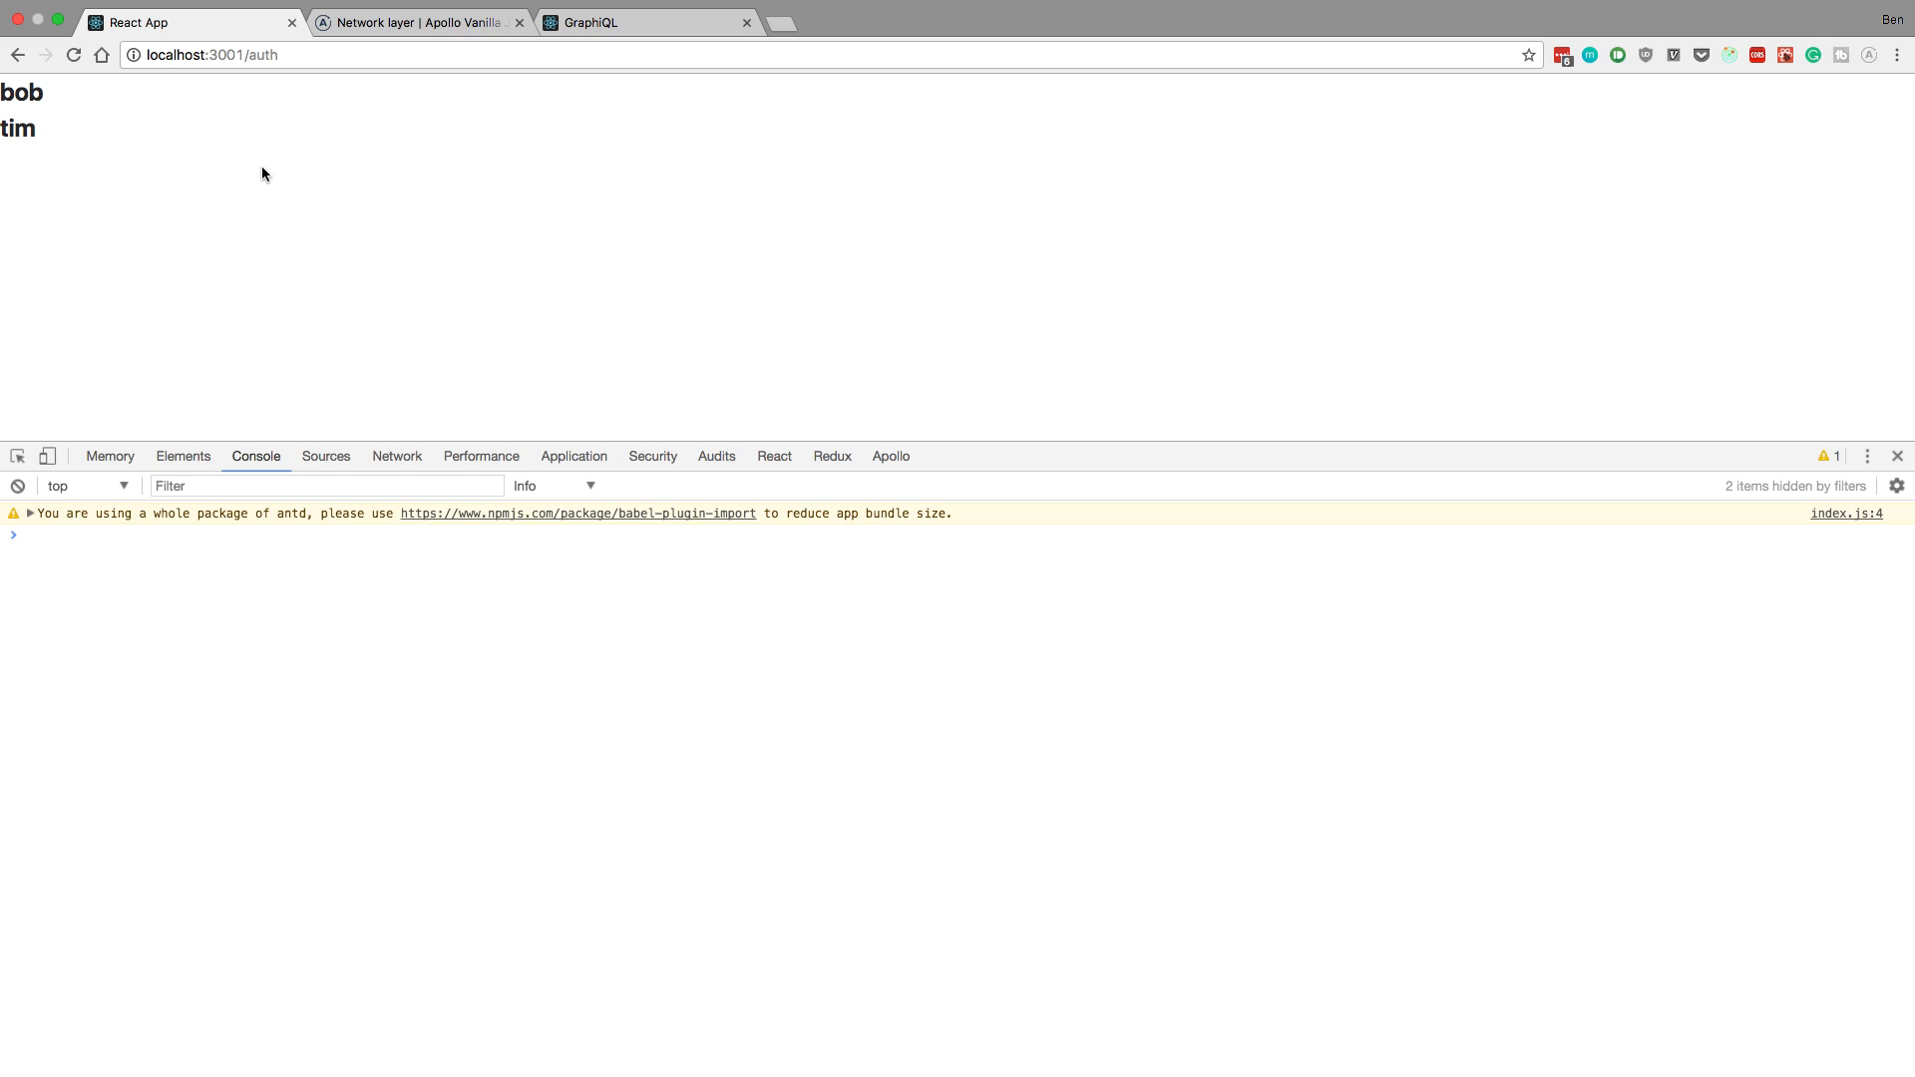
Step: Close the DevTools panel on the localhost:3001/auth page
left_click(1897, 456)
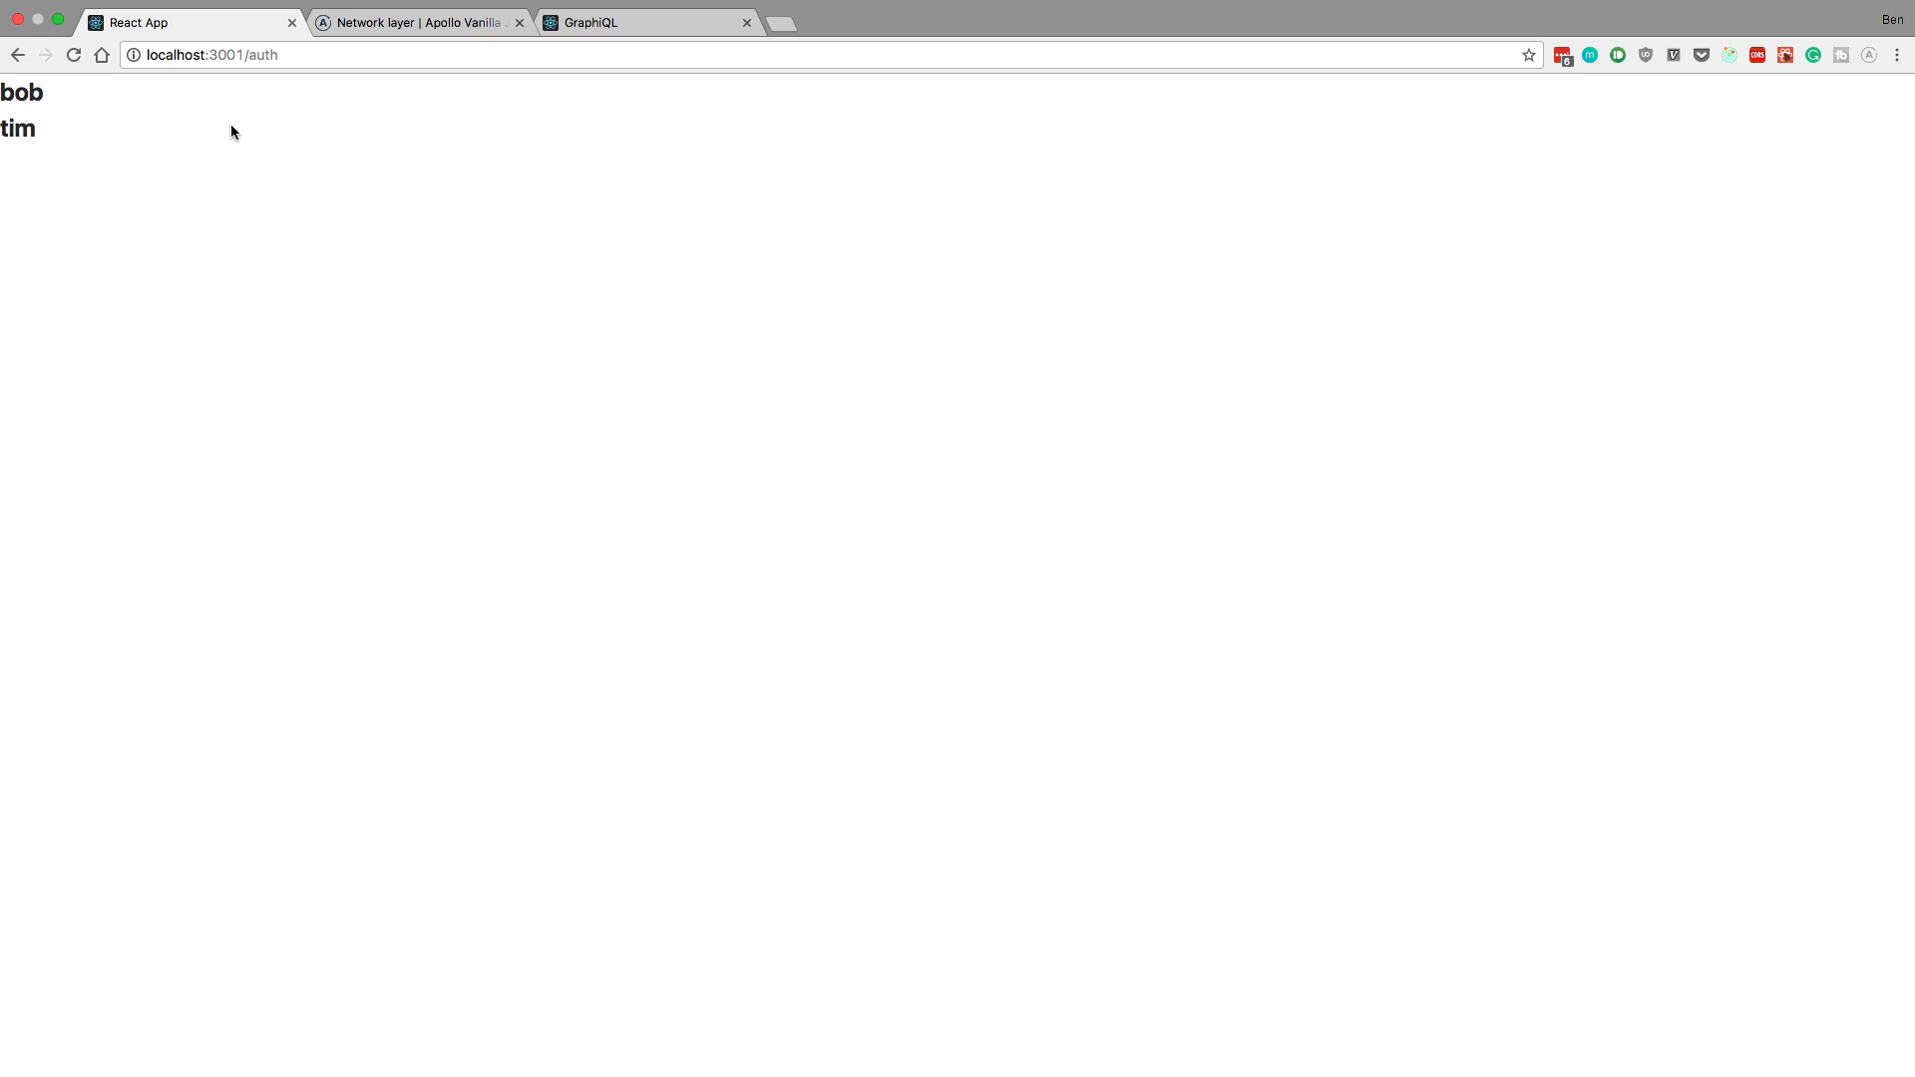
mouse_move(250, 185)
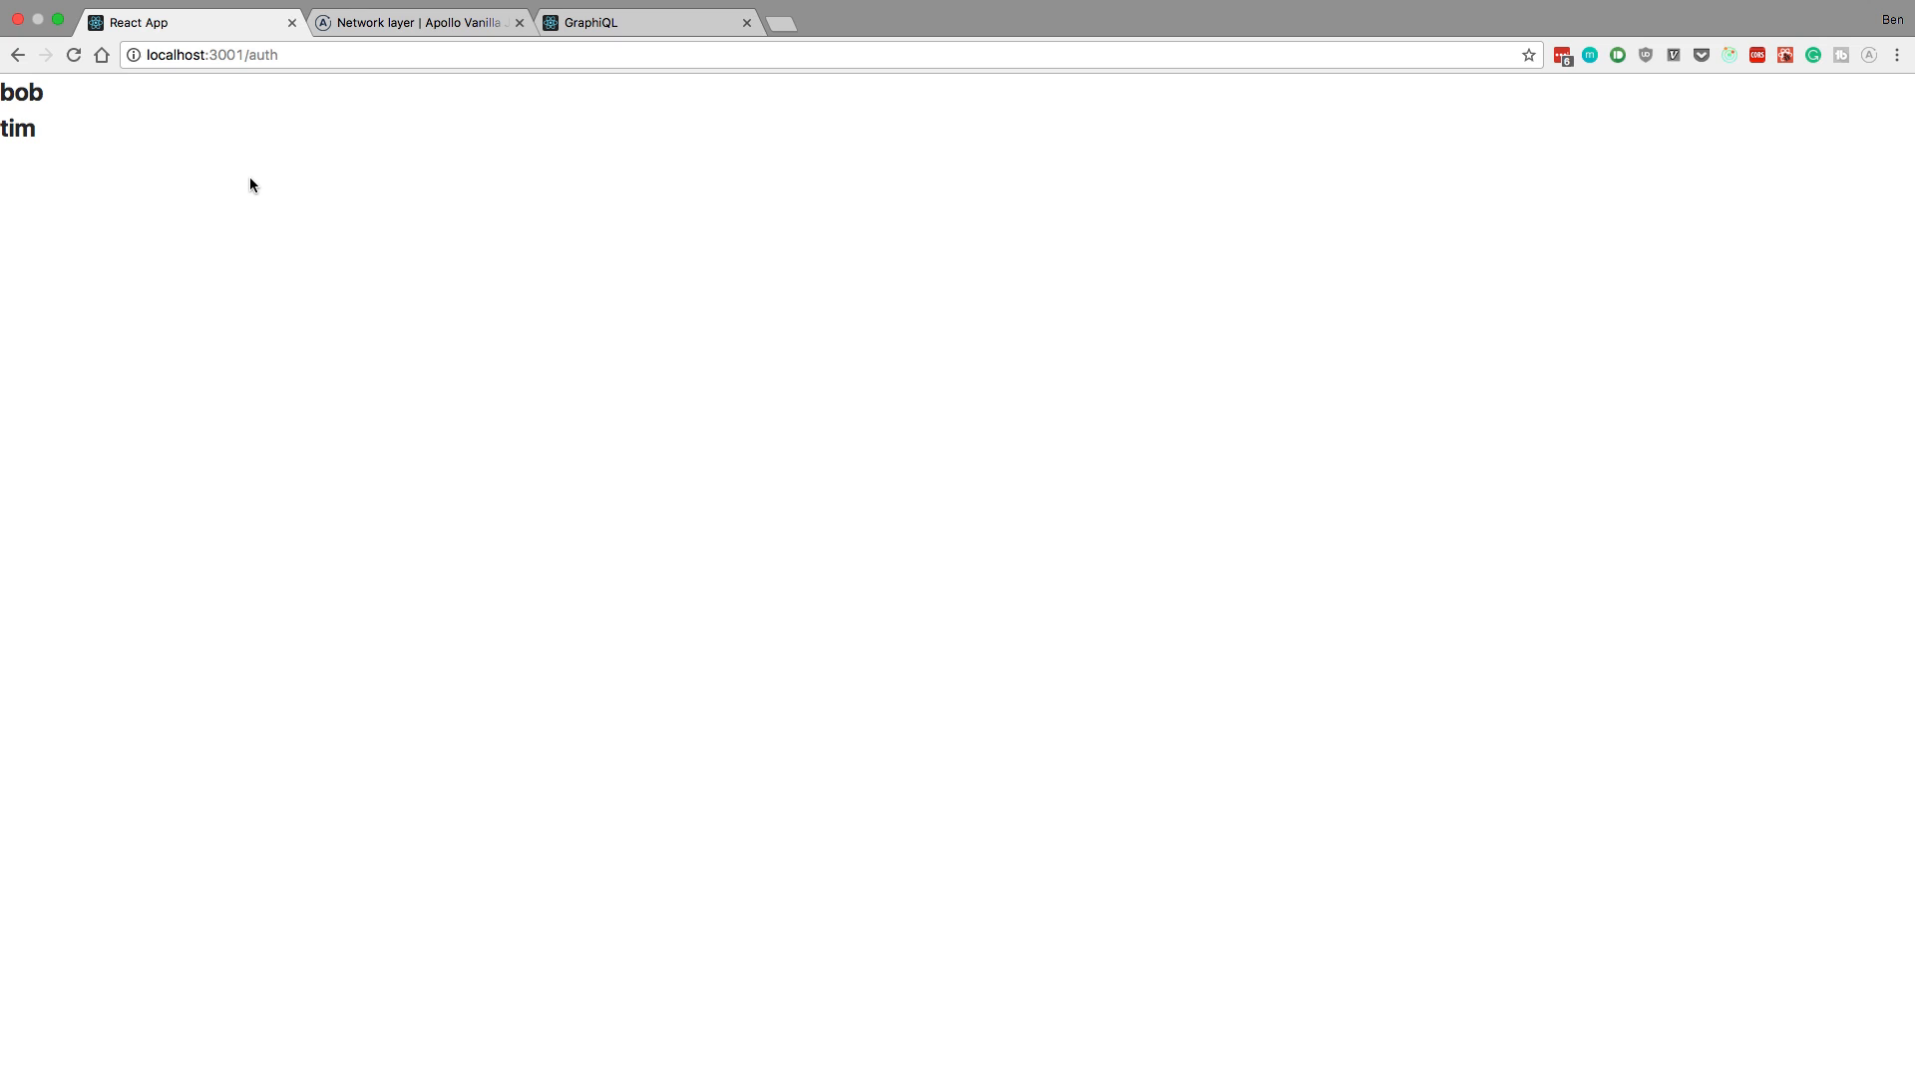
Step: Switch to the 'Network layer | Apollo' docs tab showing the Afterware example
left_click(421, 22)
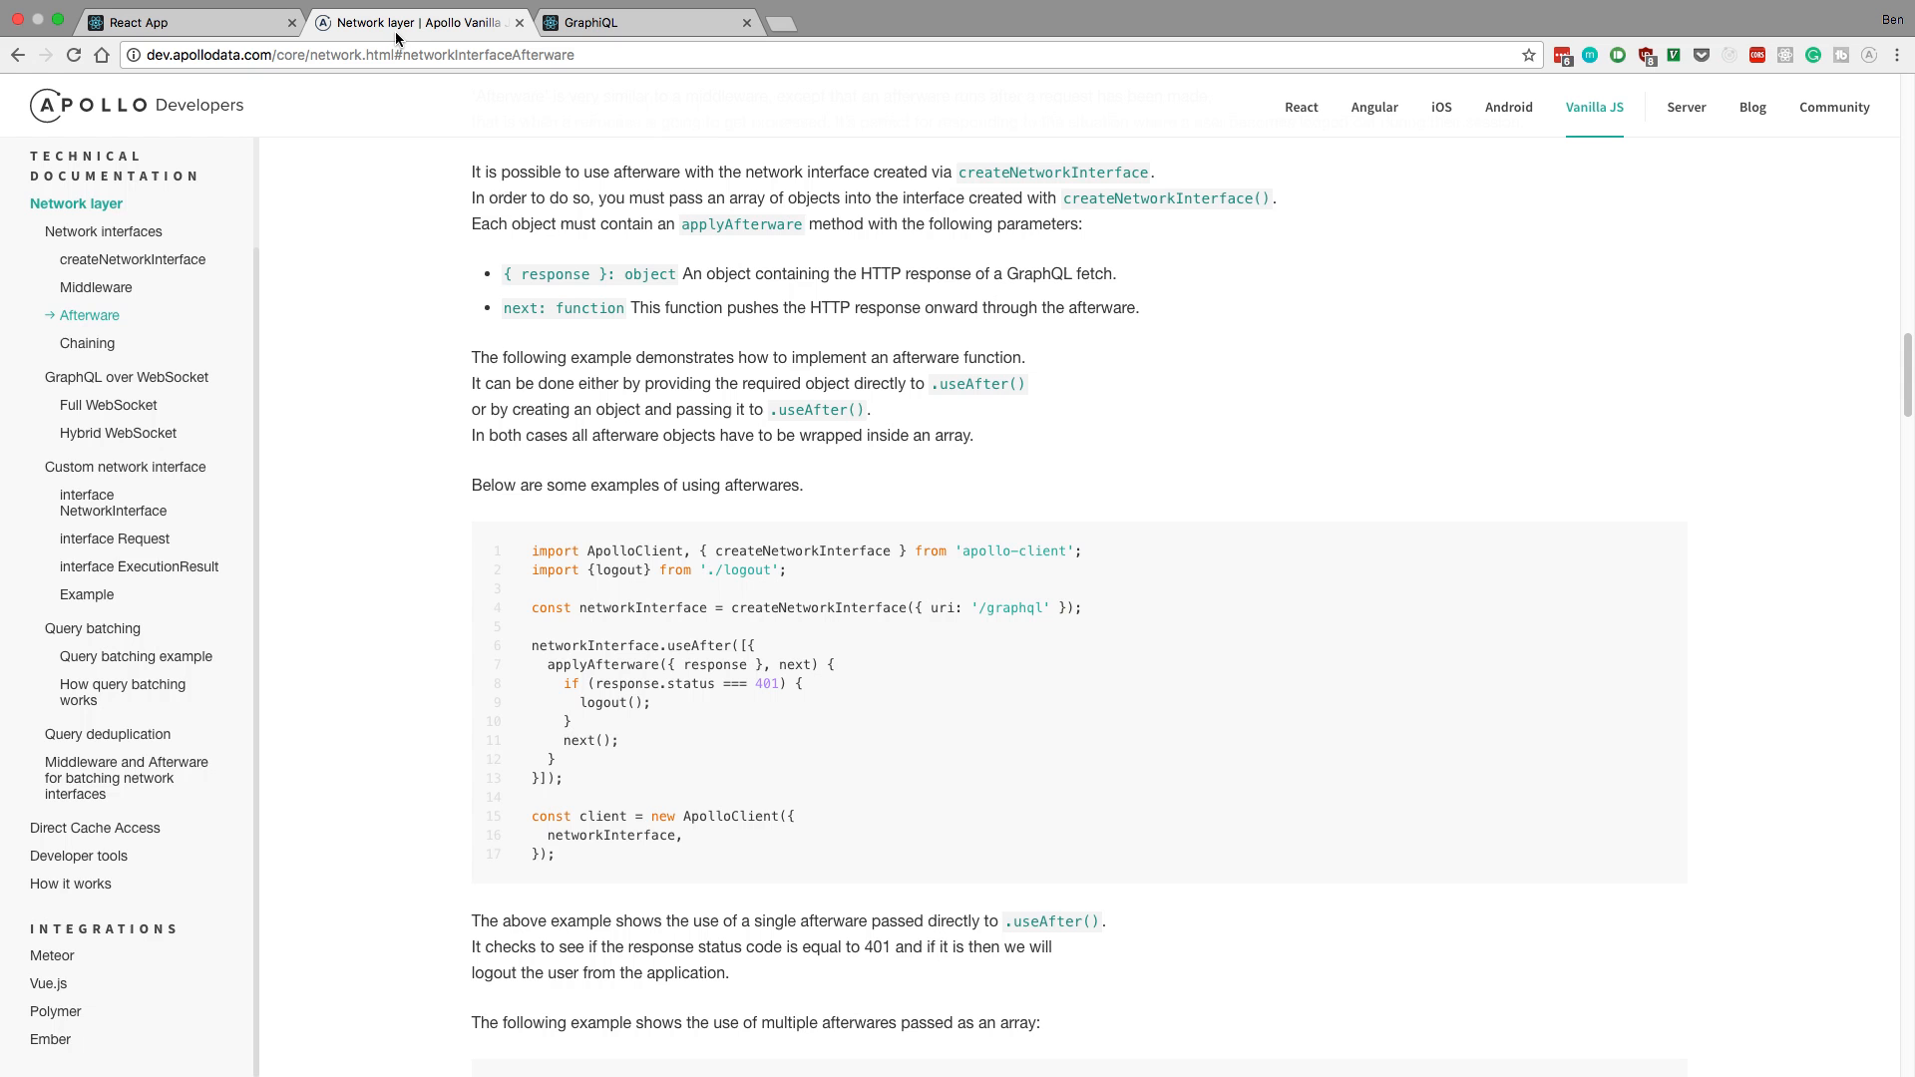
mouse_move(658, 746)
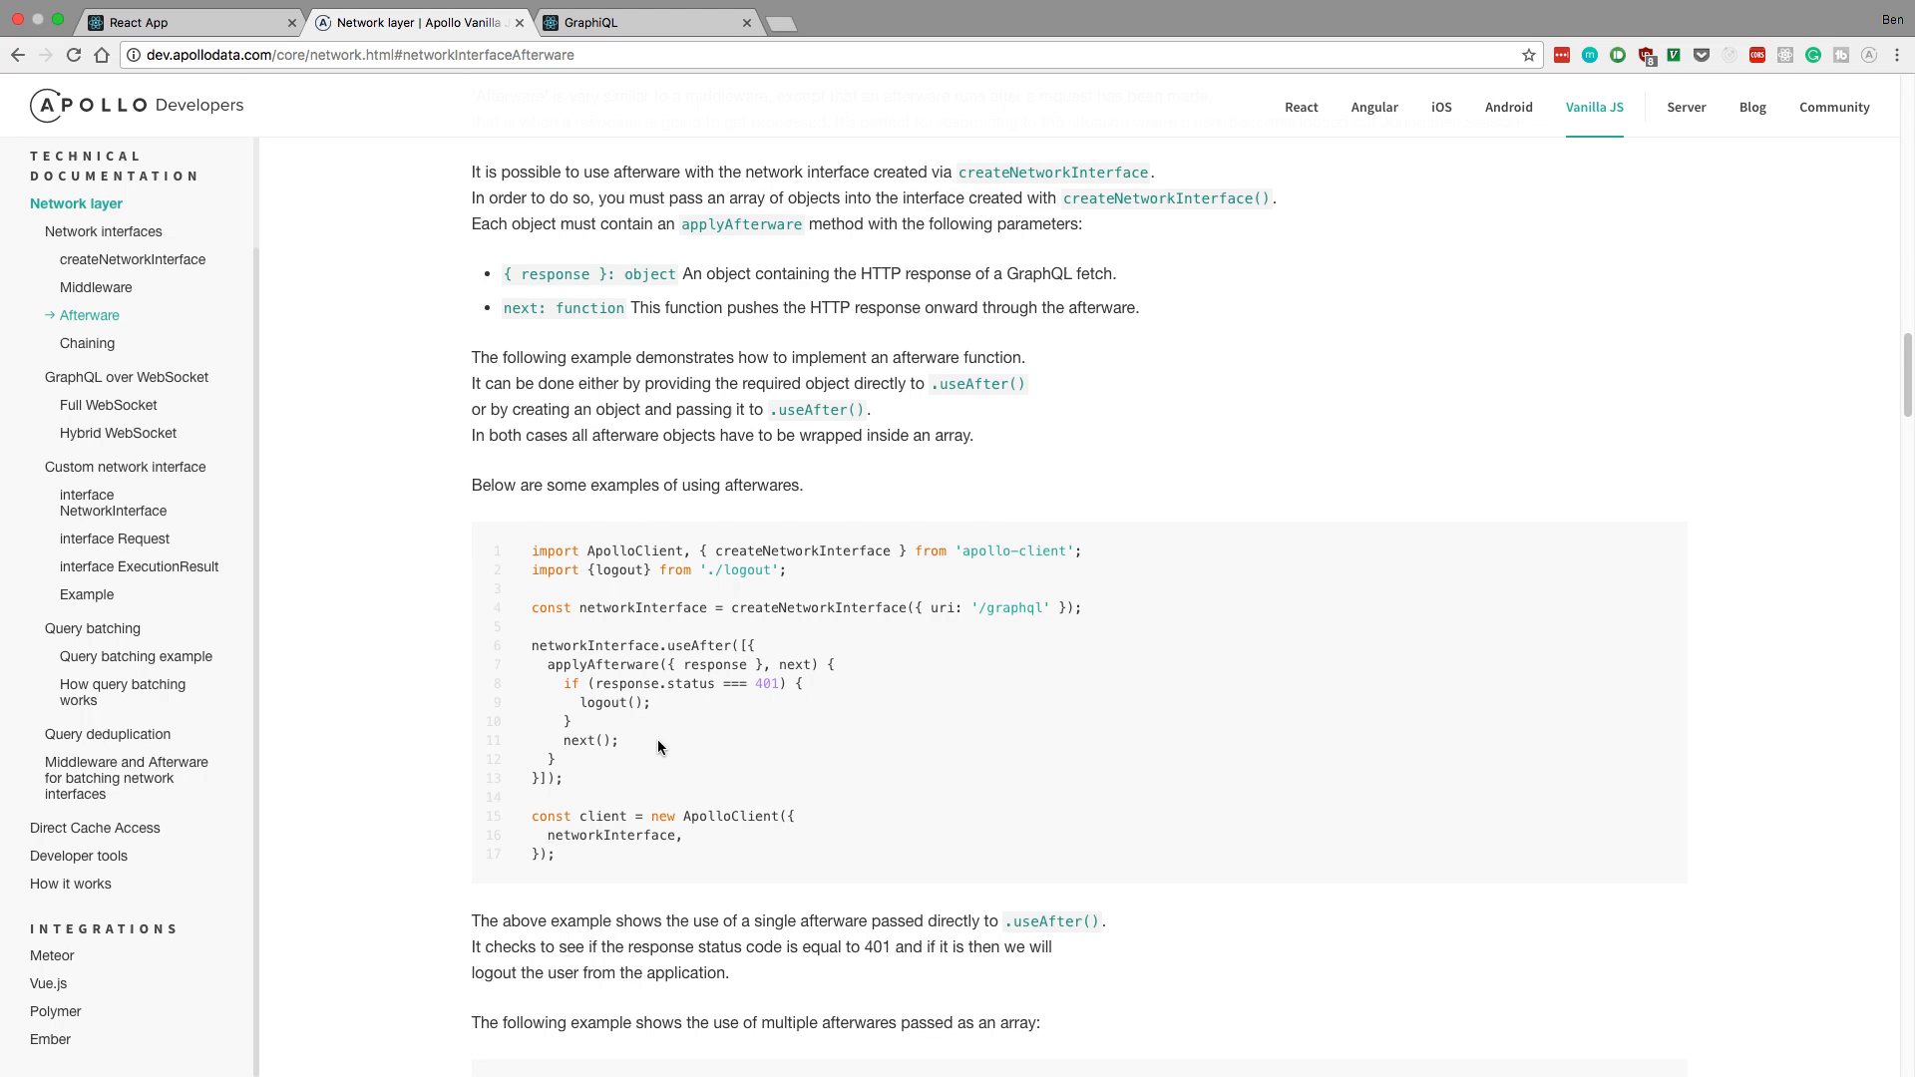
mouse_move(659, 761)
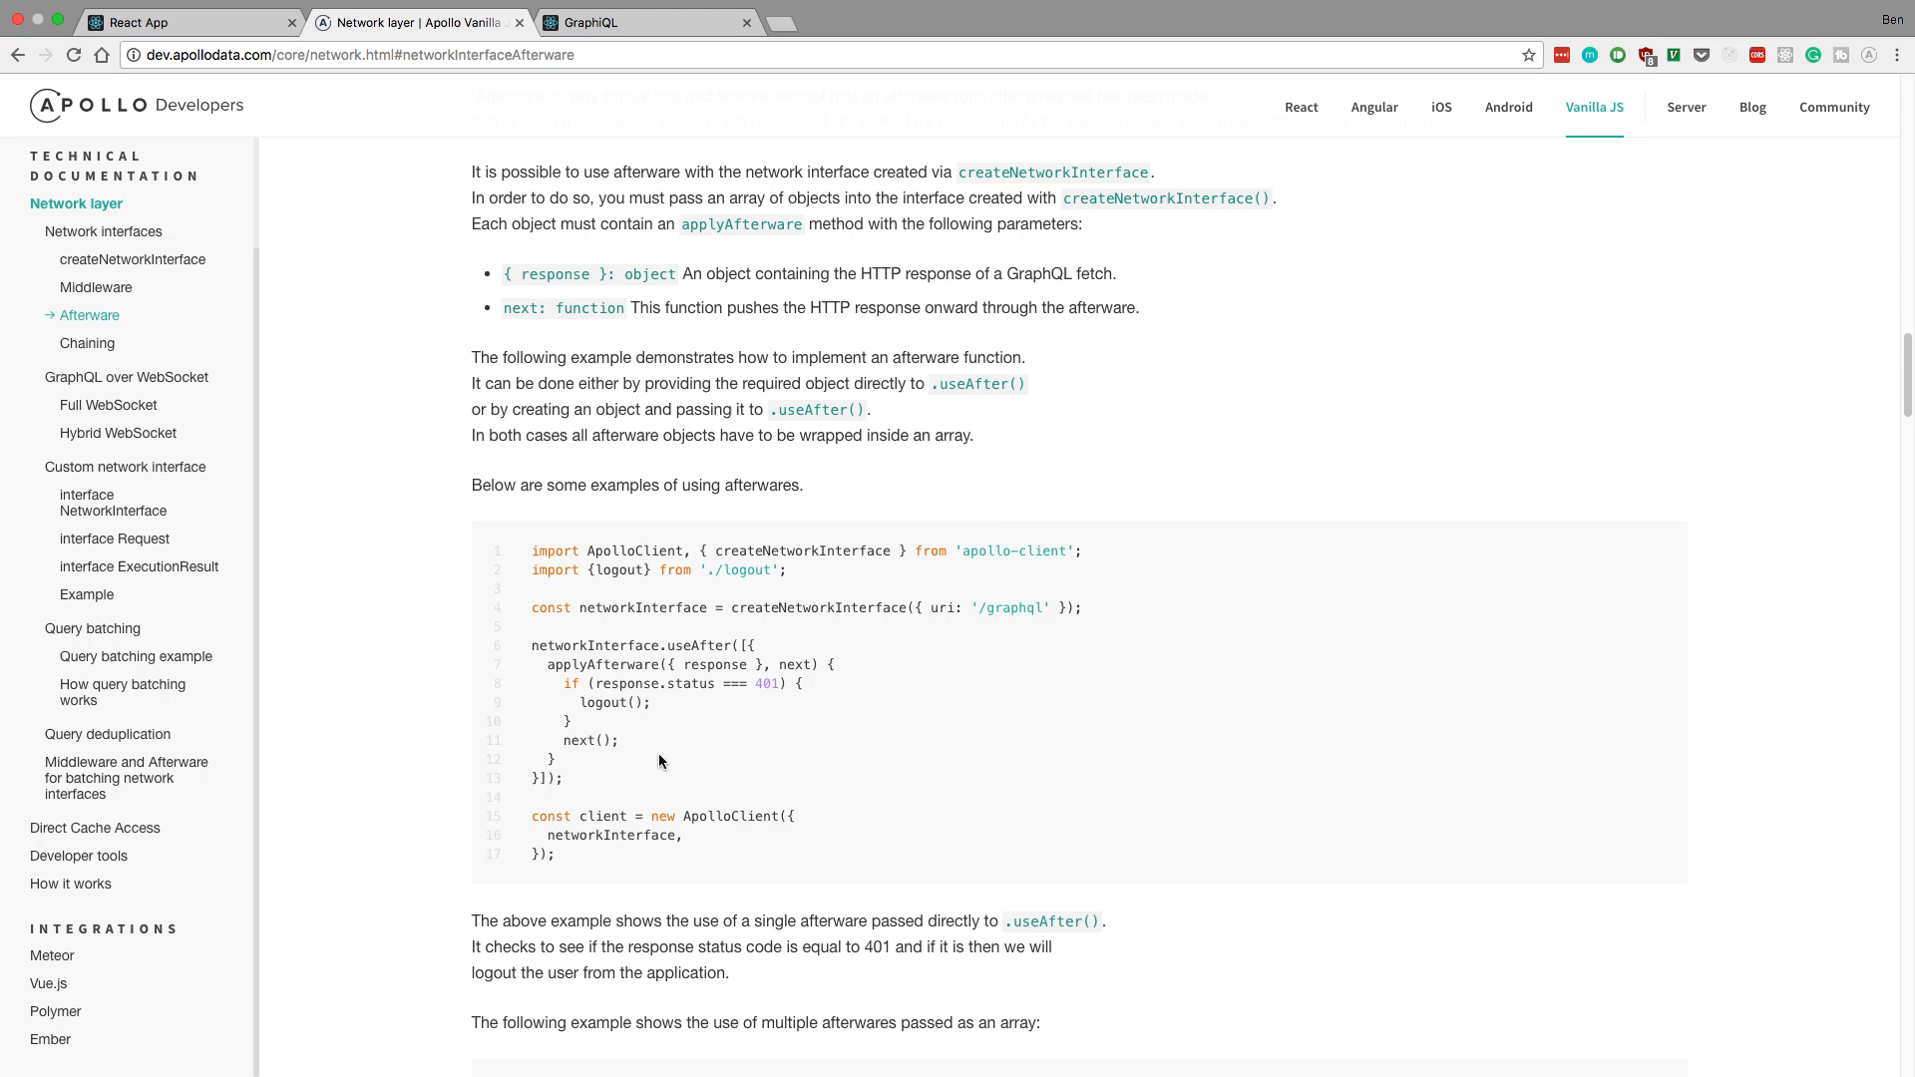
mouse_move(669, 779)
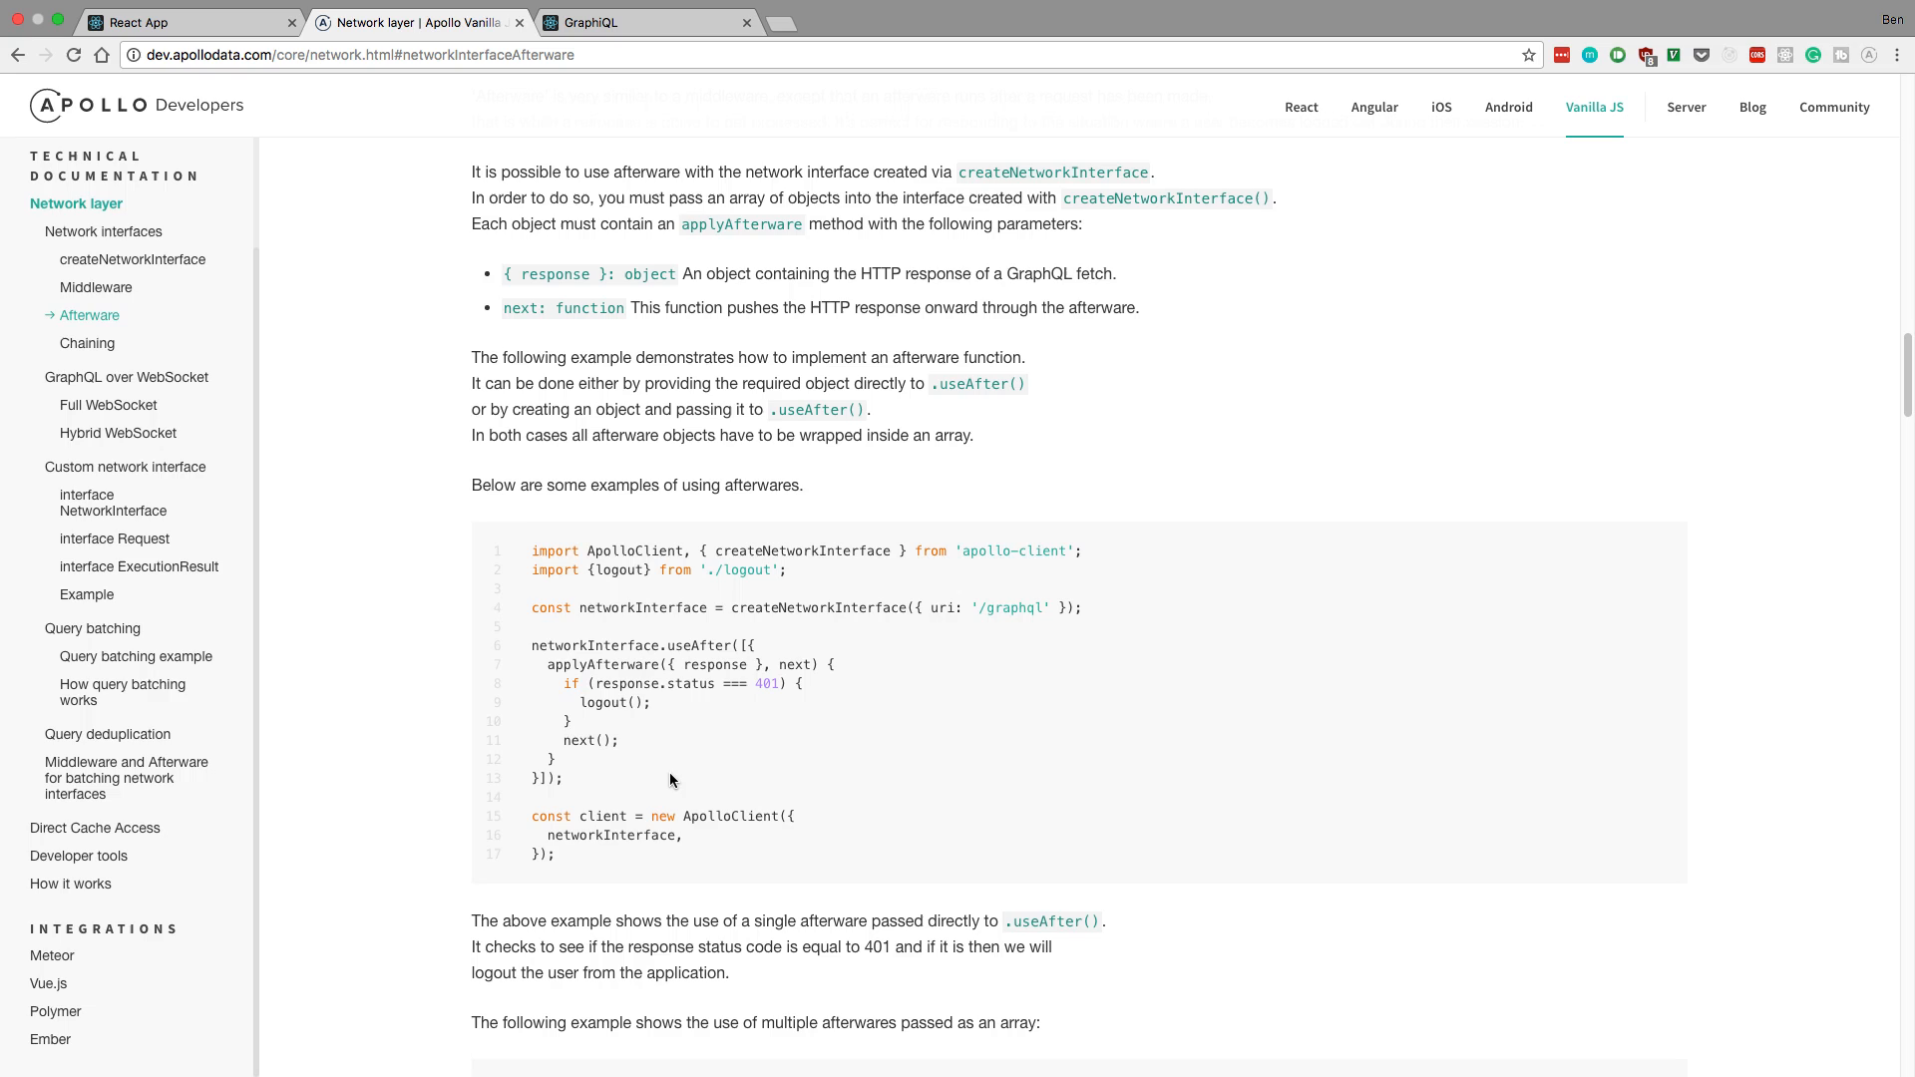
mouse_move(669, 769)
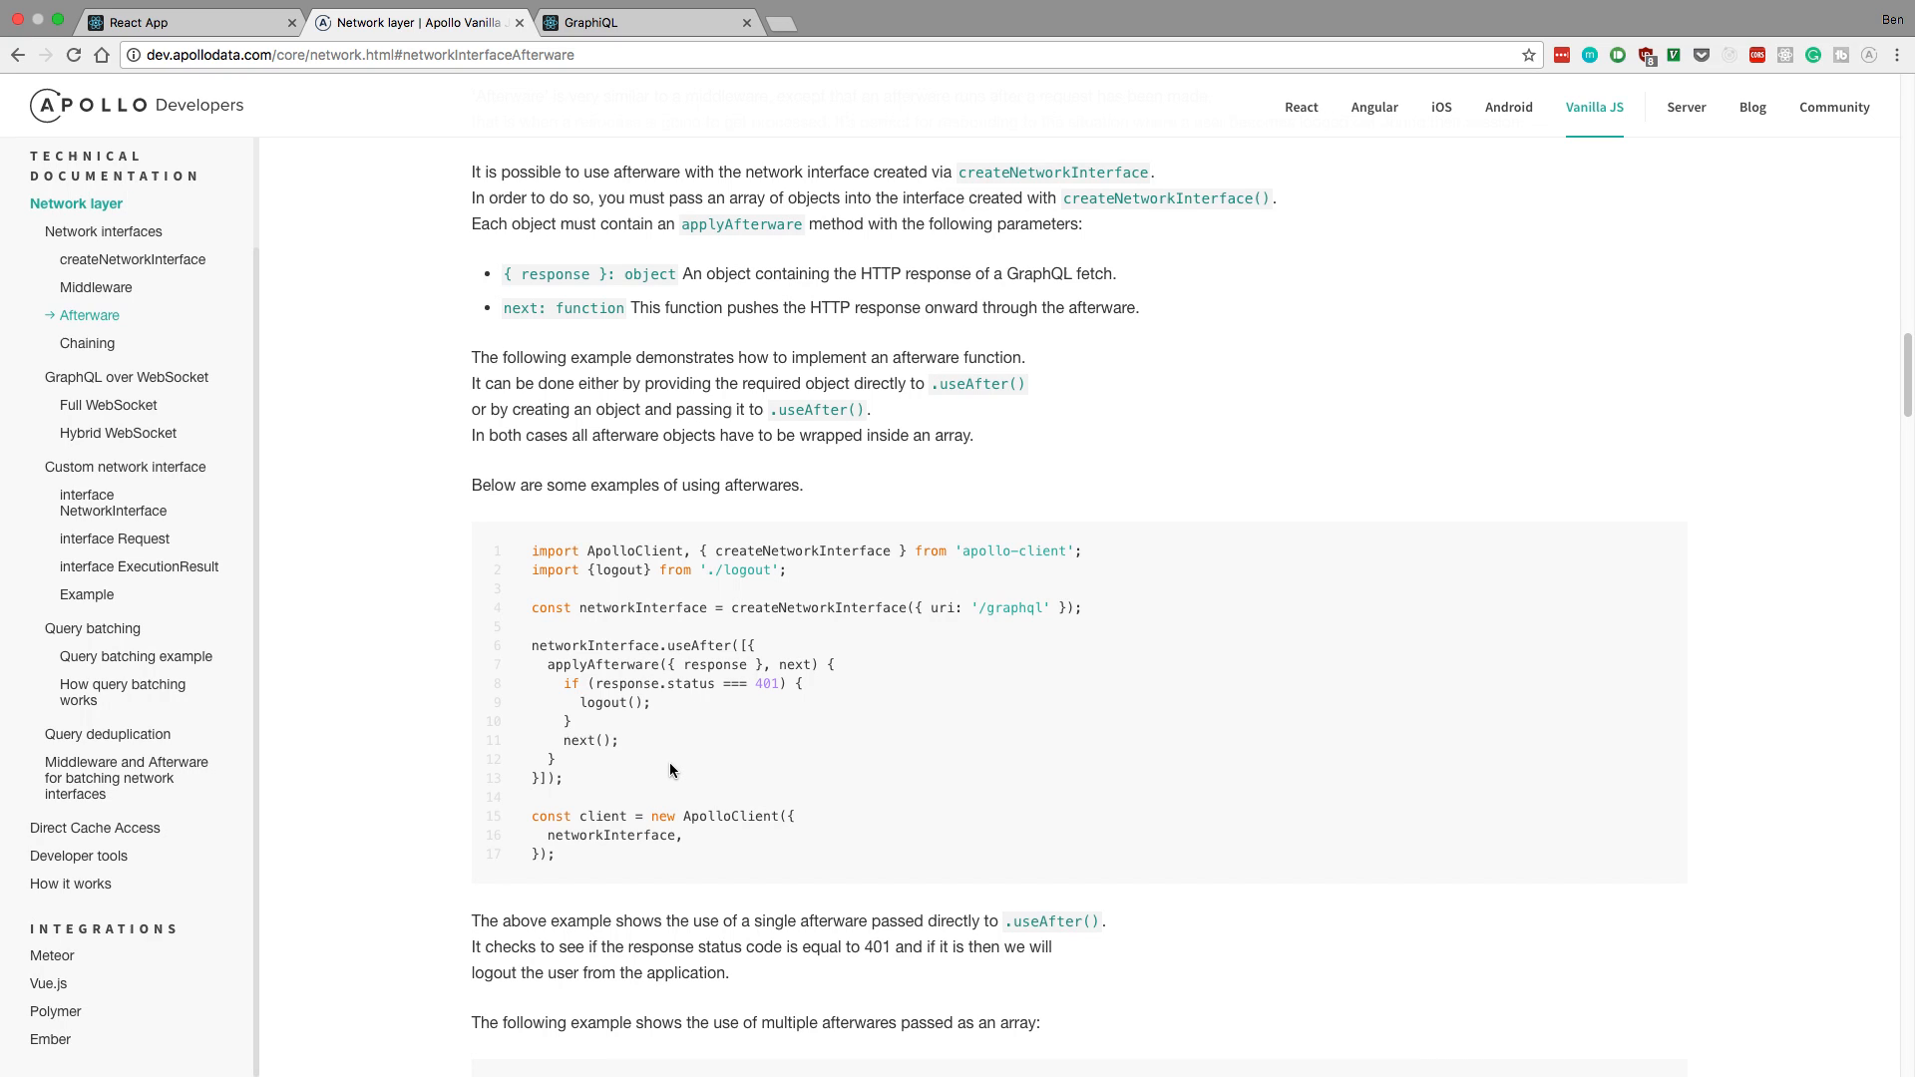
mouse_move(595, 785)
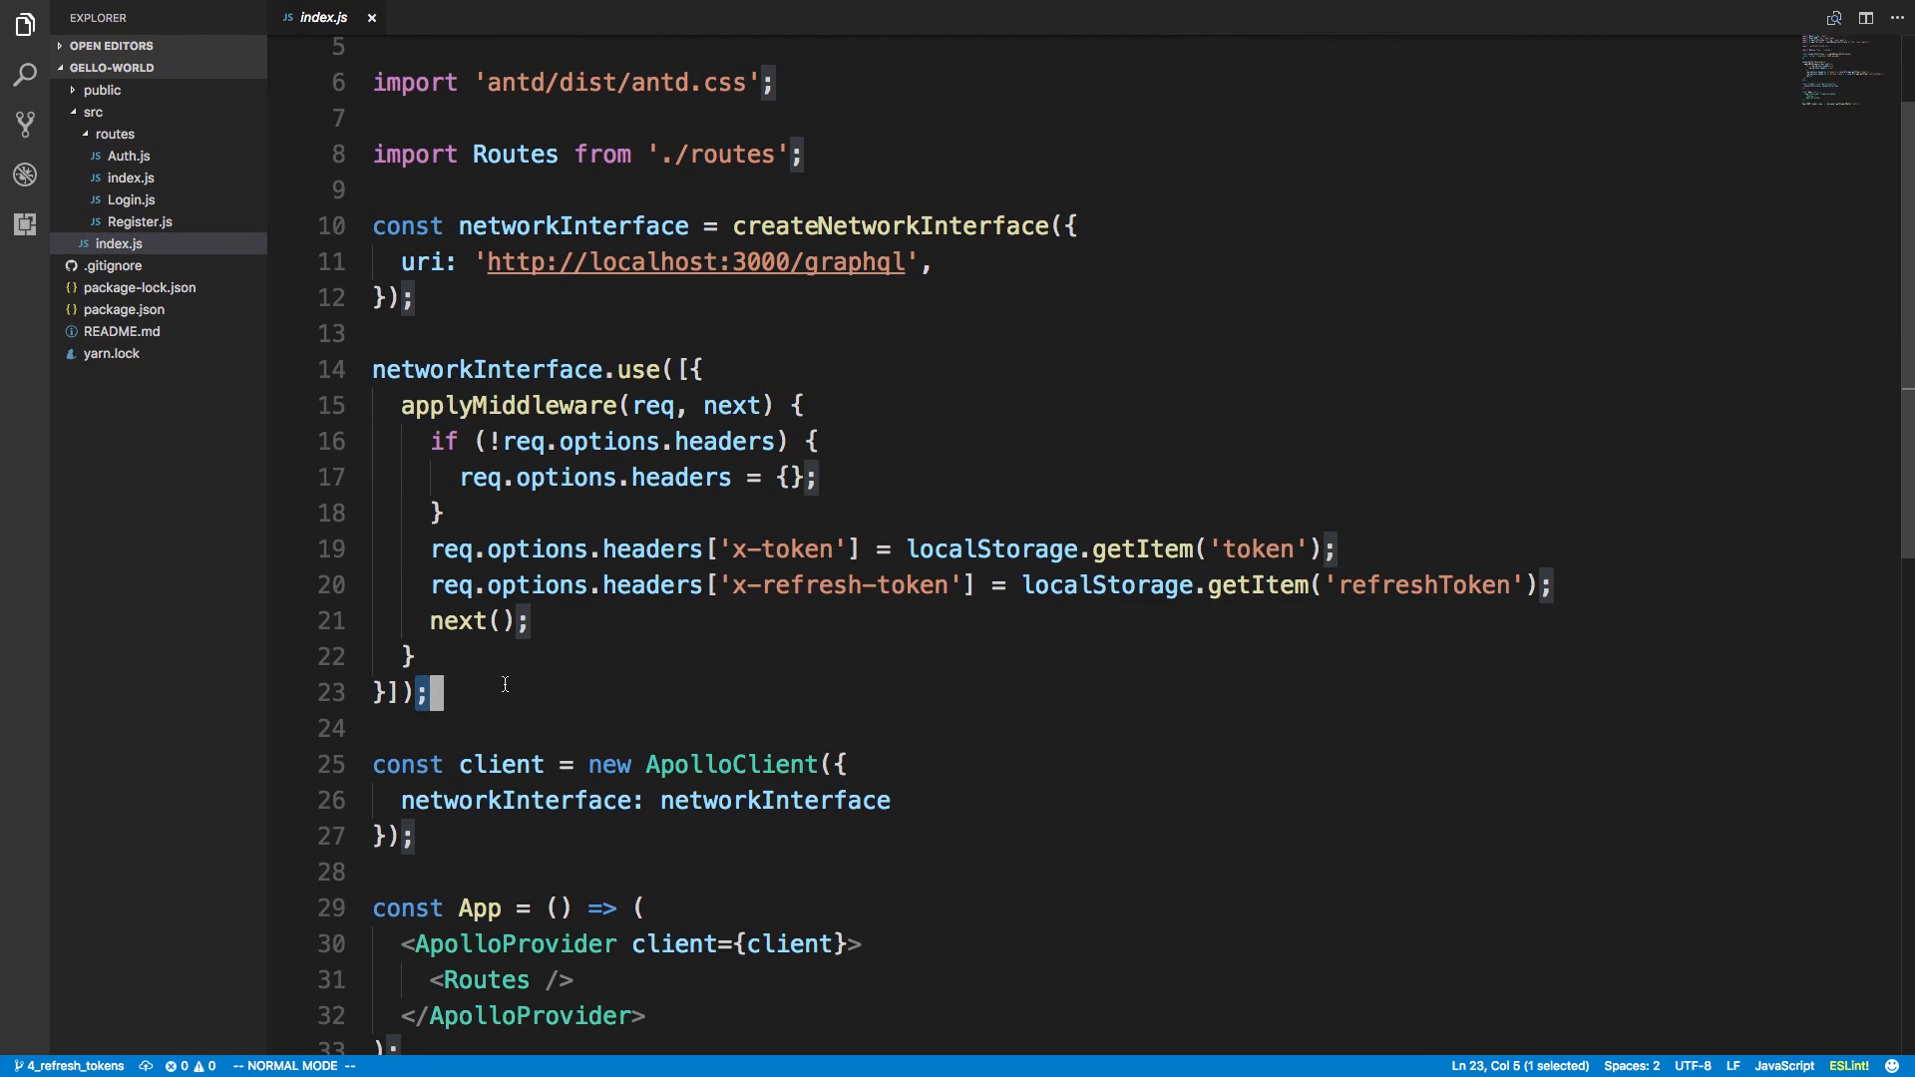
Step: Add networkInterface.useAfter with a 401 logout afterware and save index.js
type("networkInterface.useAfter([{")
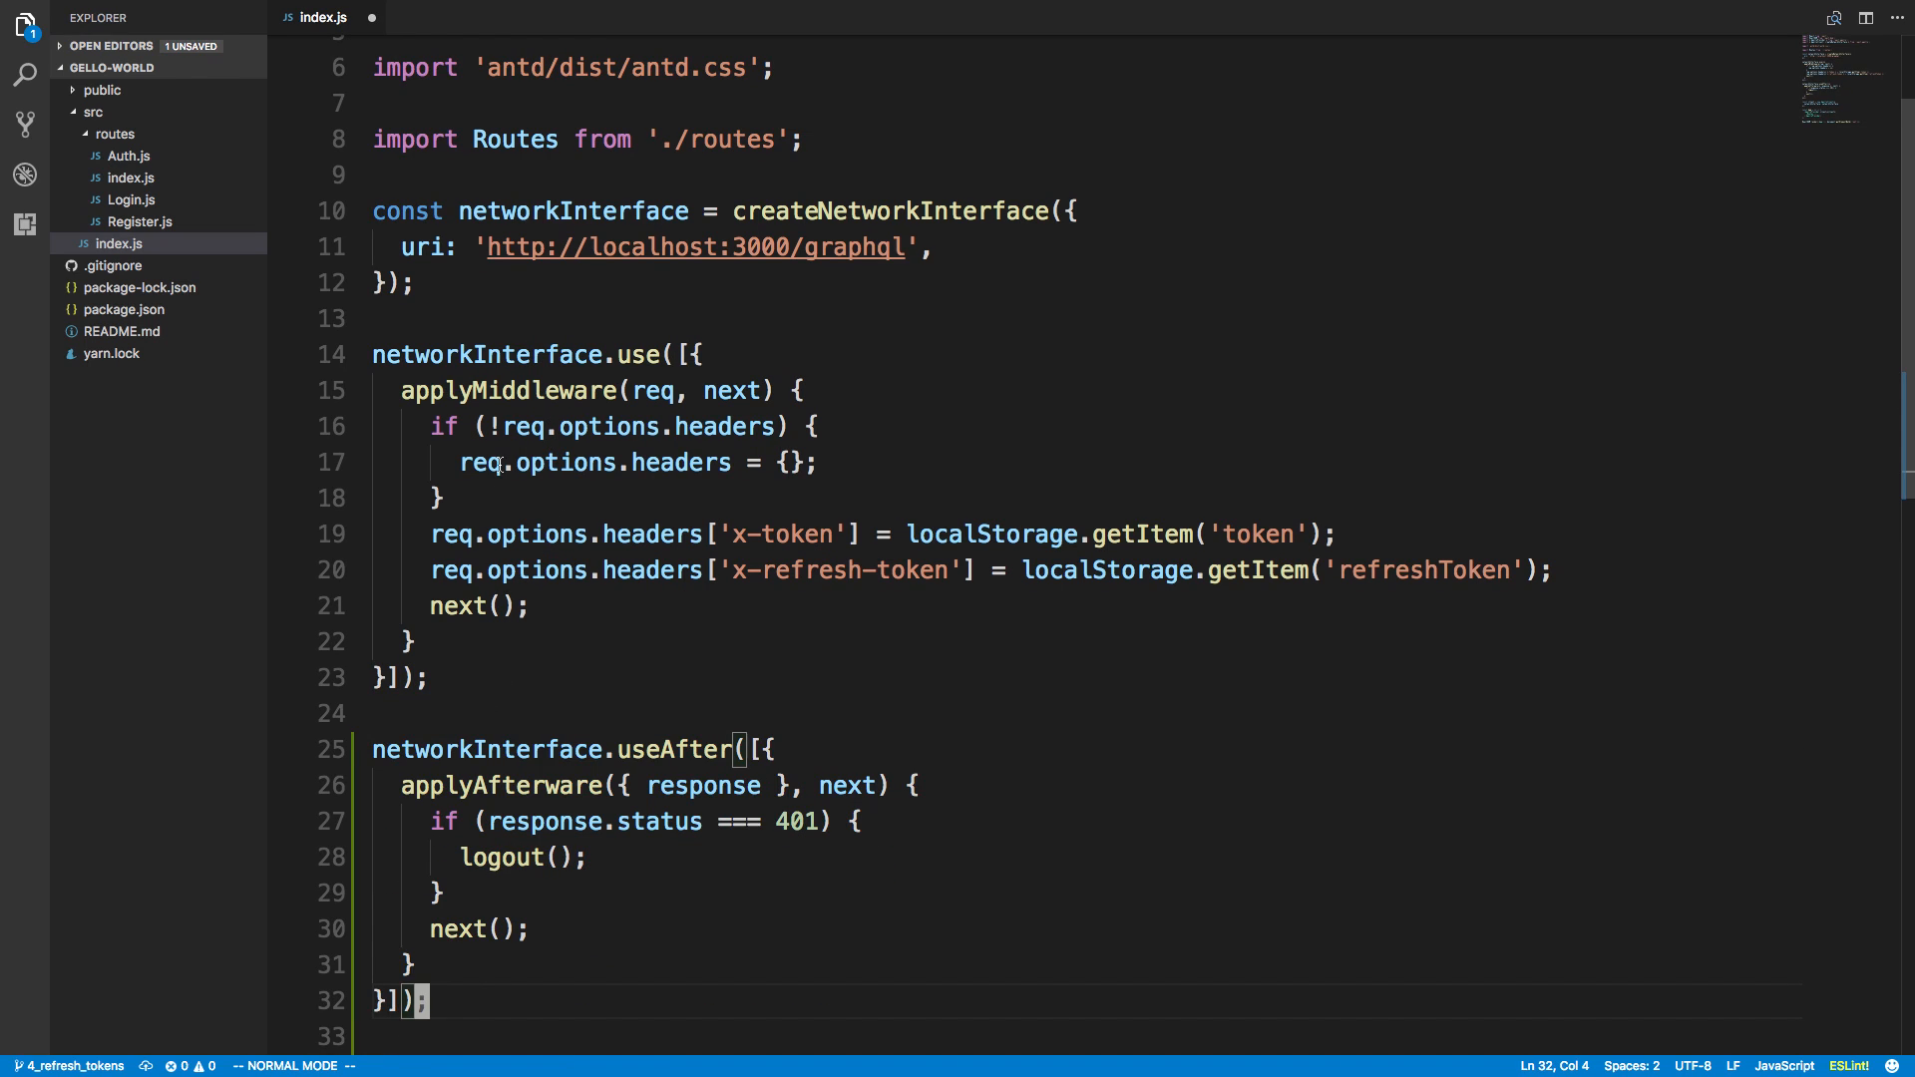
scroll("down", 3)
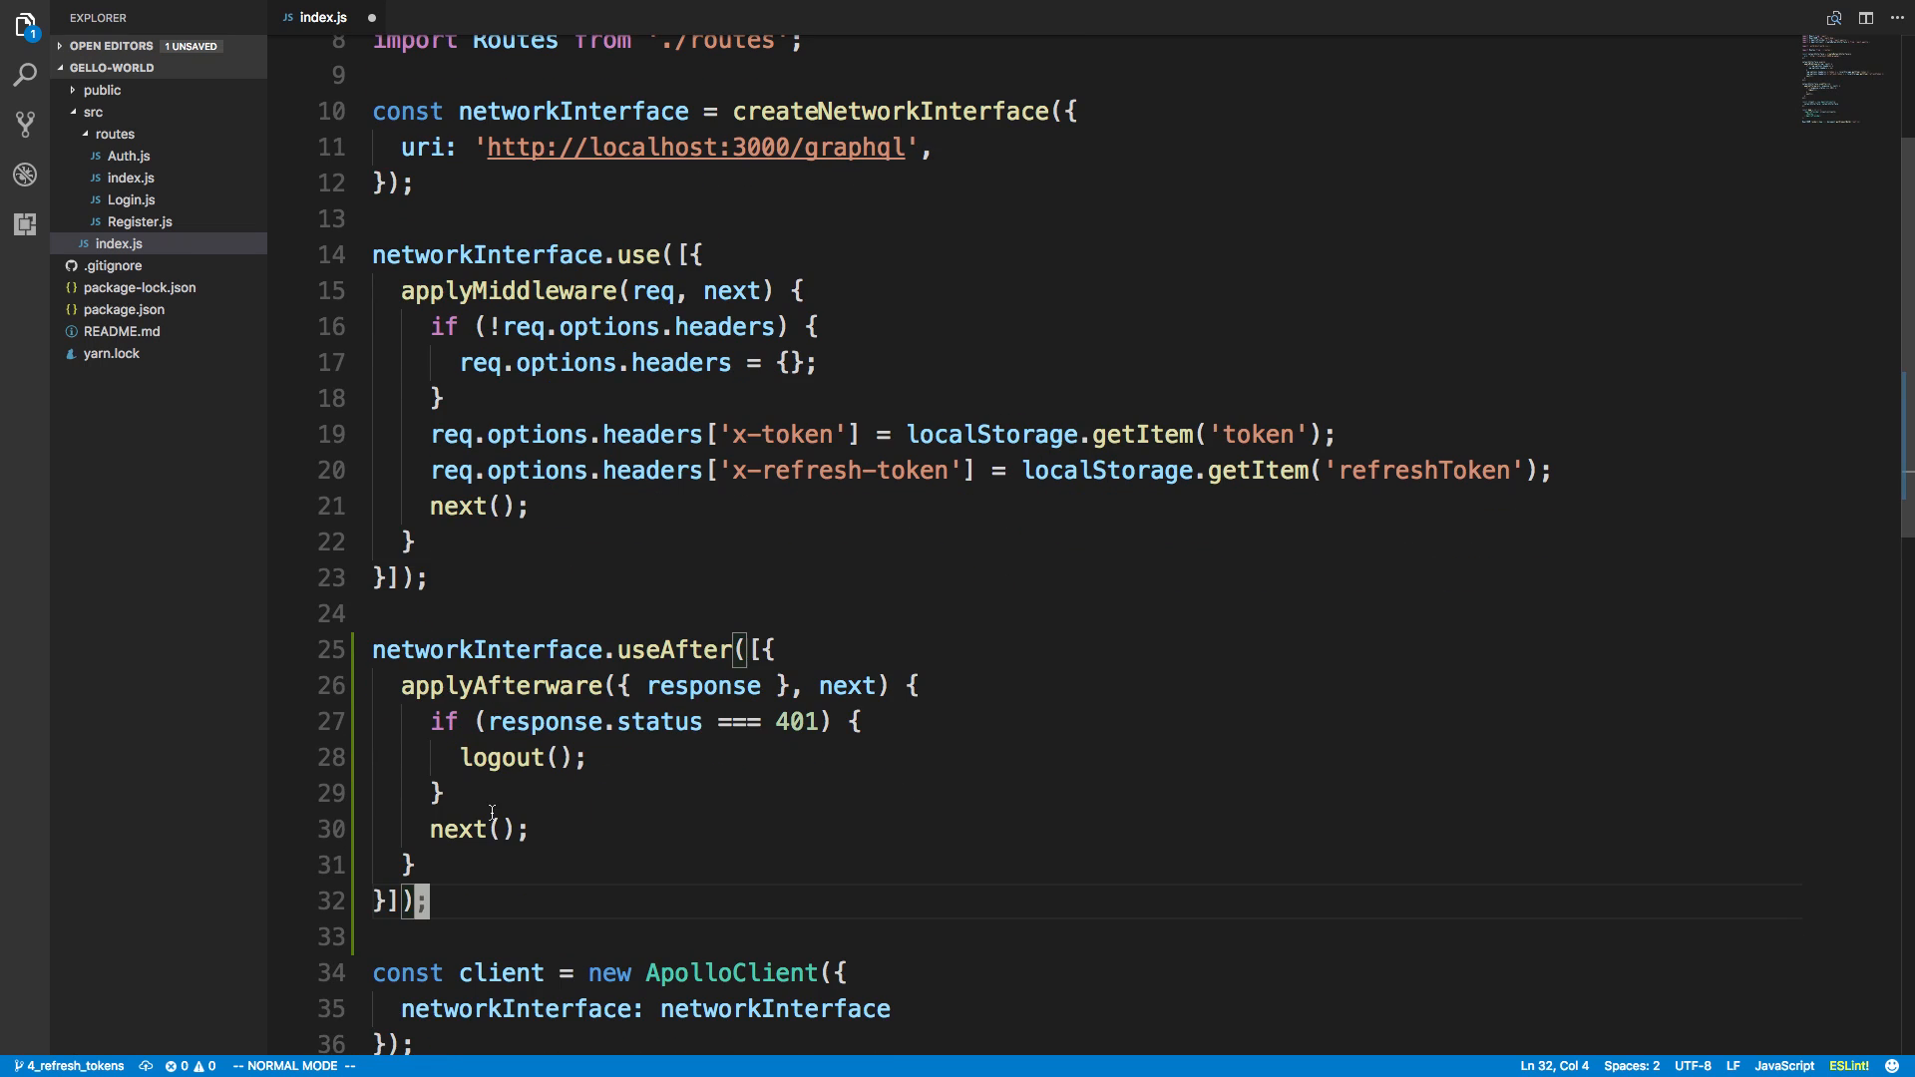
key("ctrl+s")
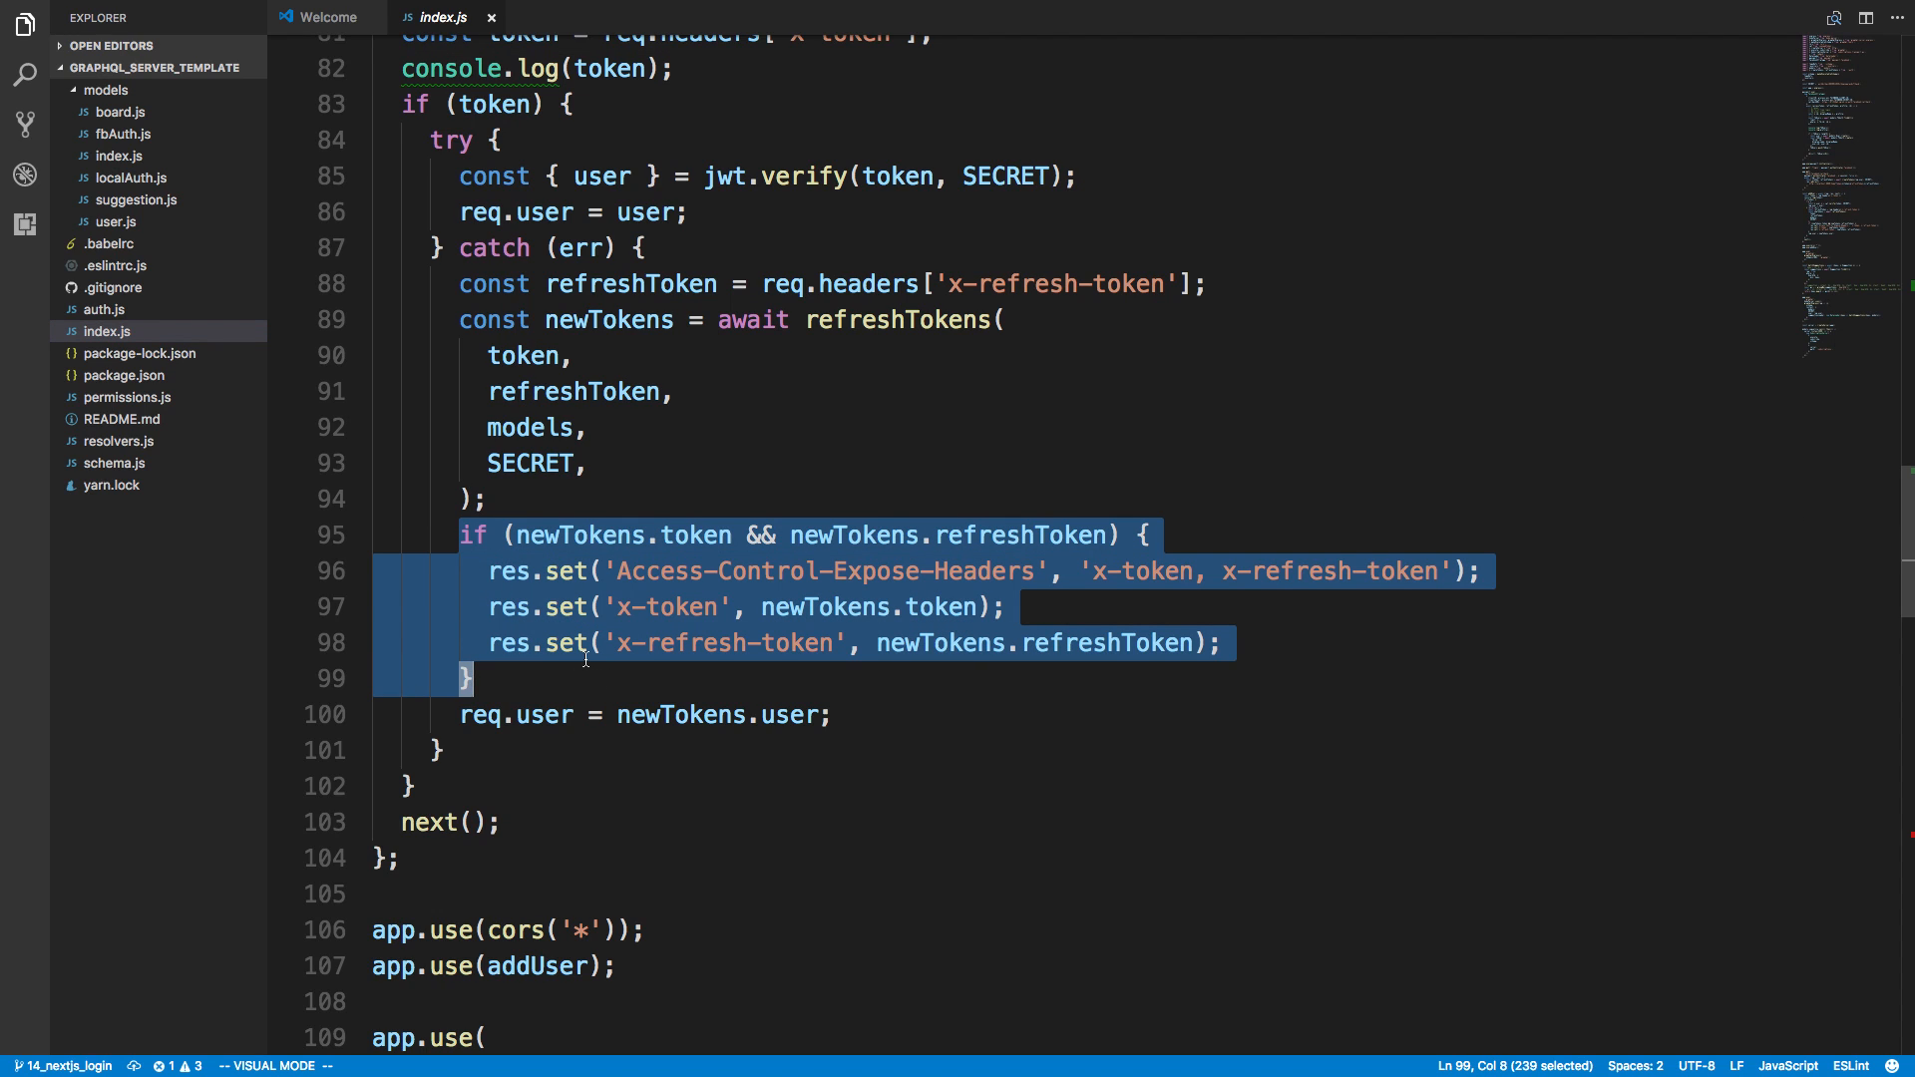
Step: Clear the selection over the server's res.set x-token header lines
left_click(1267, 570)
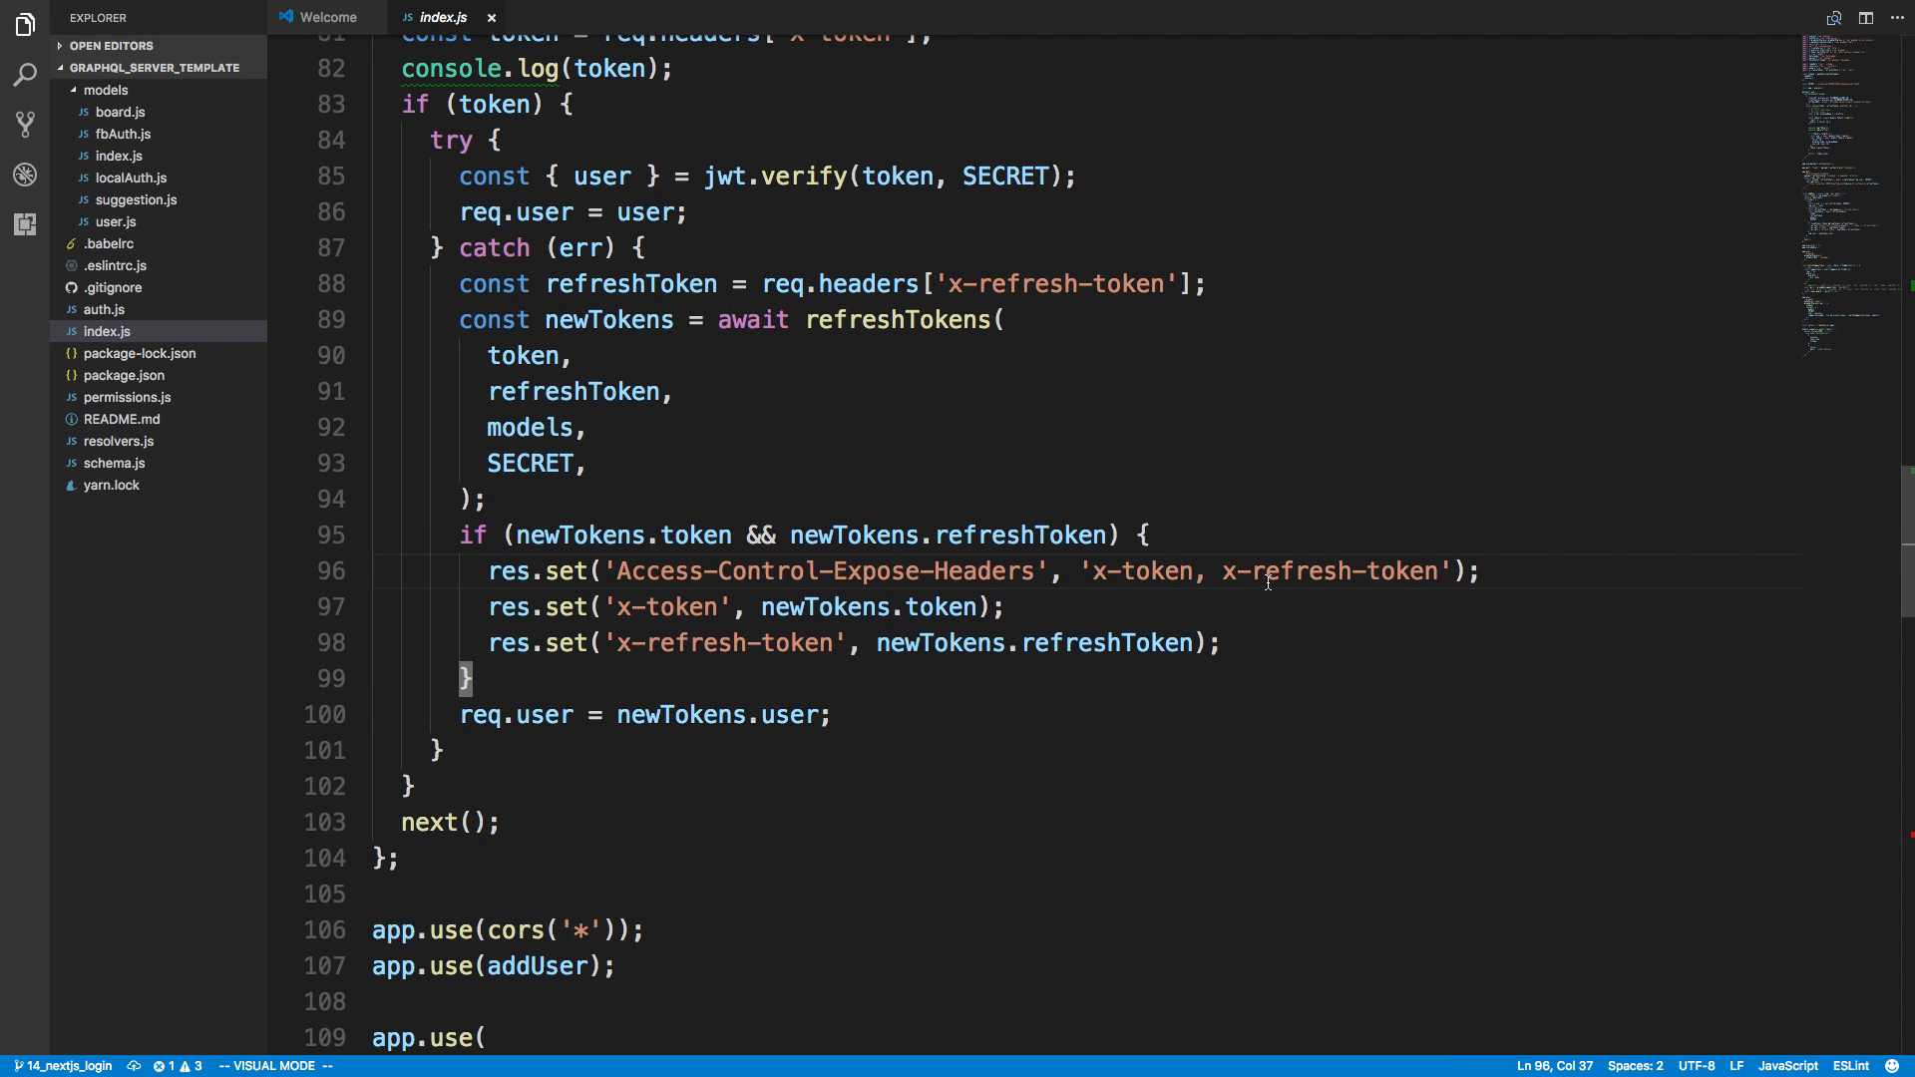
key("Escape")
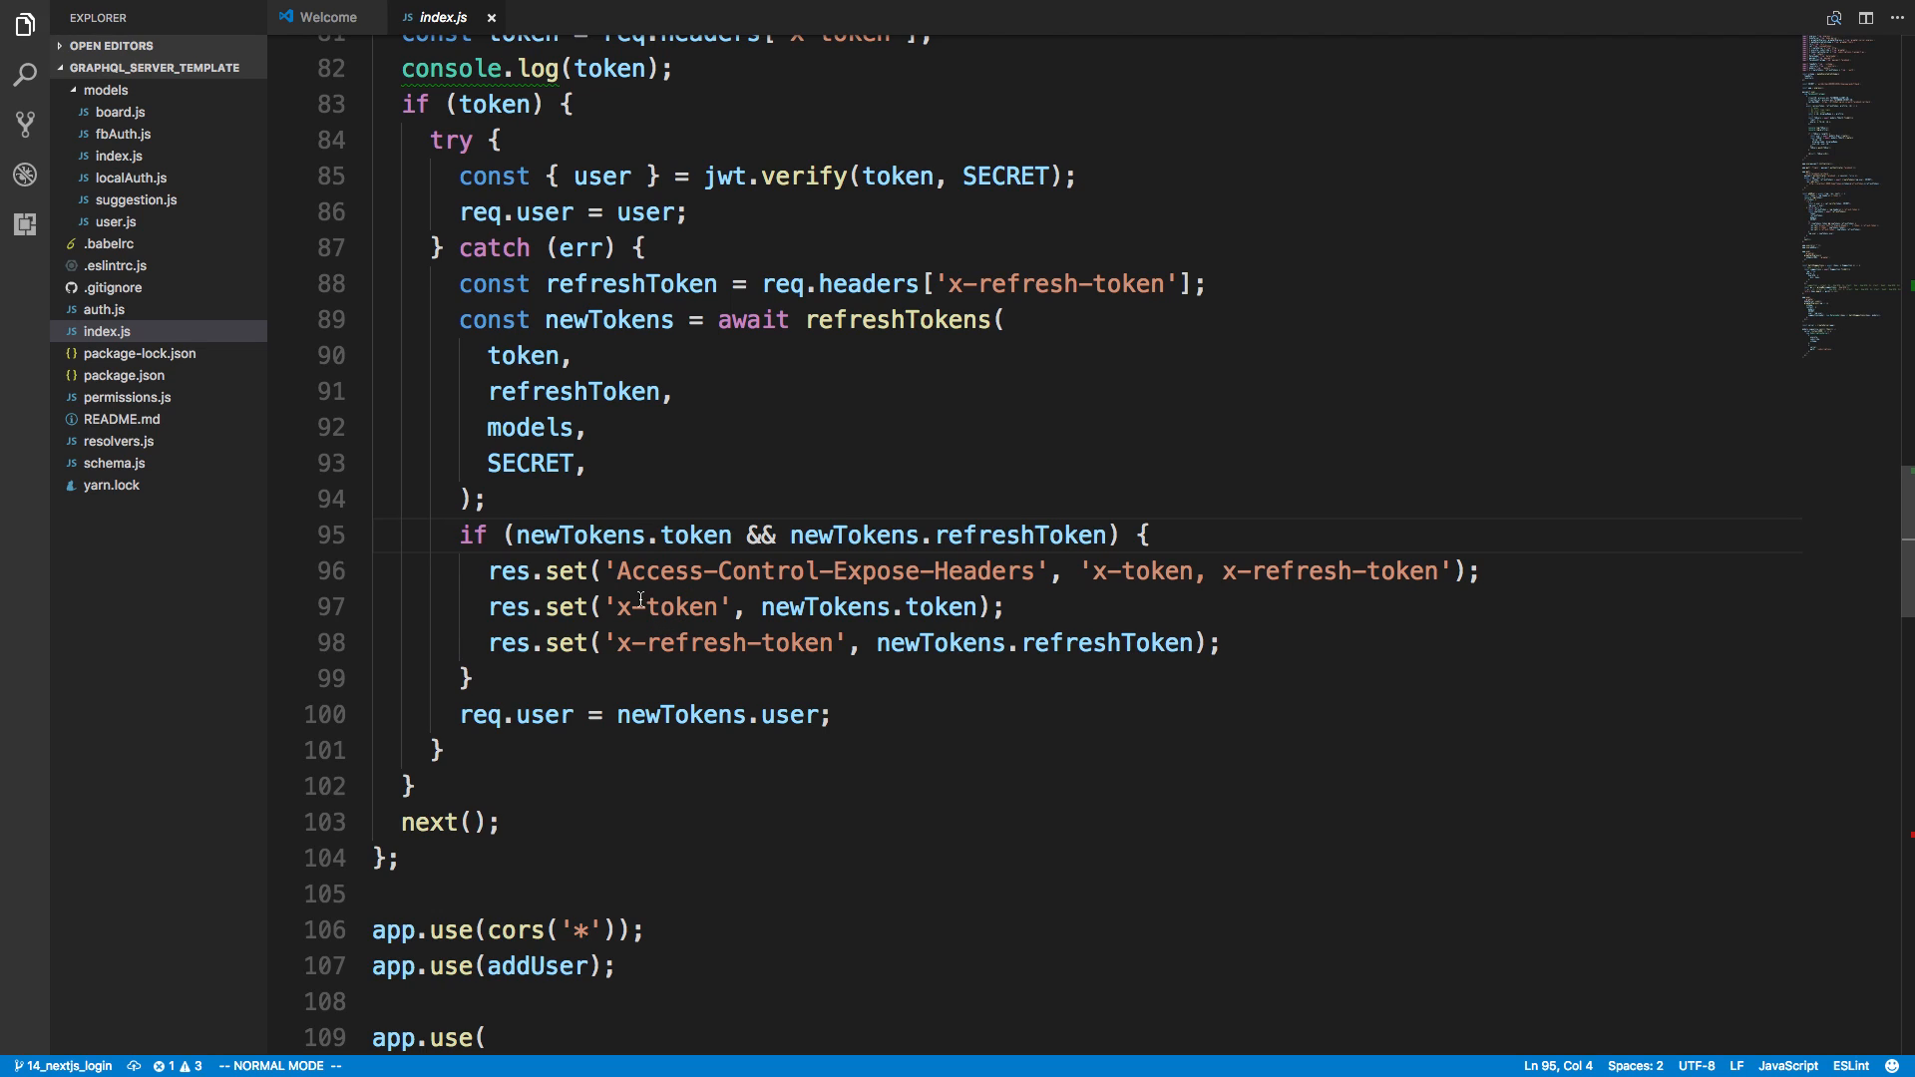
mouse_move(772, 587)
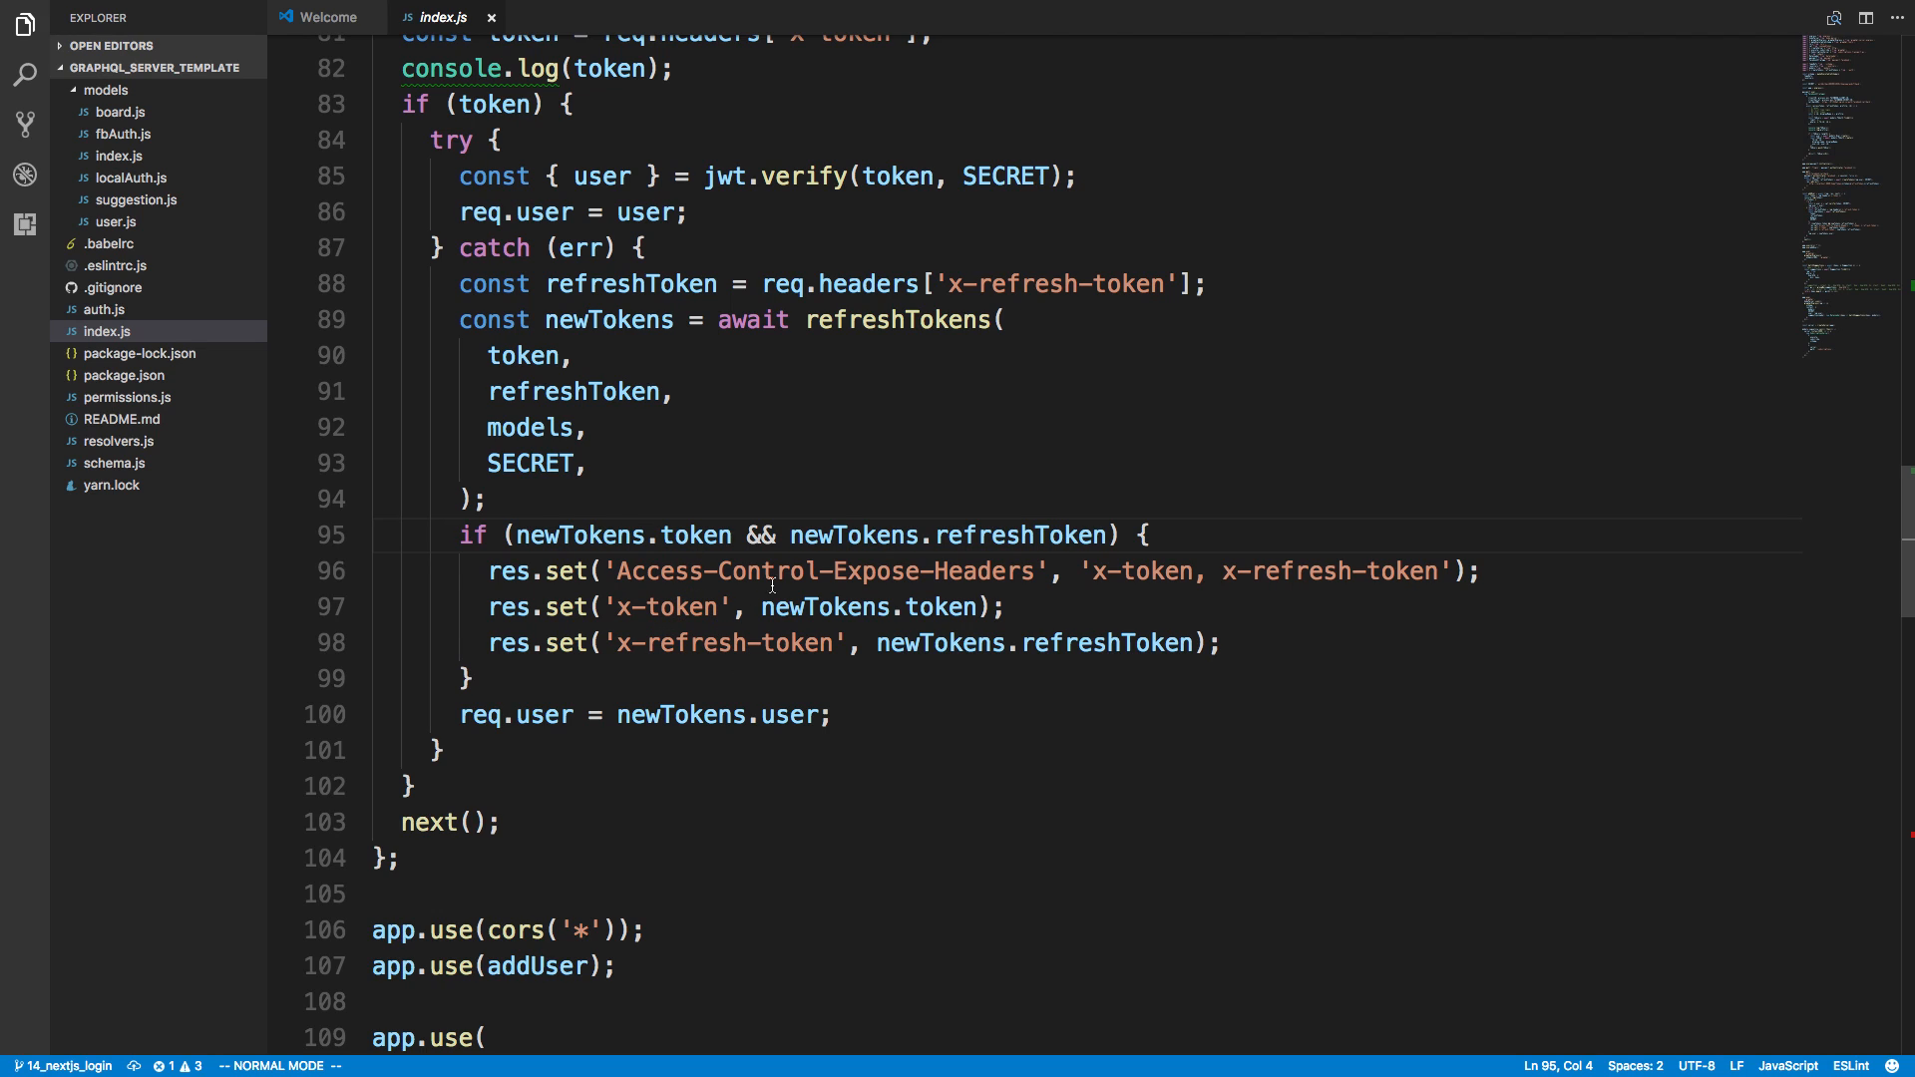
mouse_move(339, 588)
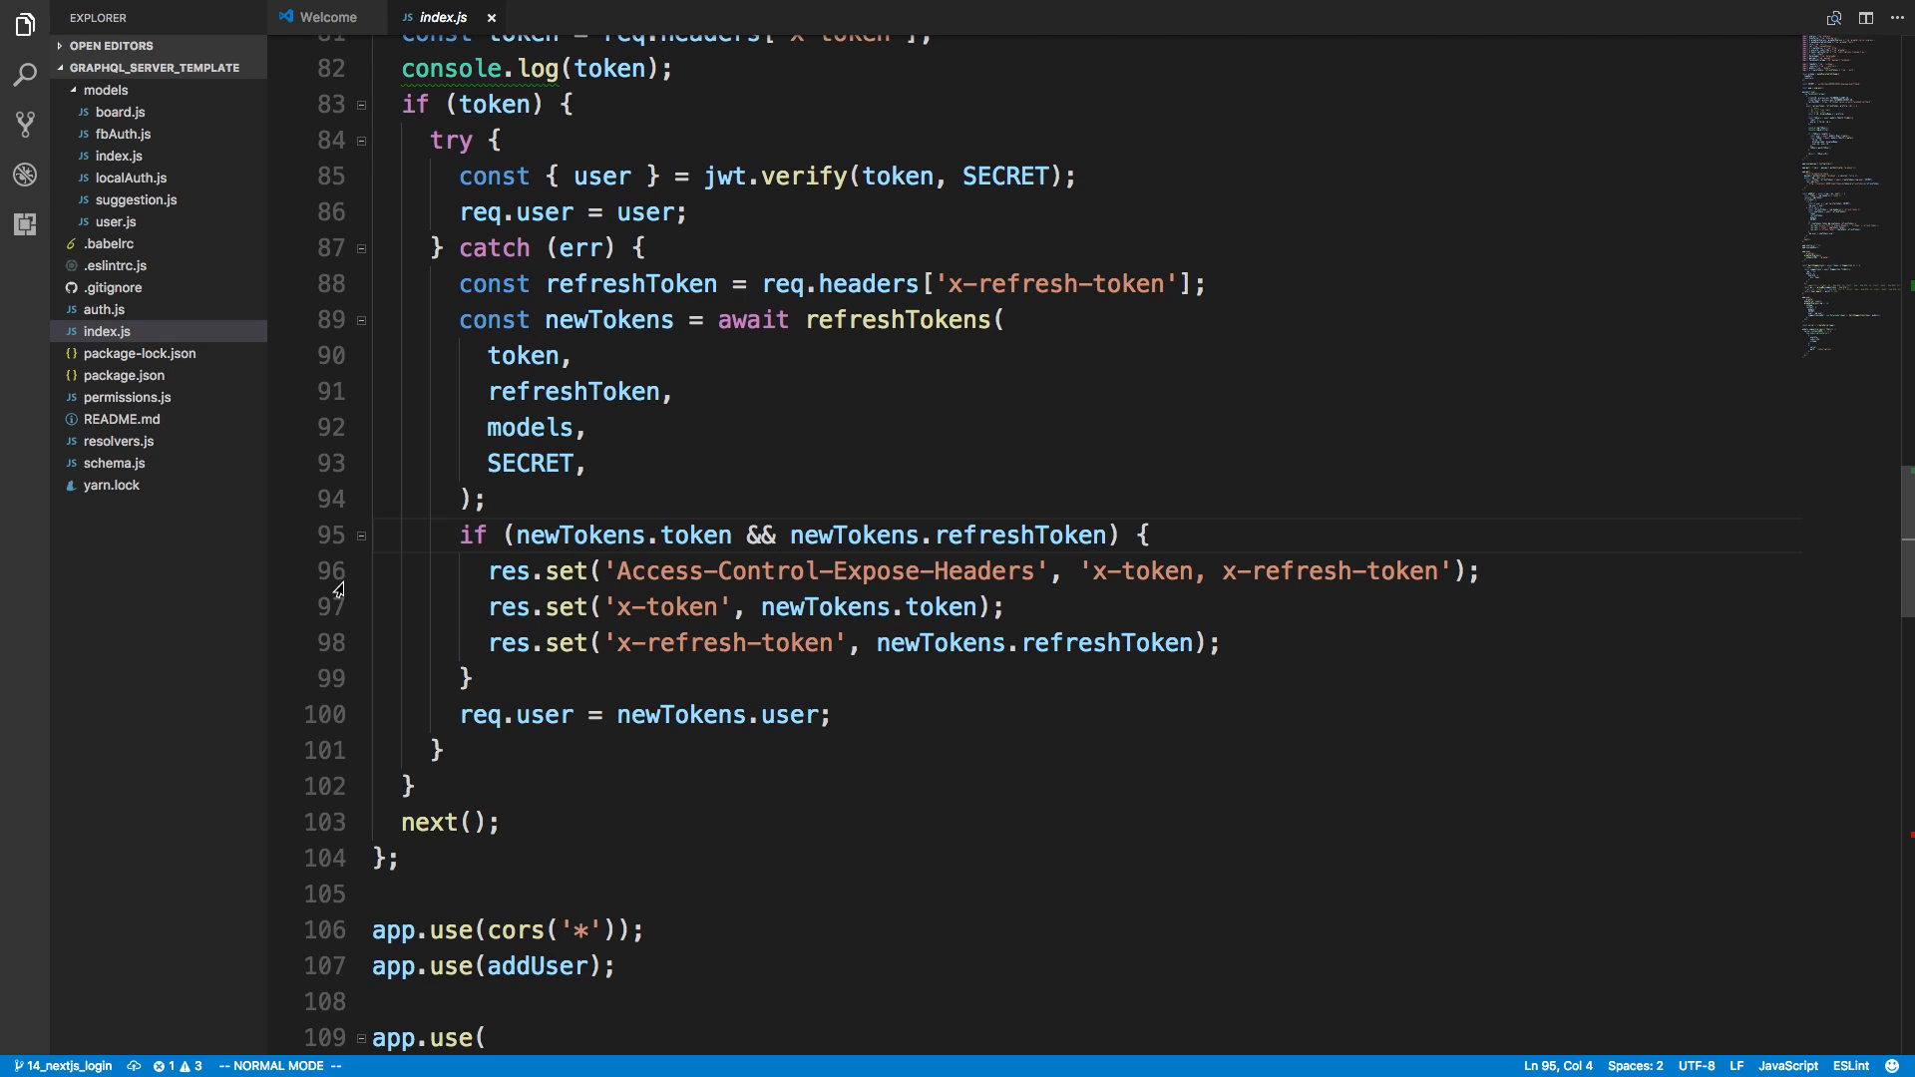
mouse_move(442, 647)
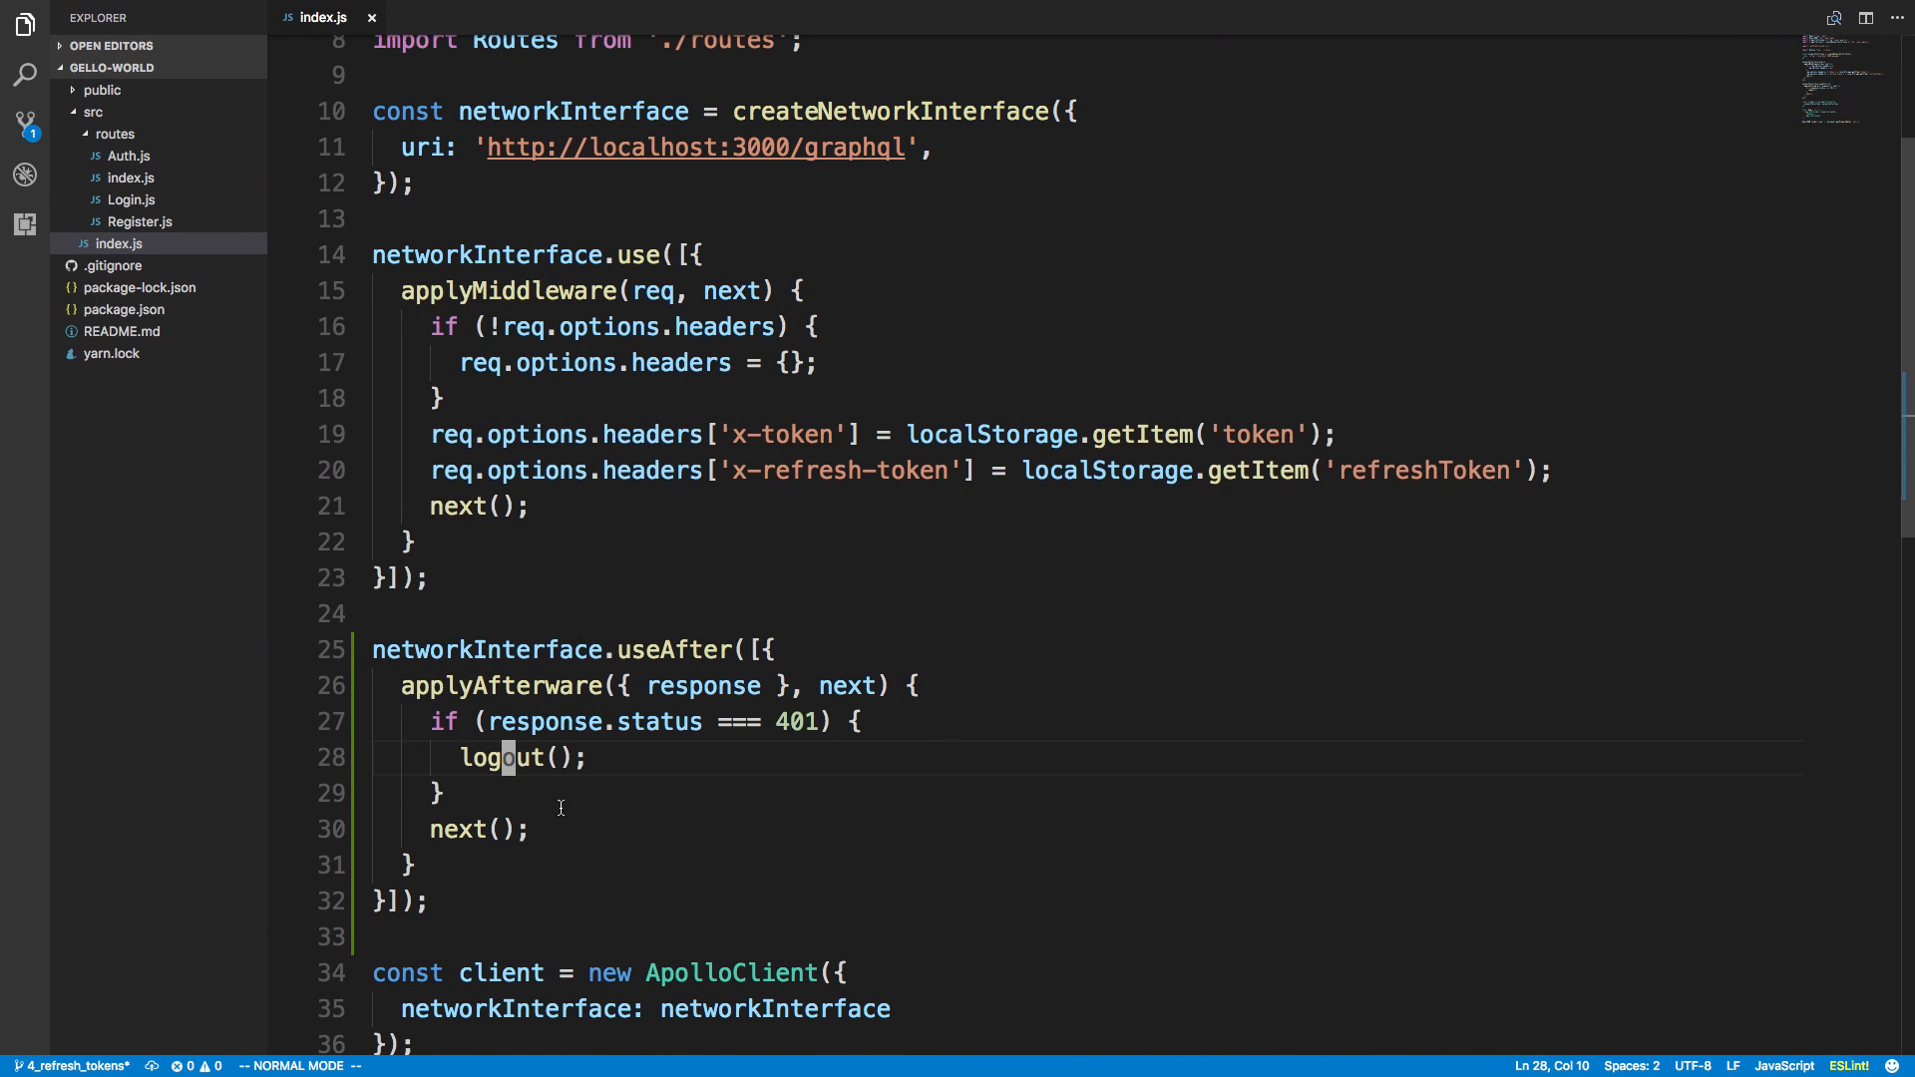
mouse_move(501, 702)
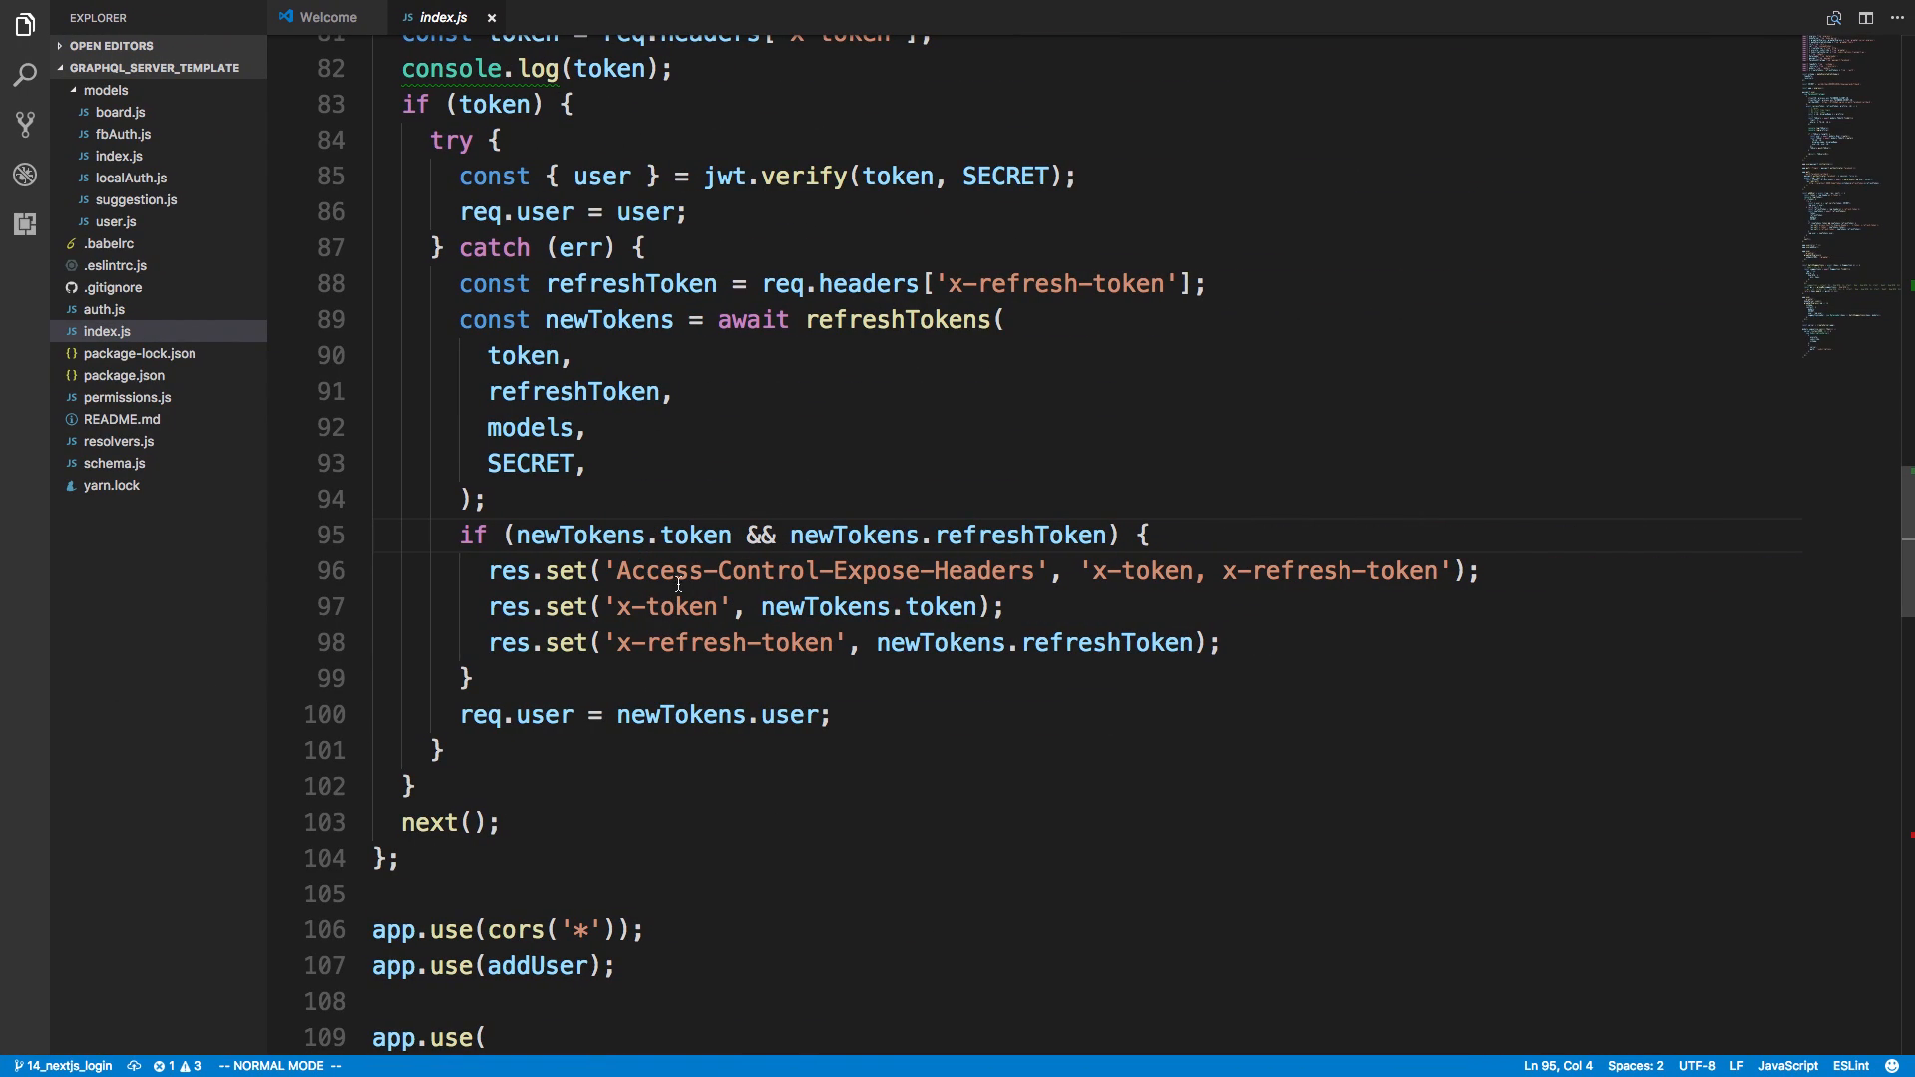
mouse_move(706, 641)
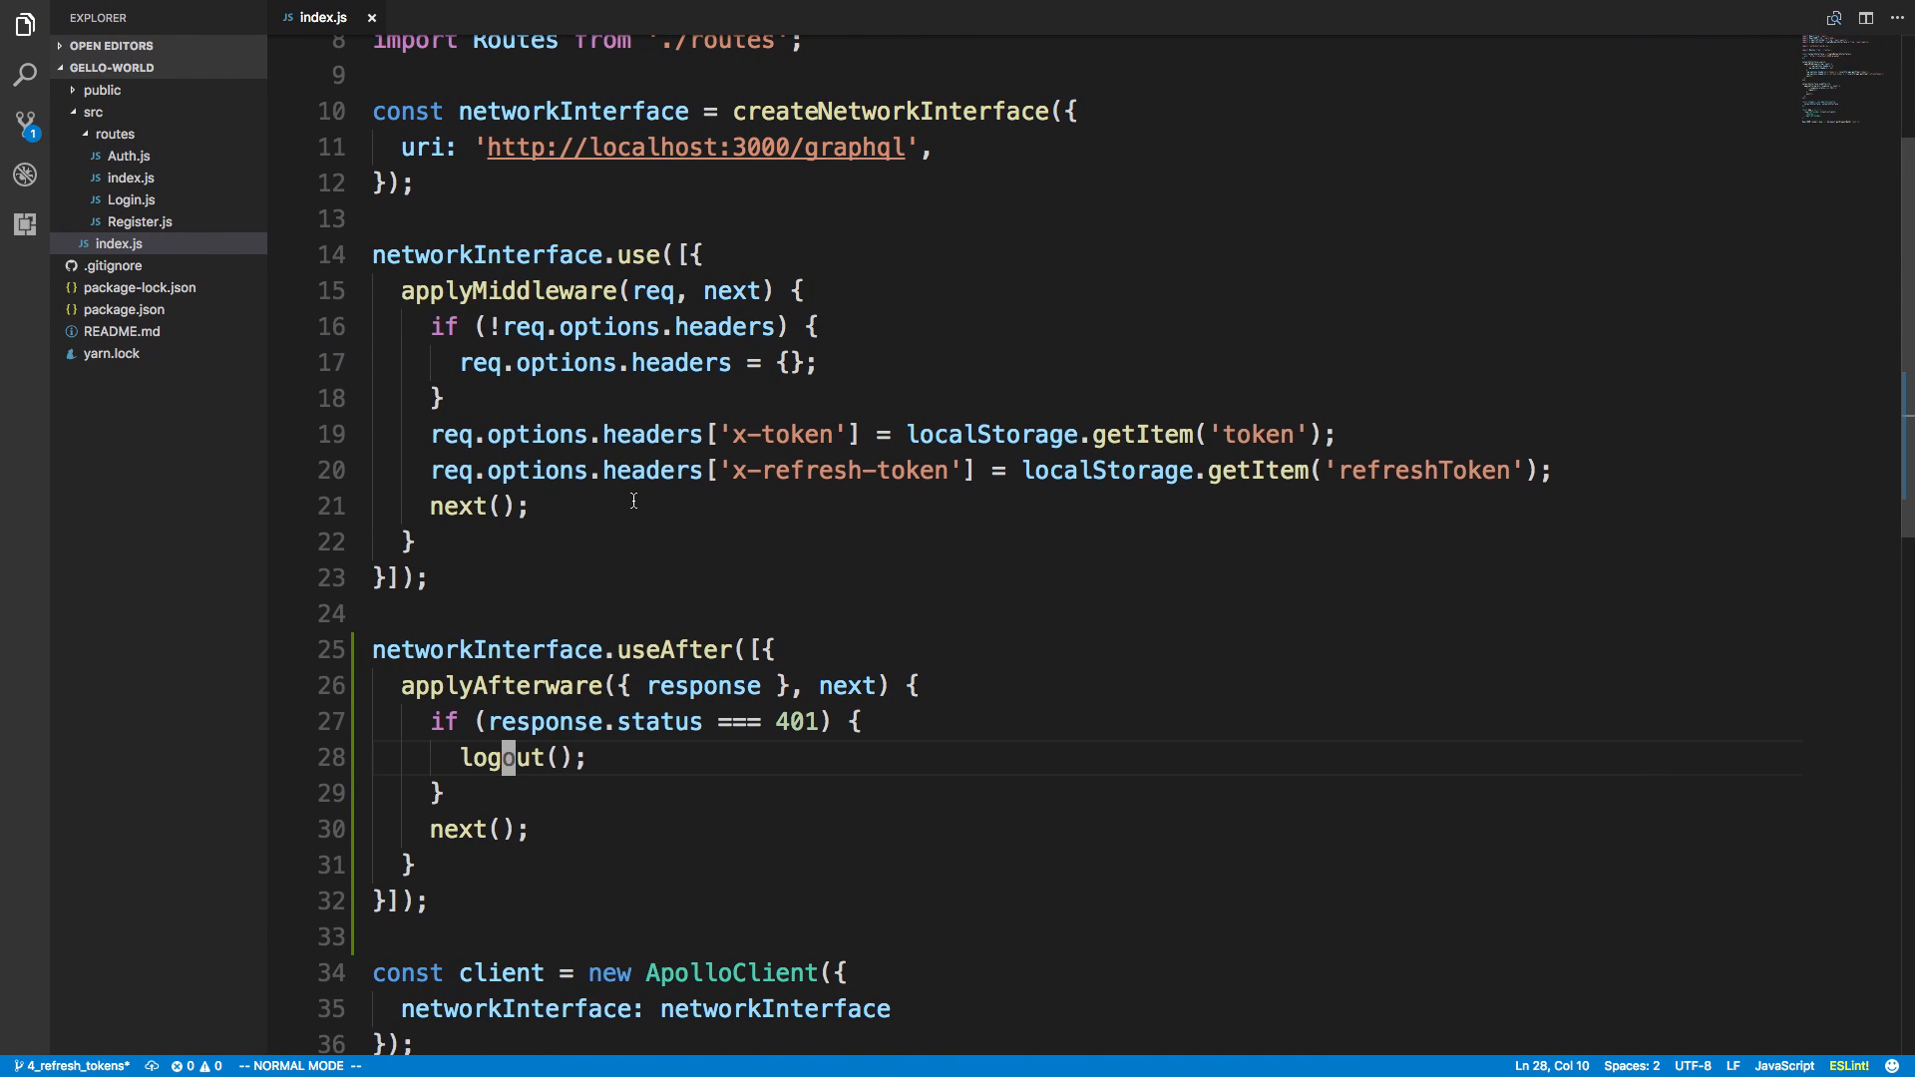
Step: Locate the useAfter afterware block in the client index.js
scroll("down", 3)
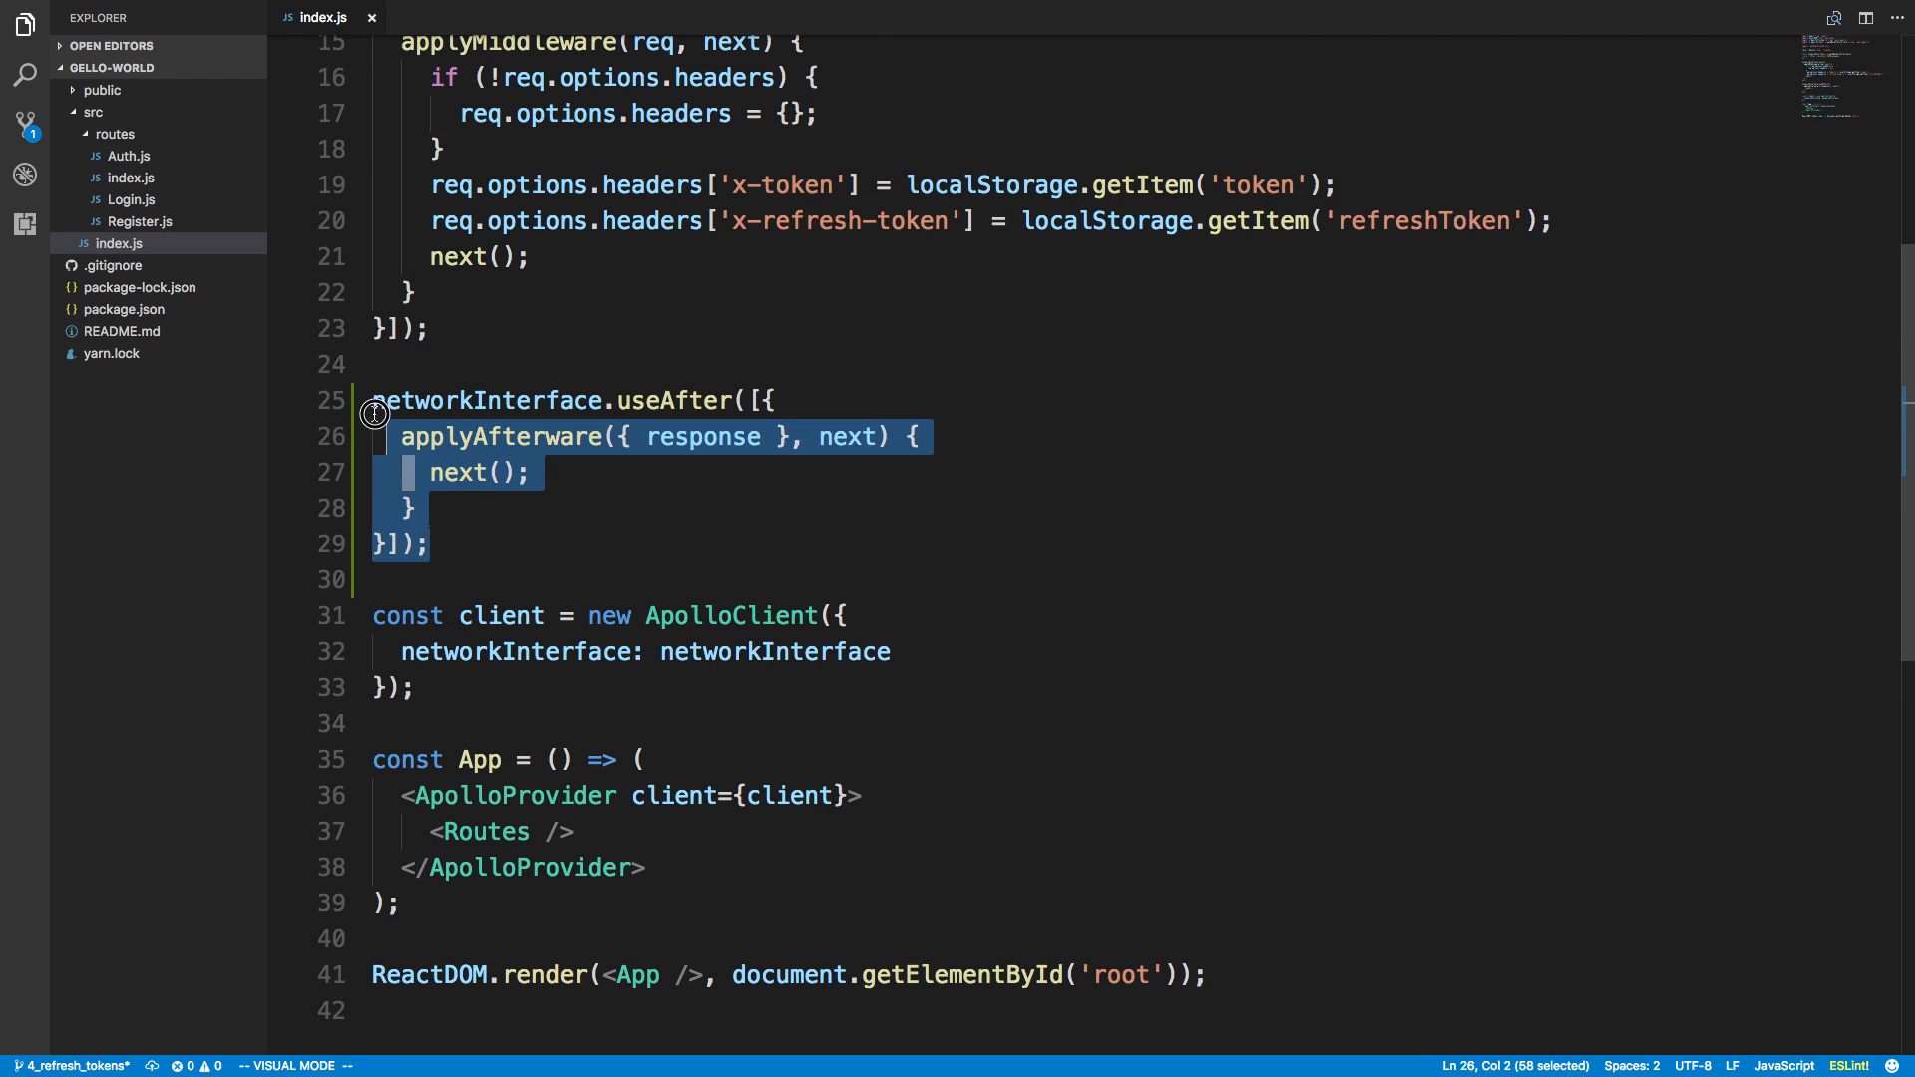
left_click(684, 474)
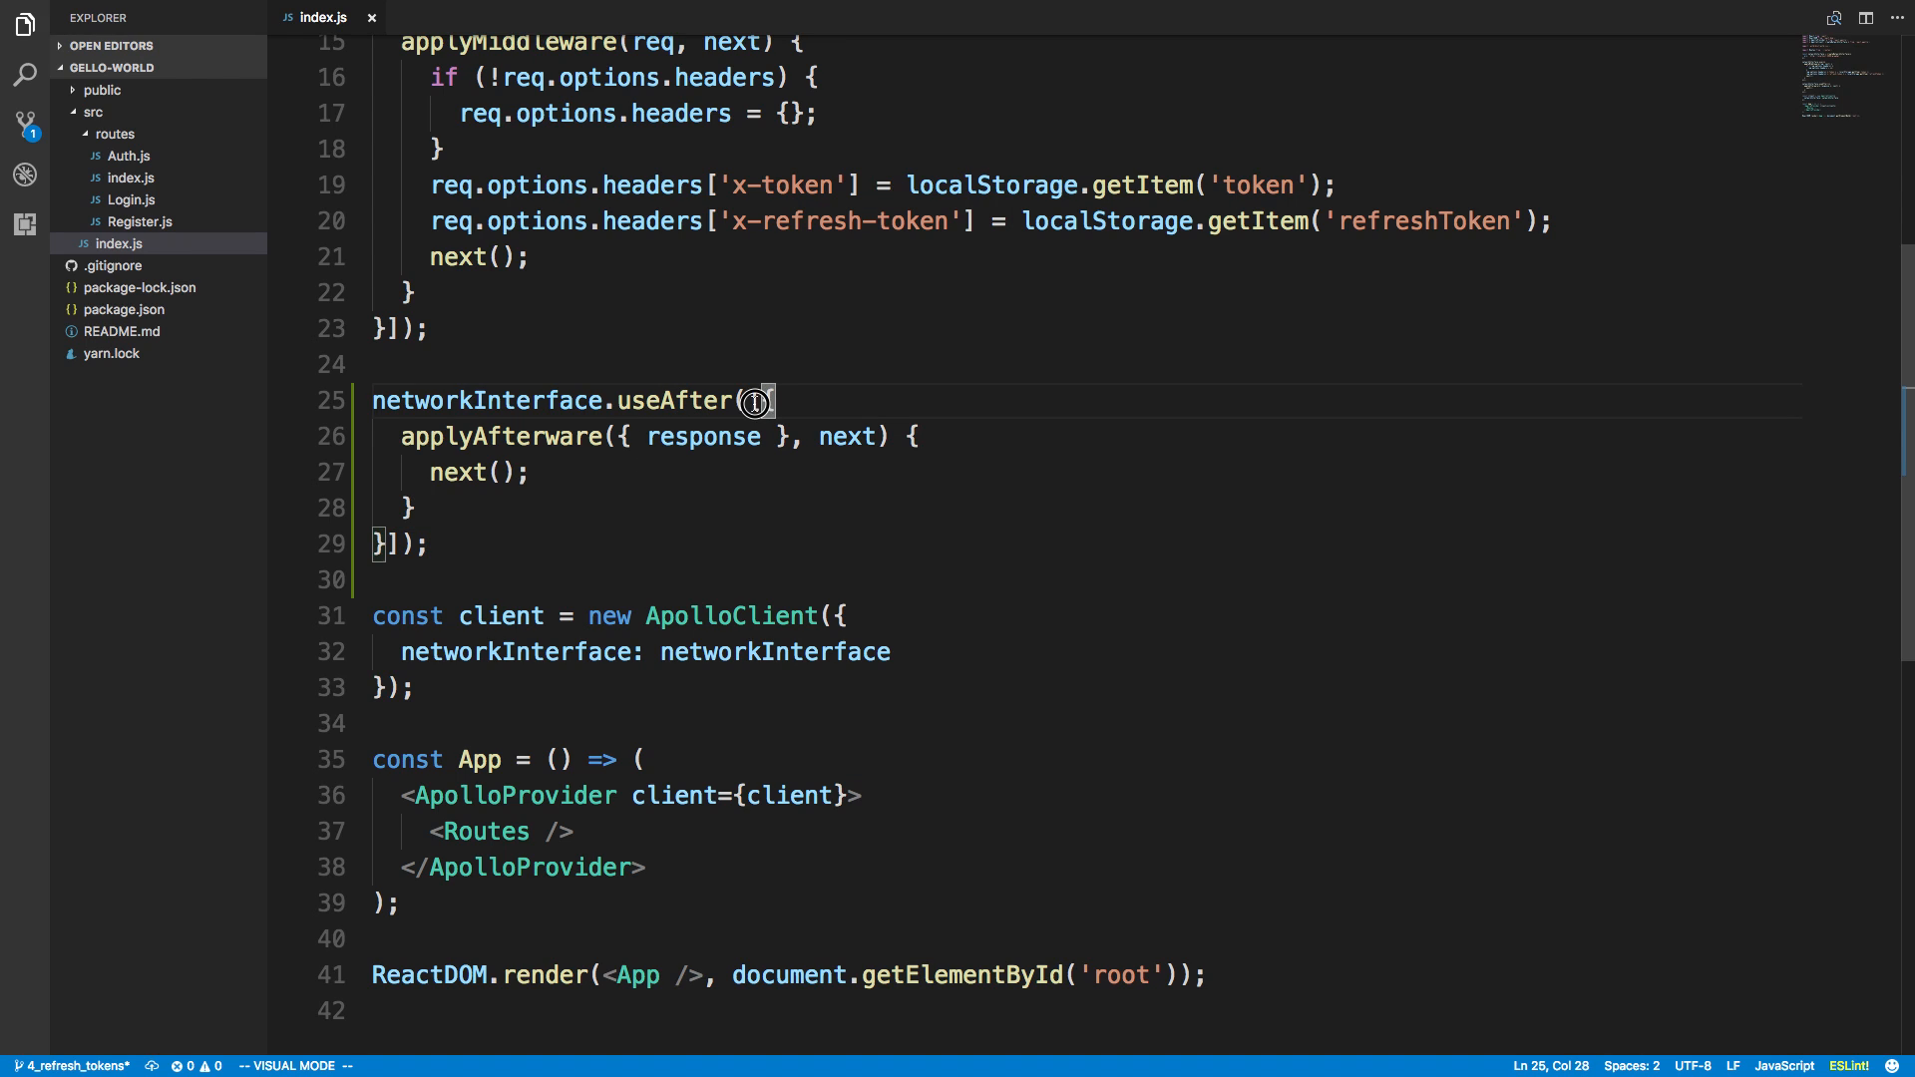
key("Escape")
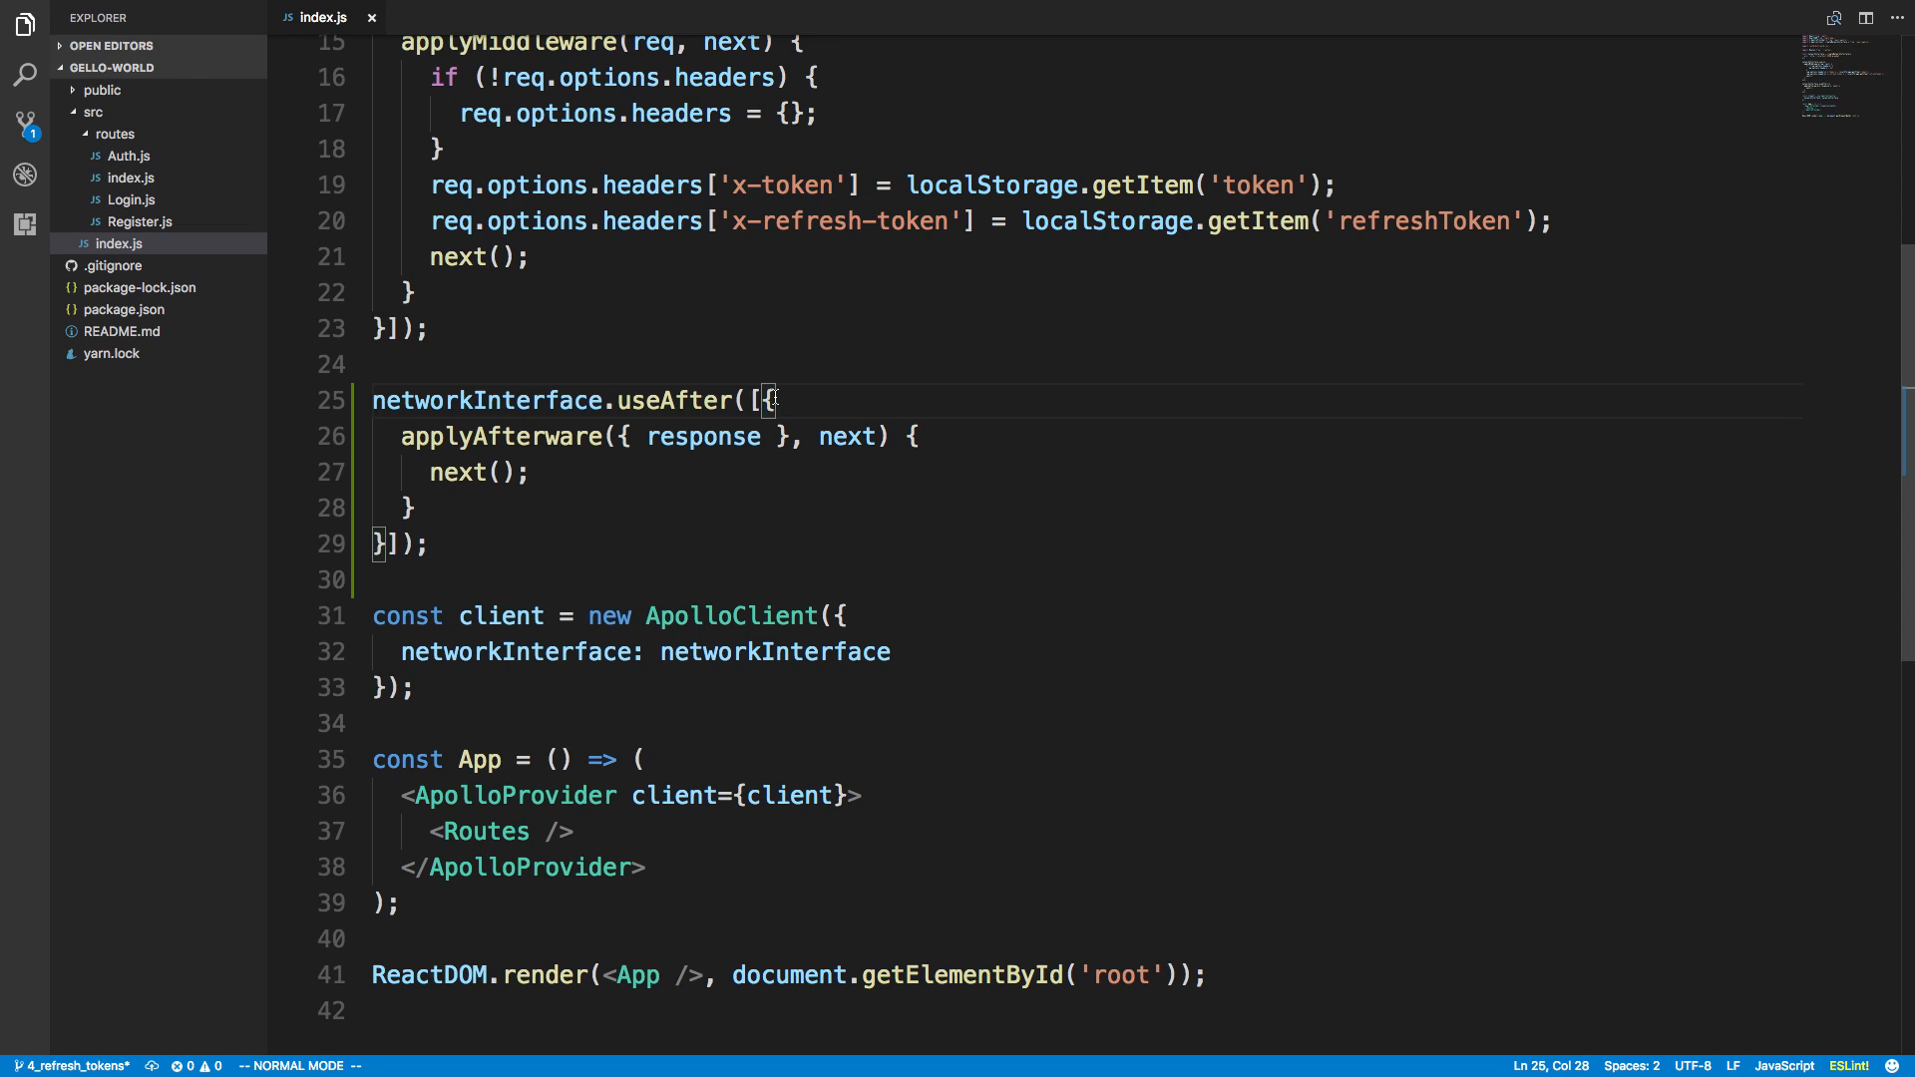
mouse_move(622, 511)
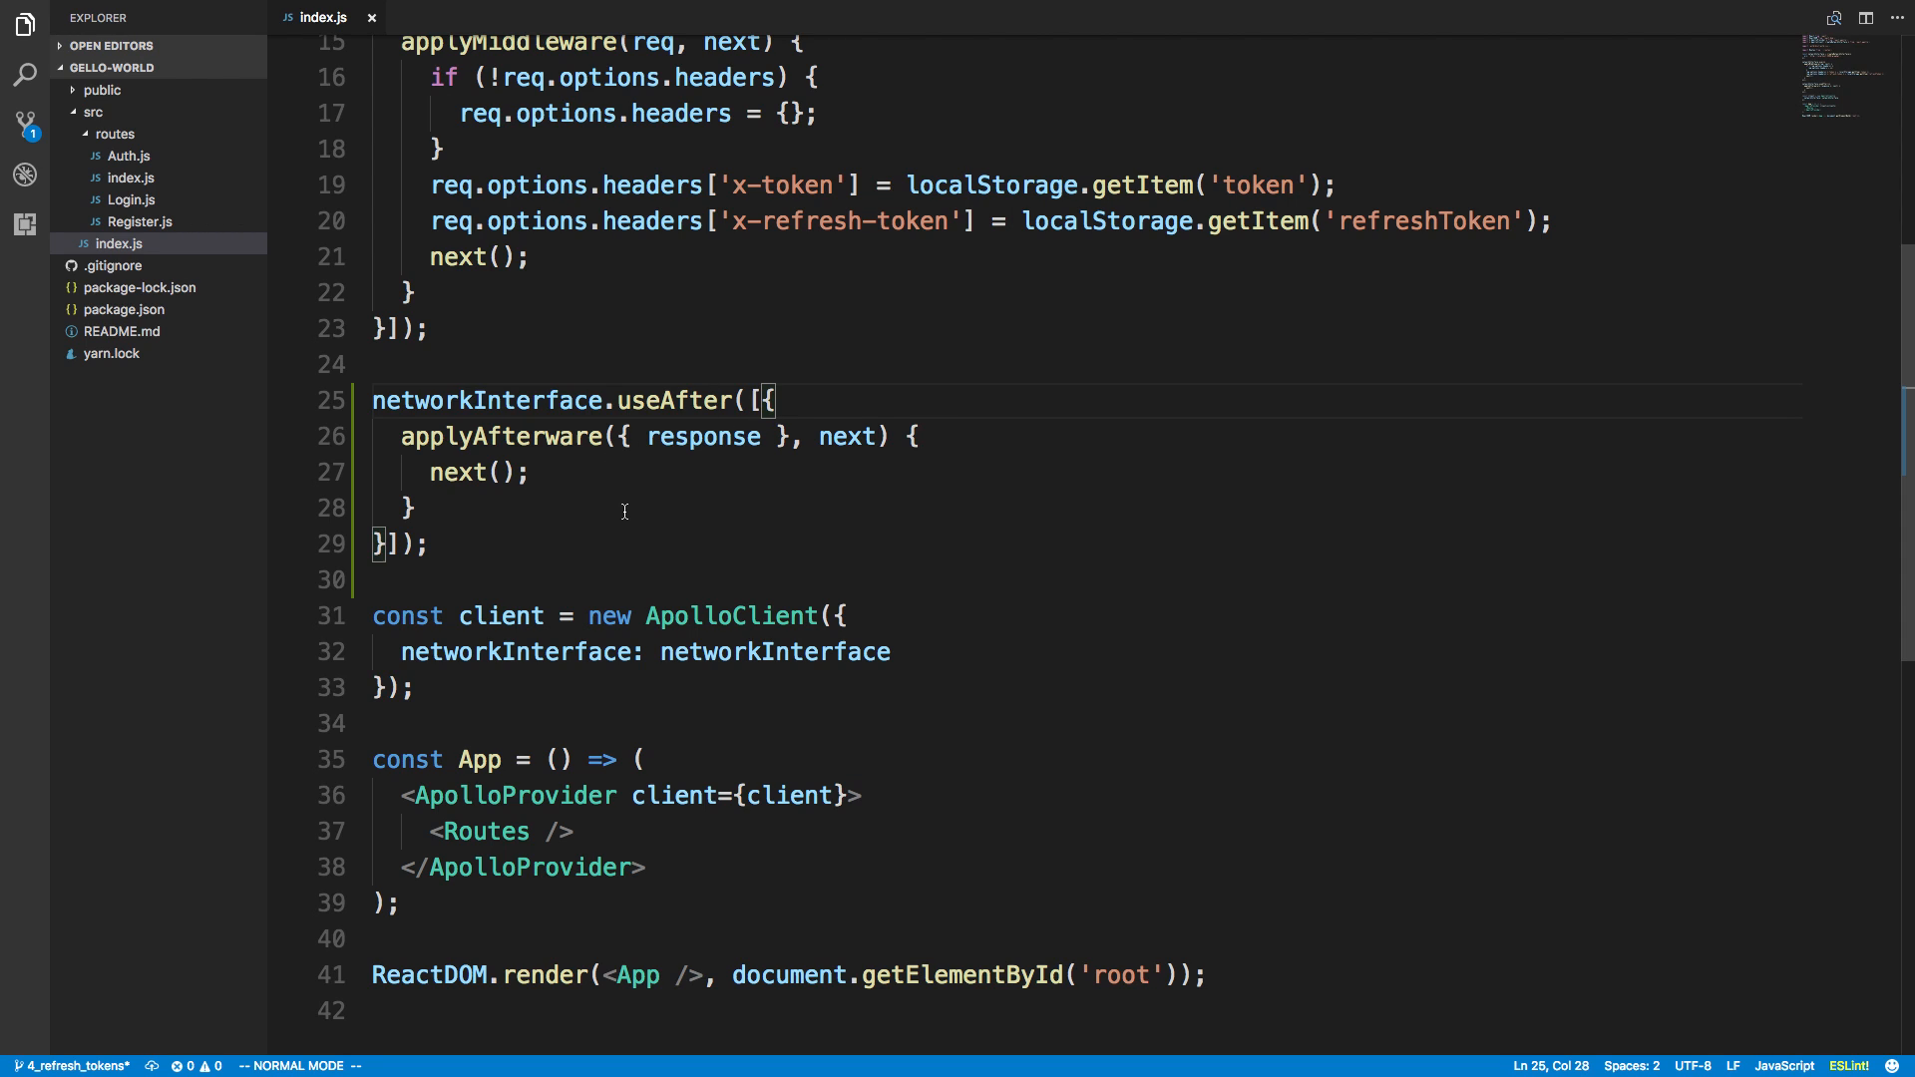
scroll("up", 3)
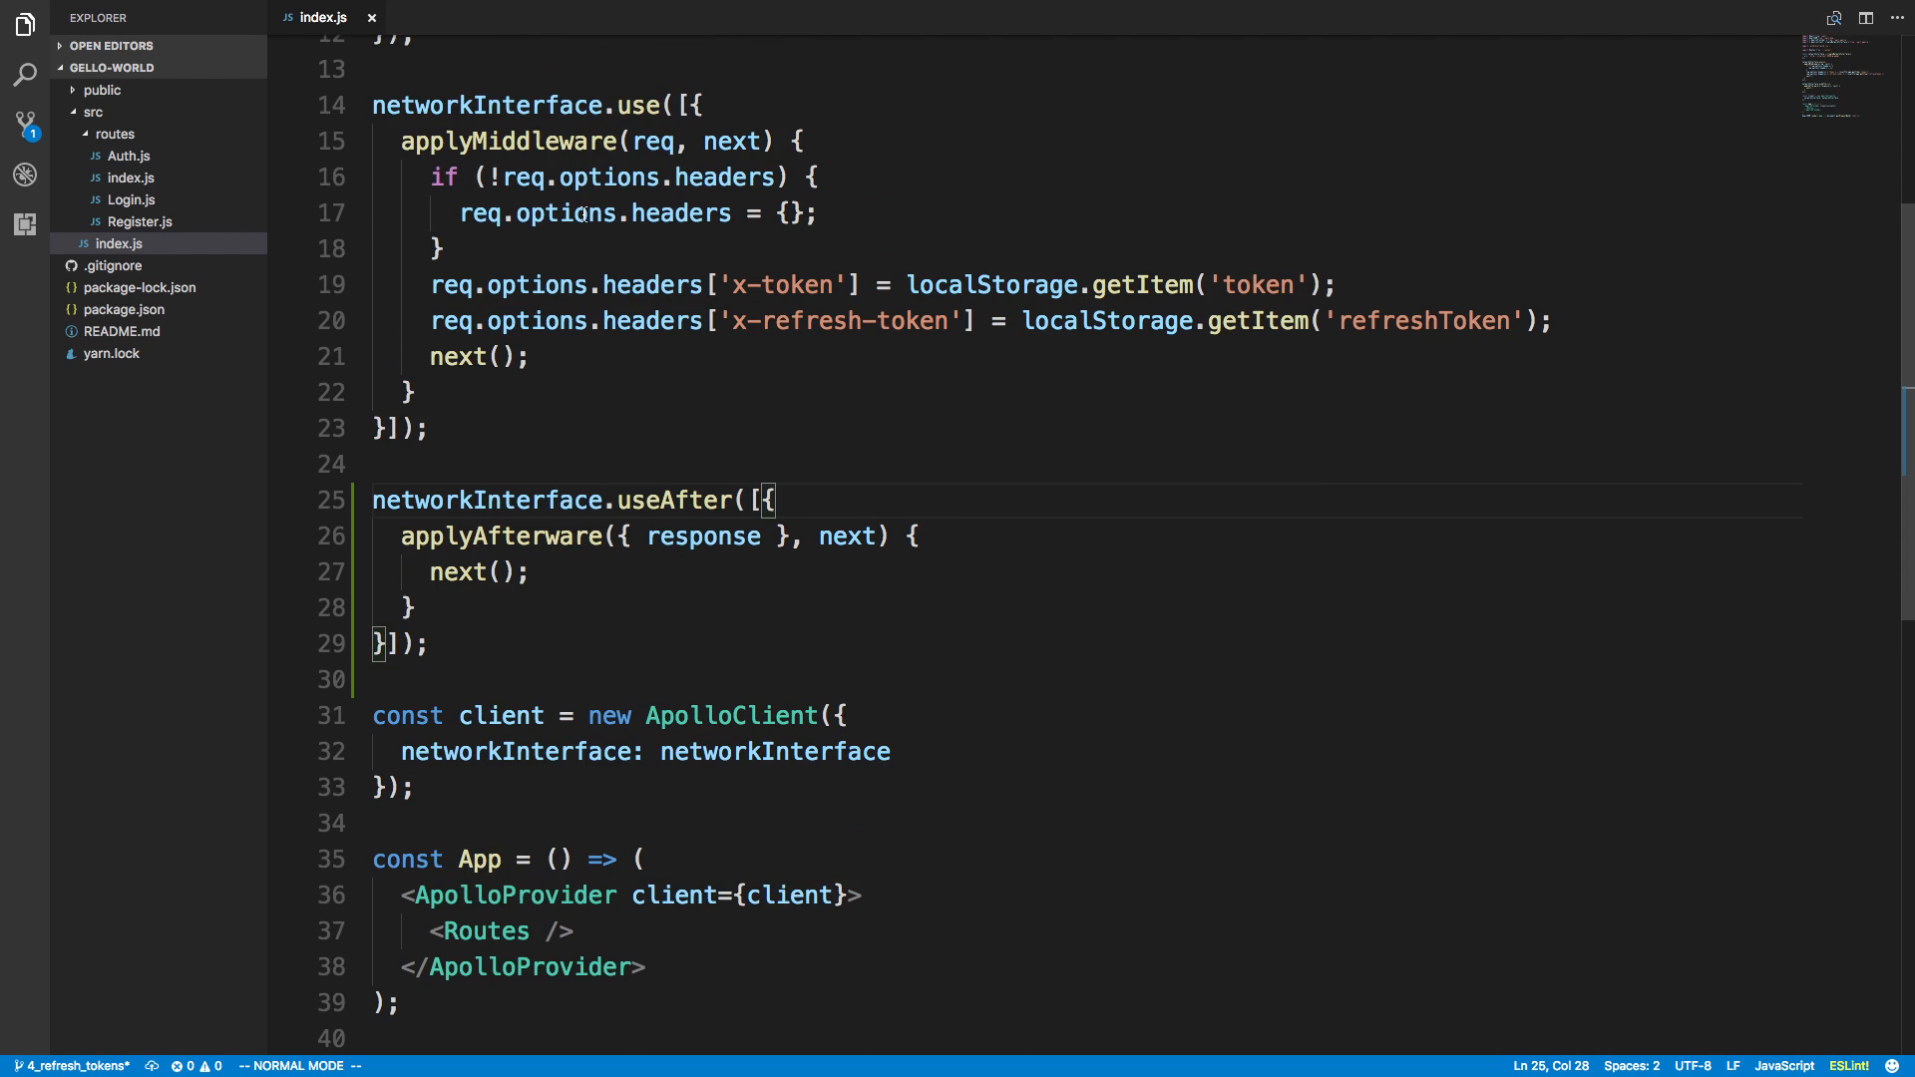
Step: Edit the afterware's response parameter and add console.log(response) before next()
left_click(754, 536)
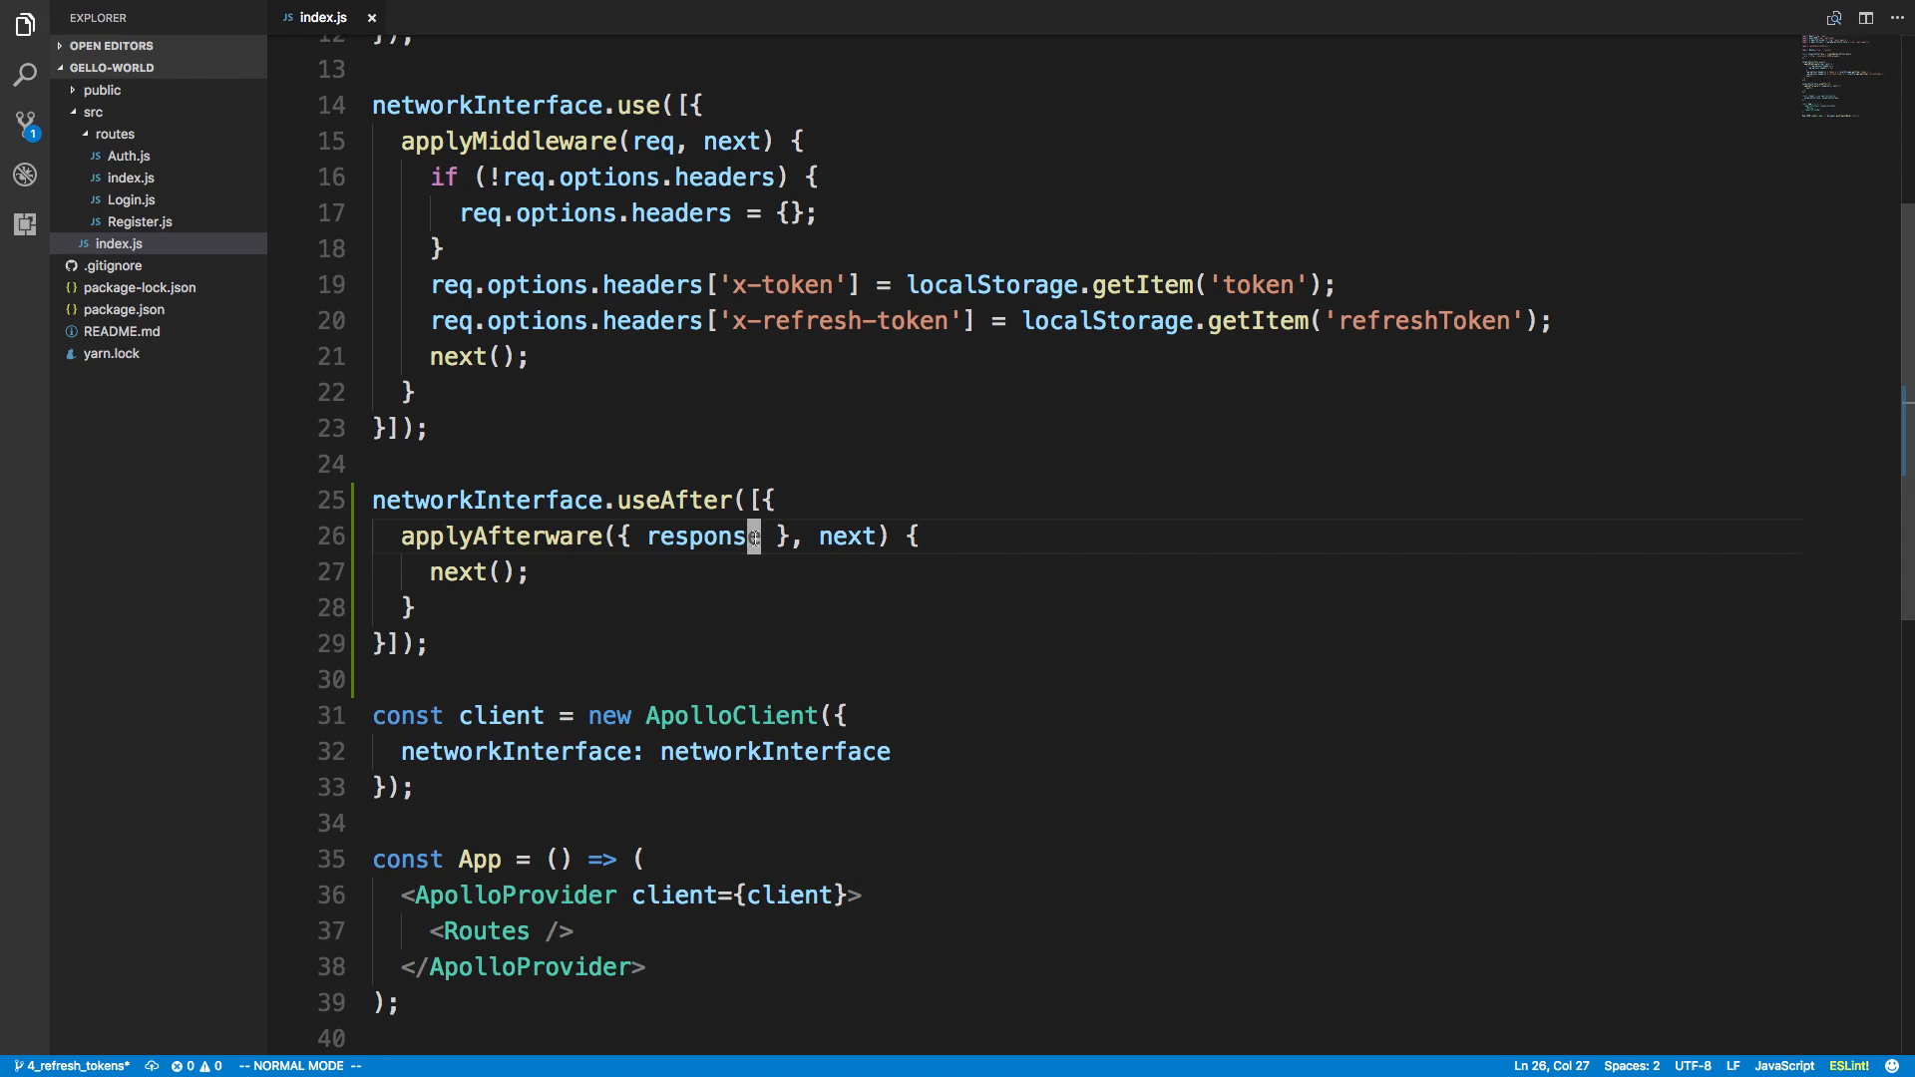
type("e: {}")
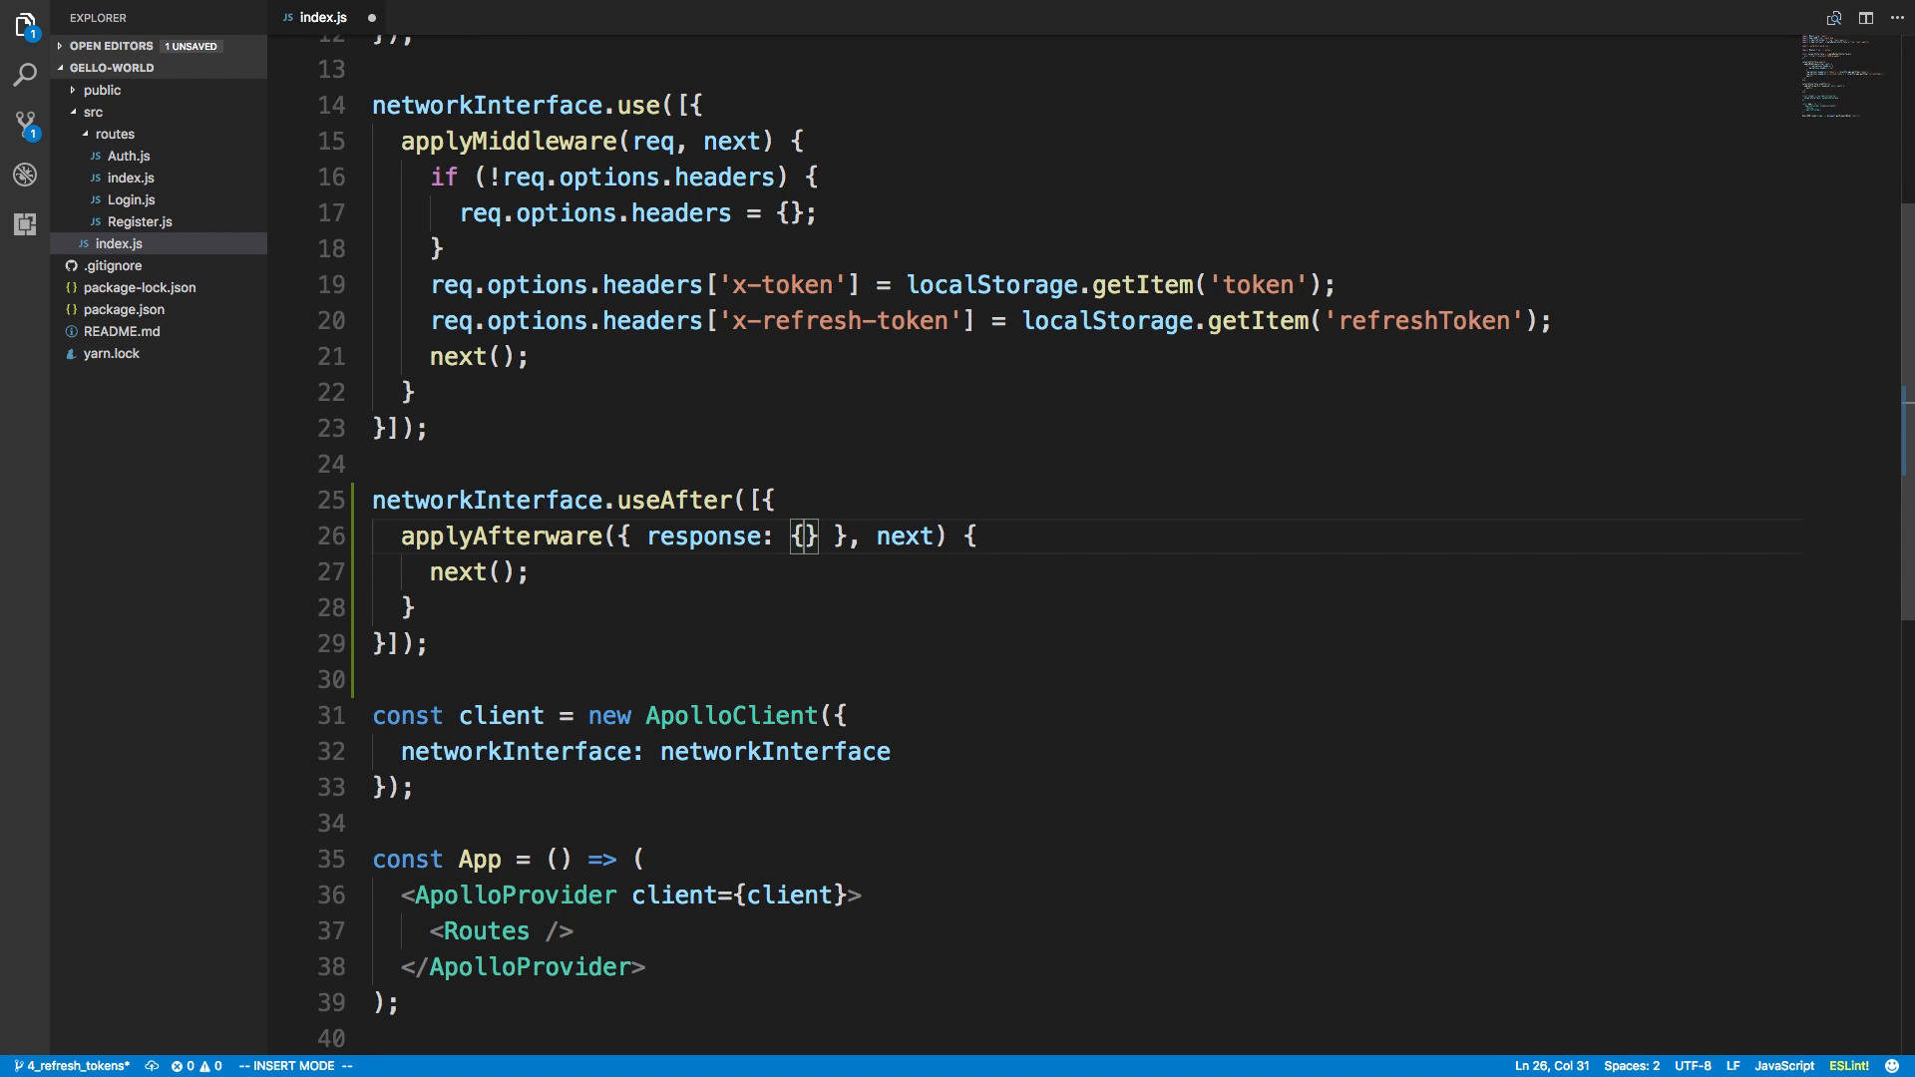
type("headers")
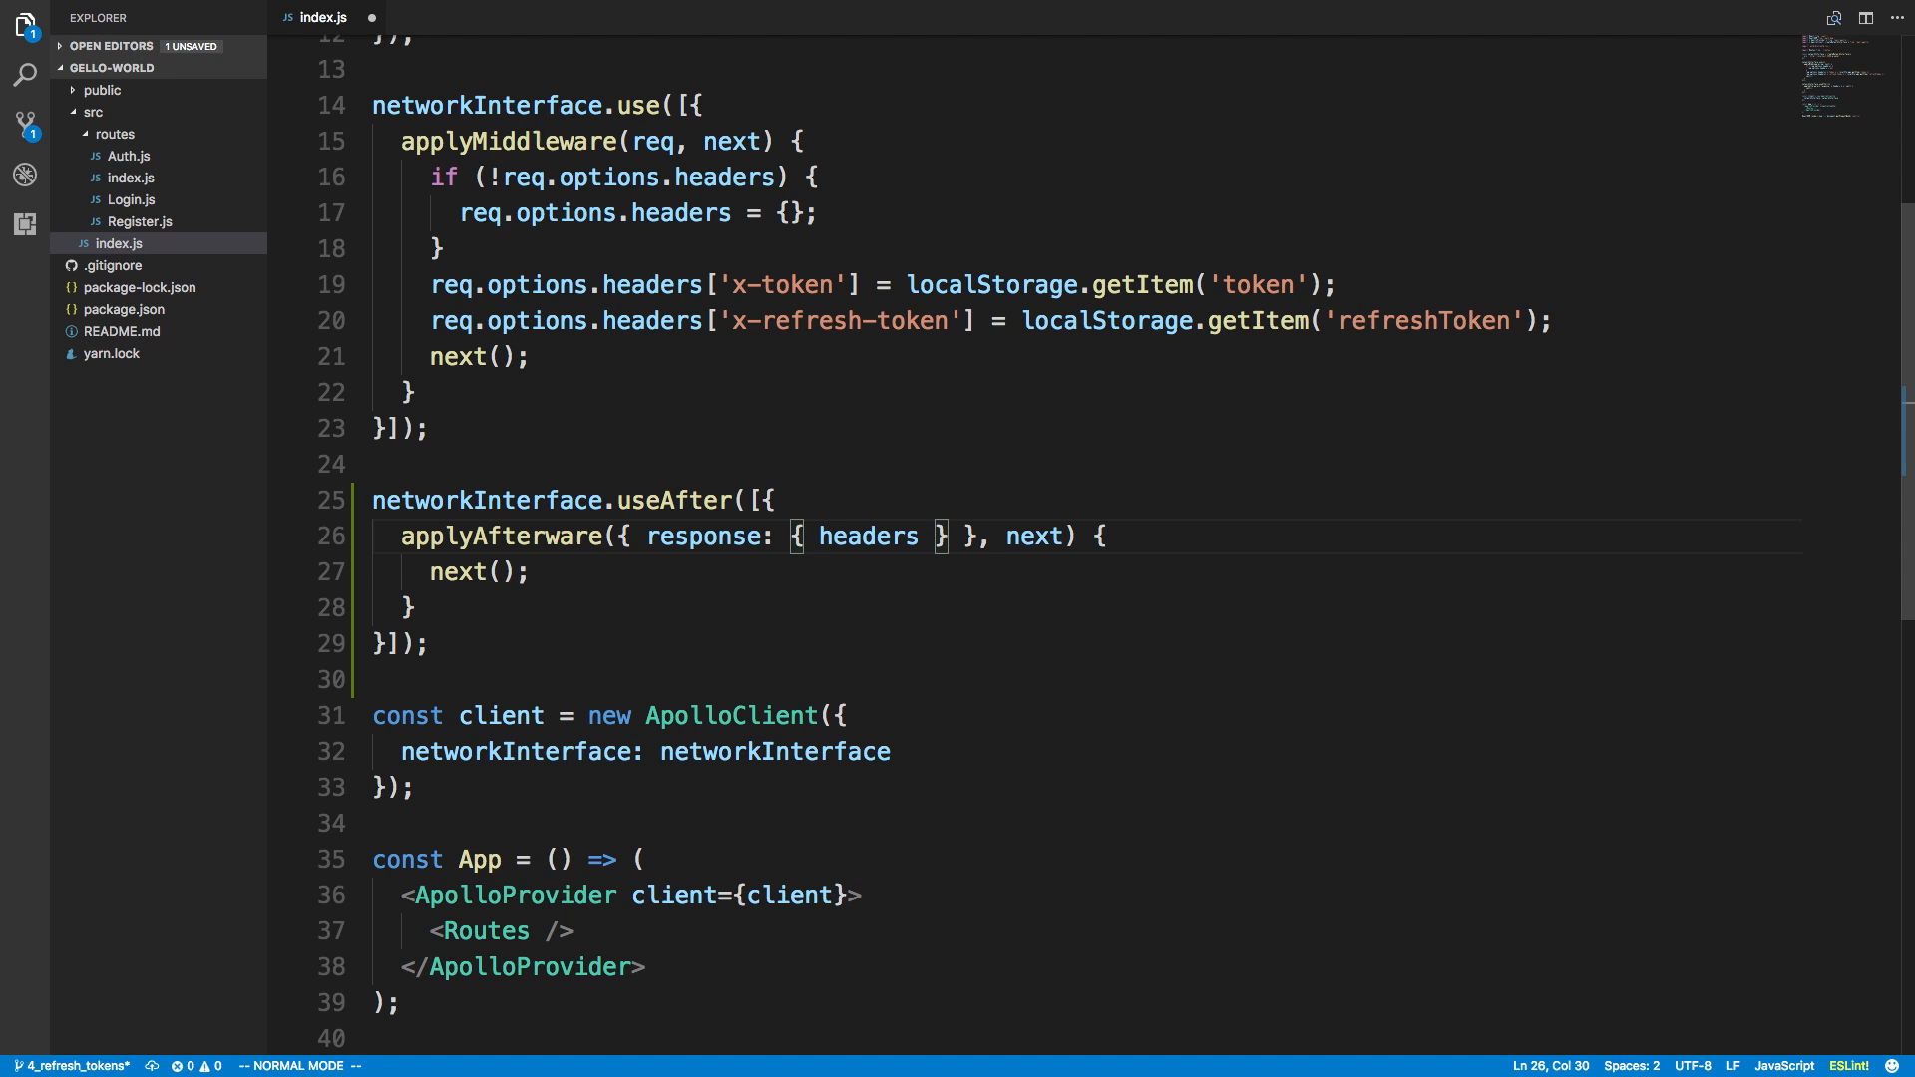
key("Backspace")
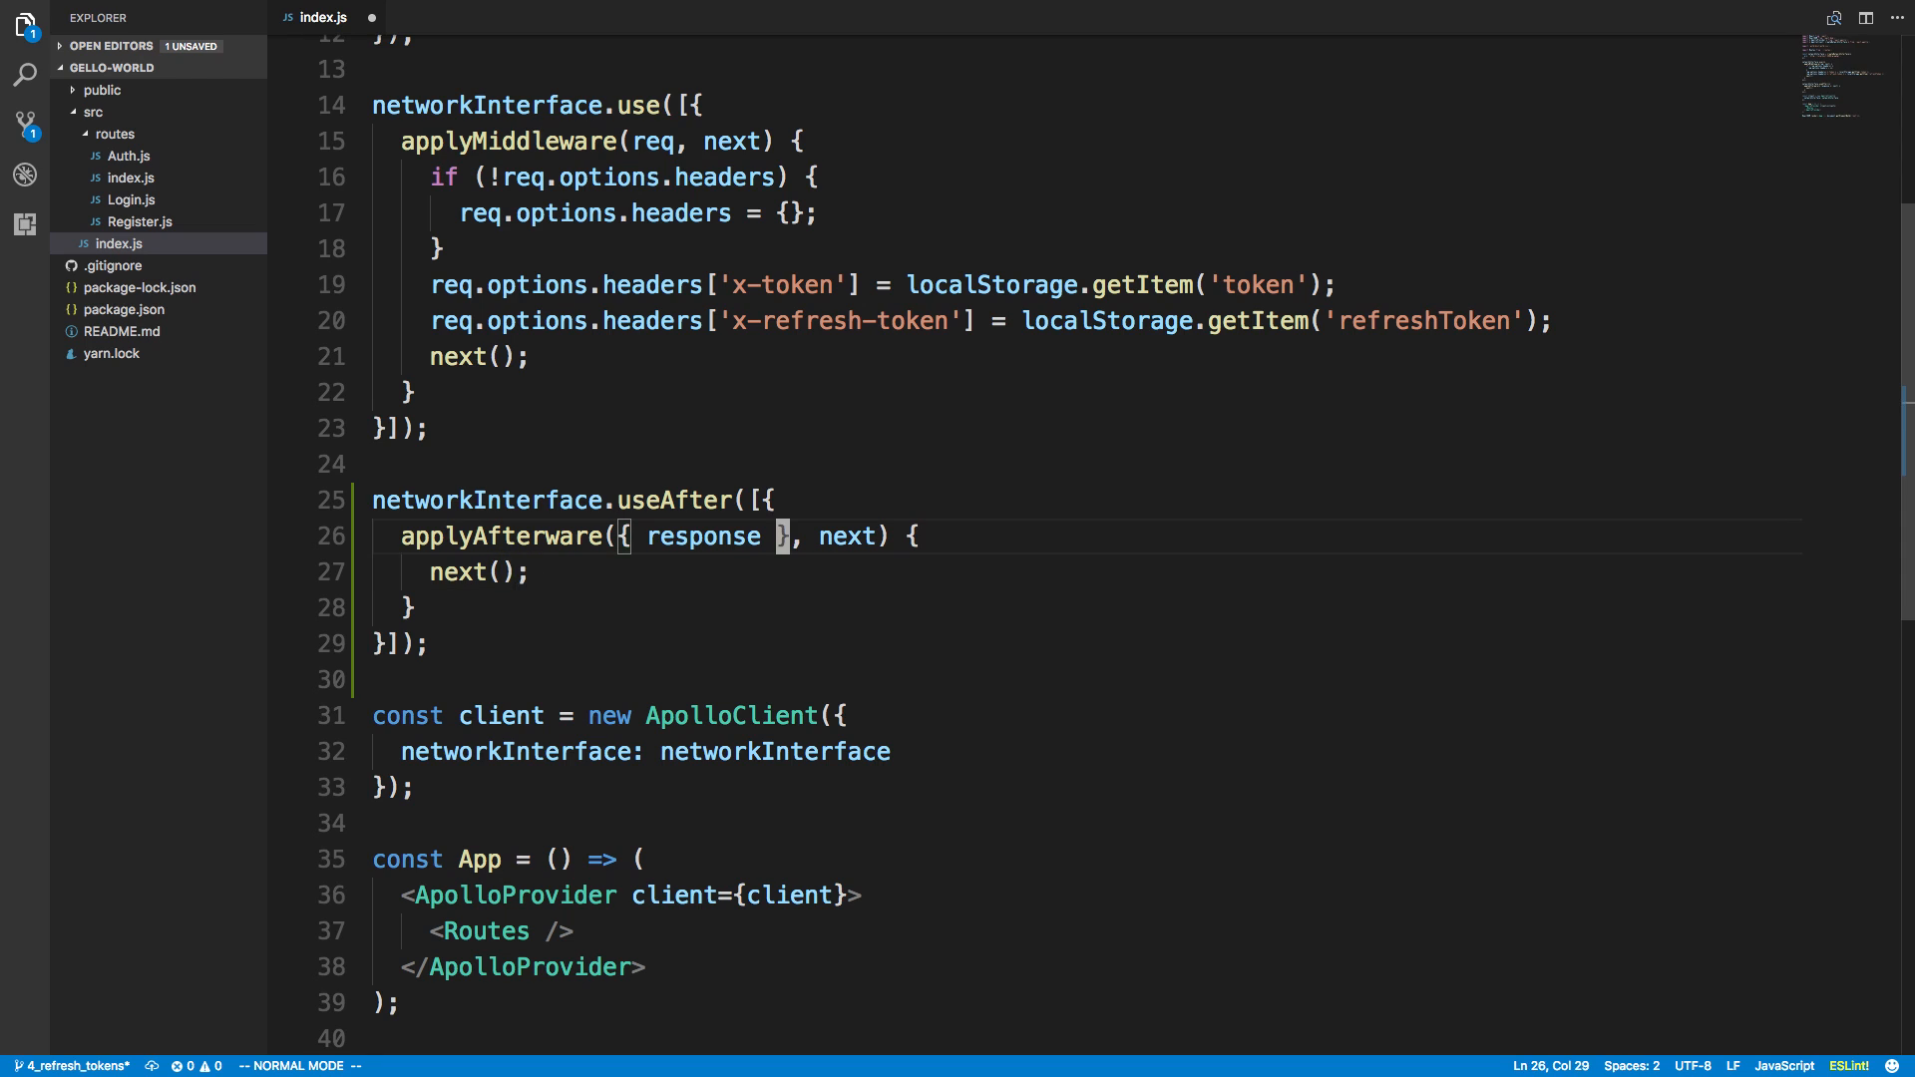
type("console.log")
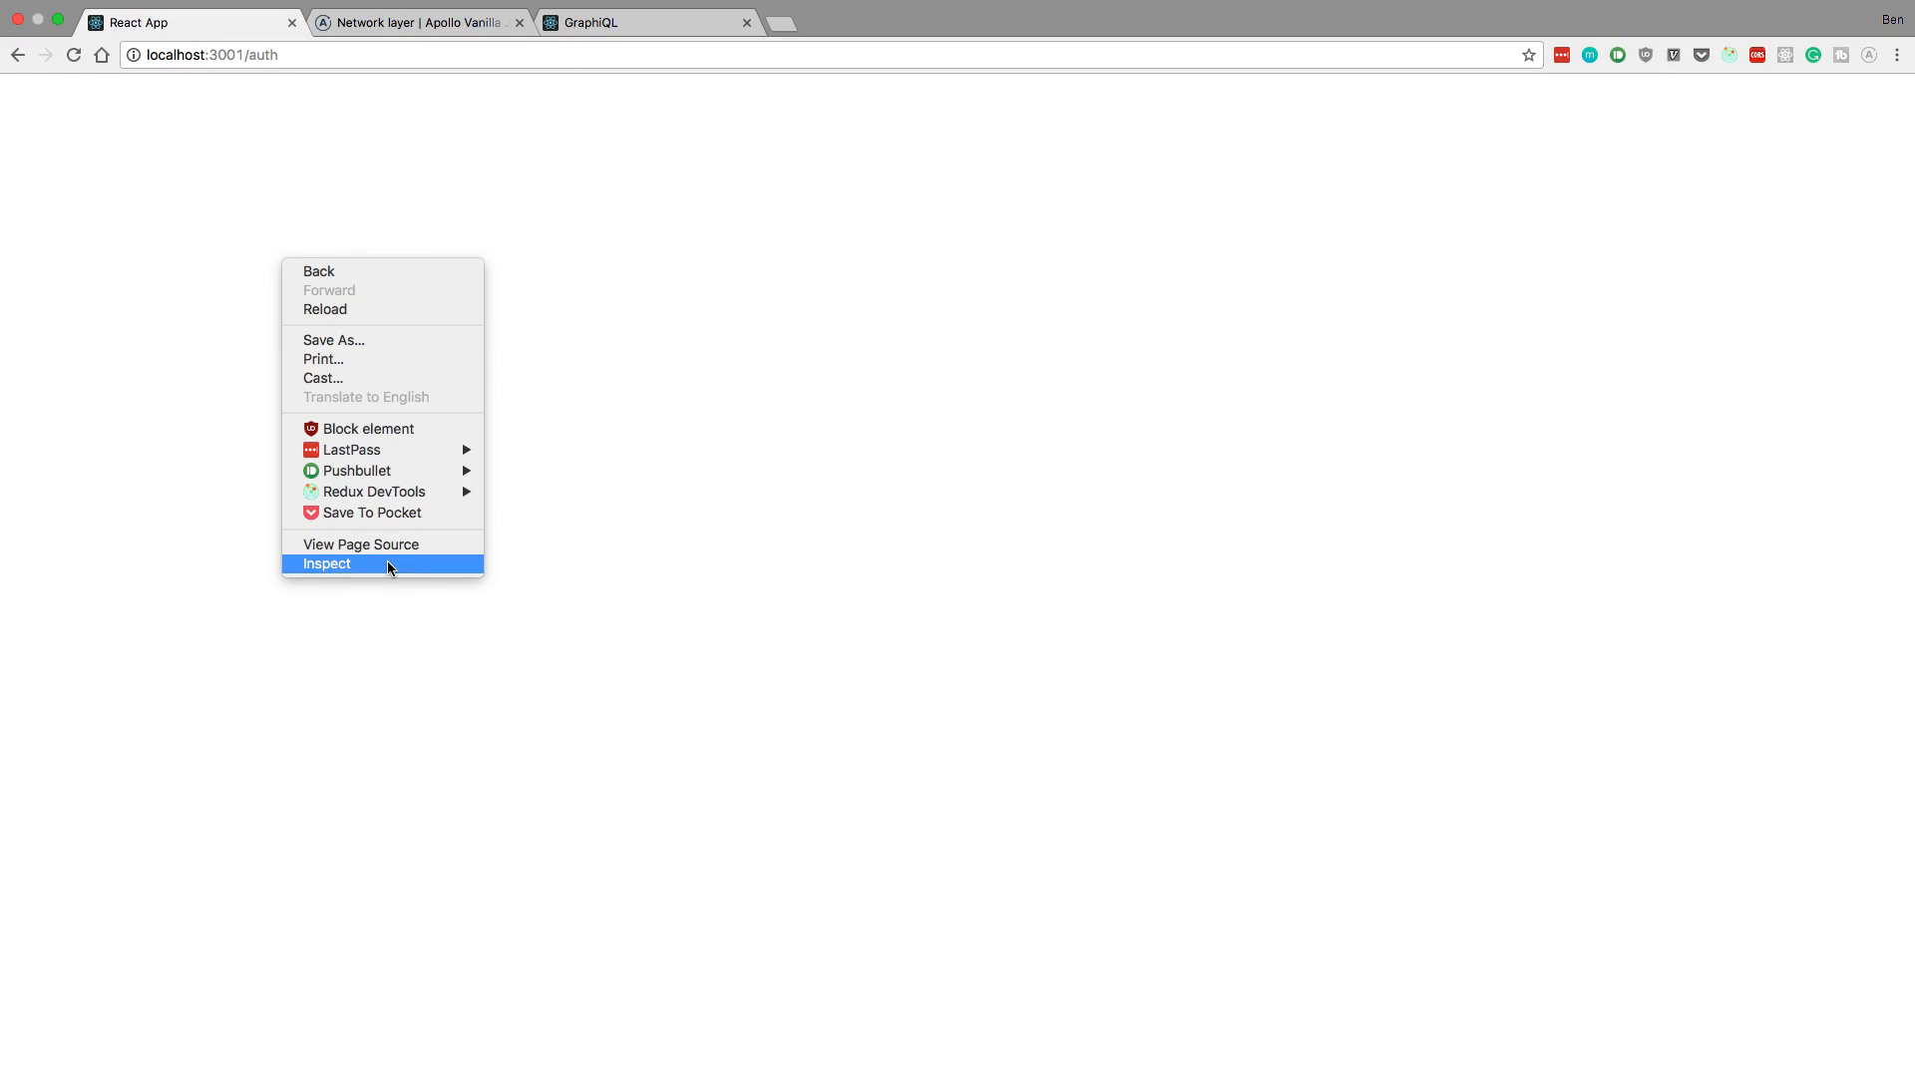
Step: Expand the logged Response and its headers in Chrome's Console
left_click(326, 563)
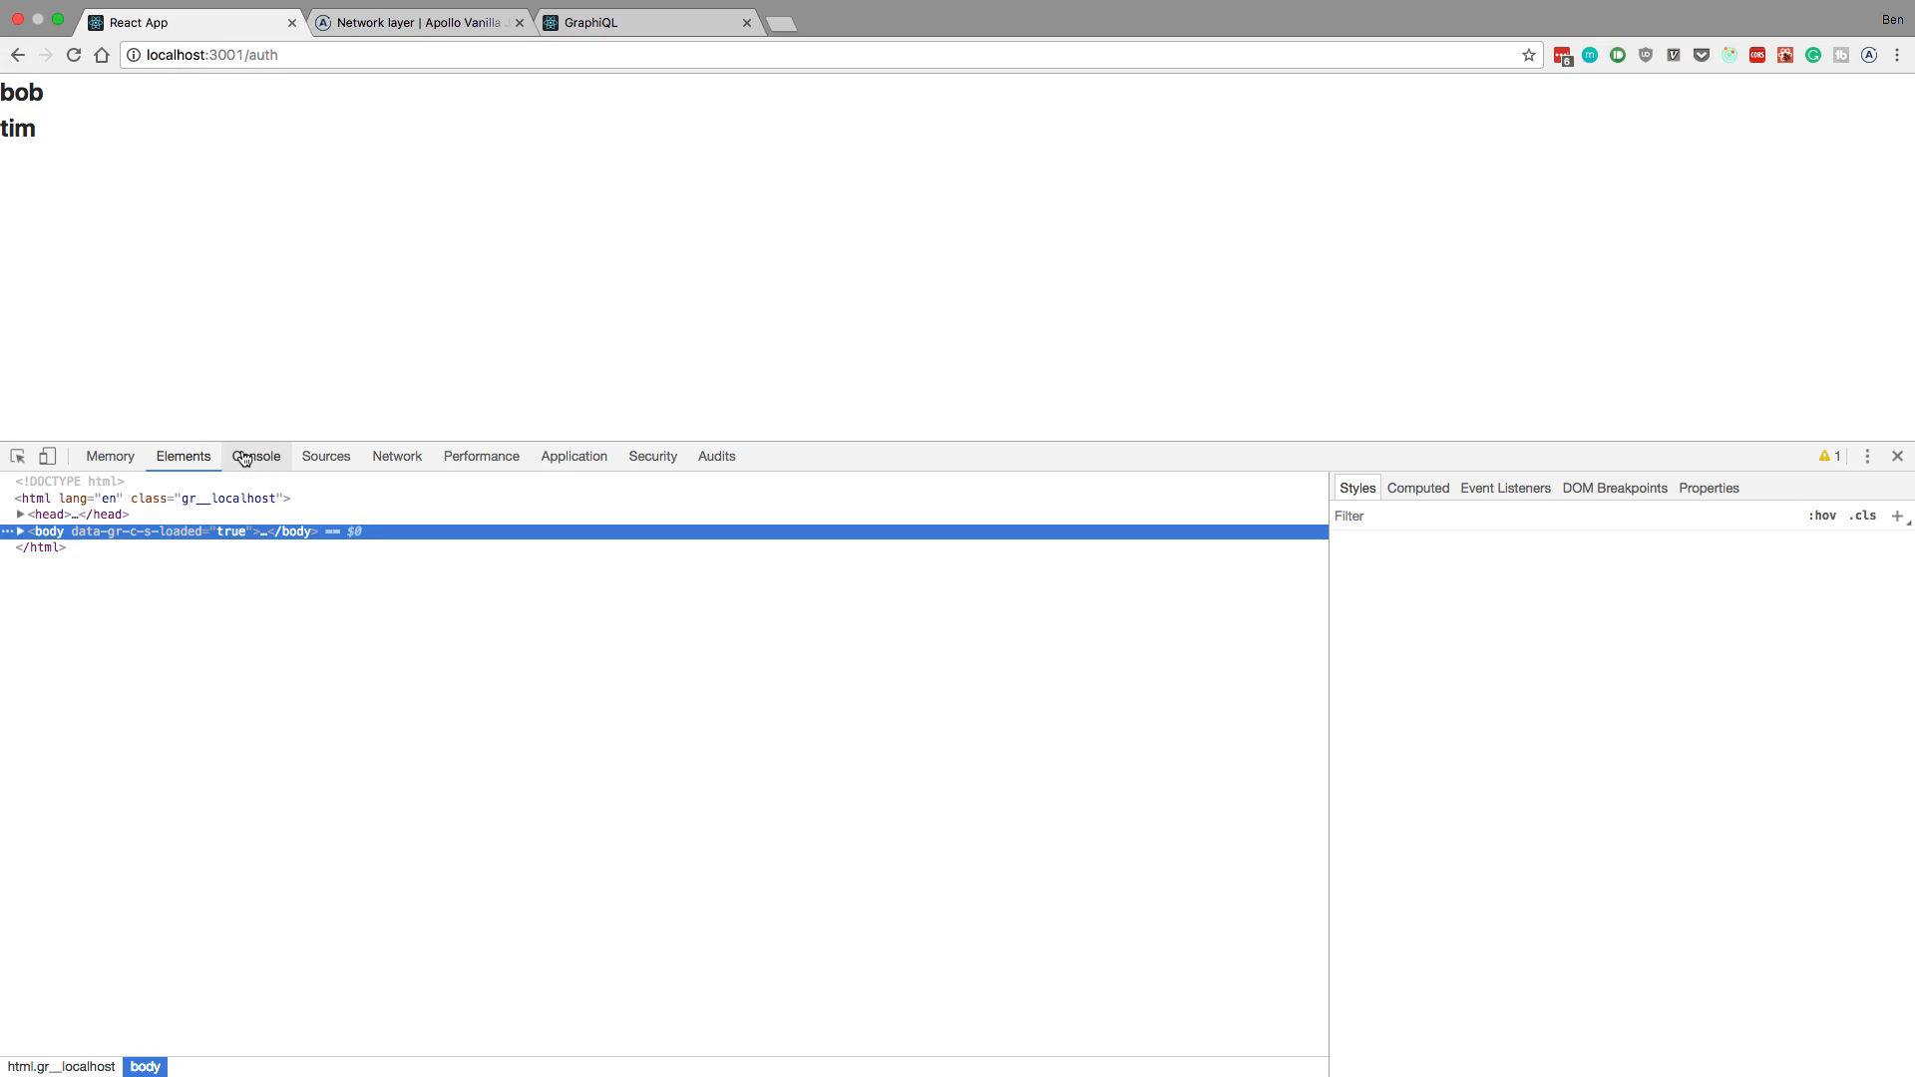
left_click(256, 455)
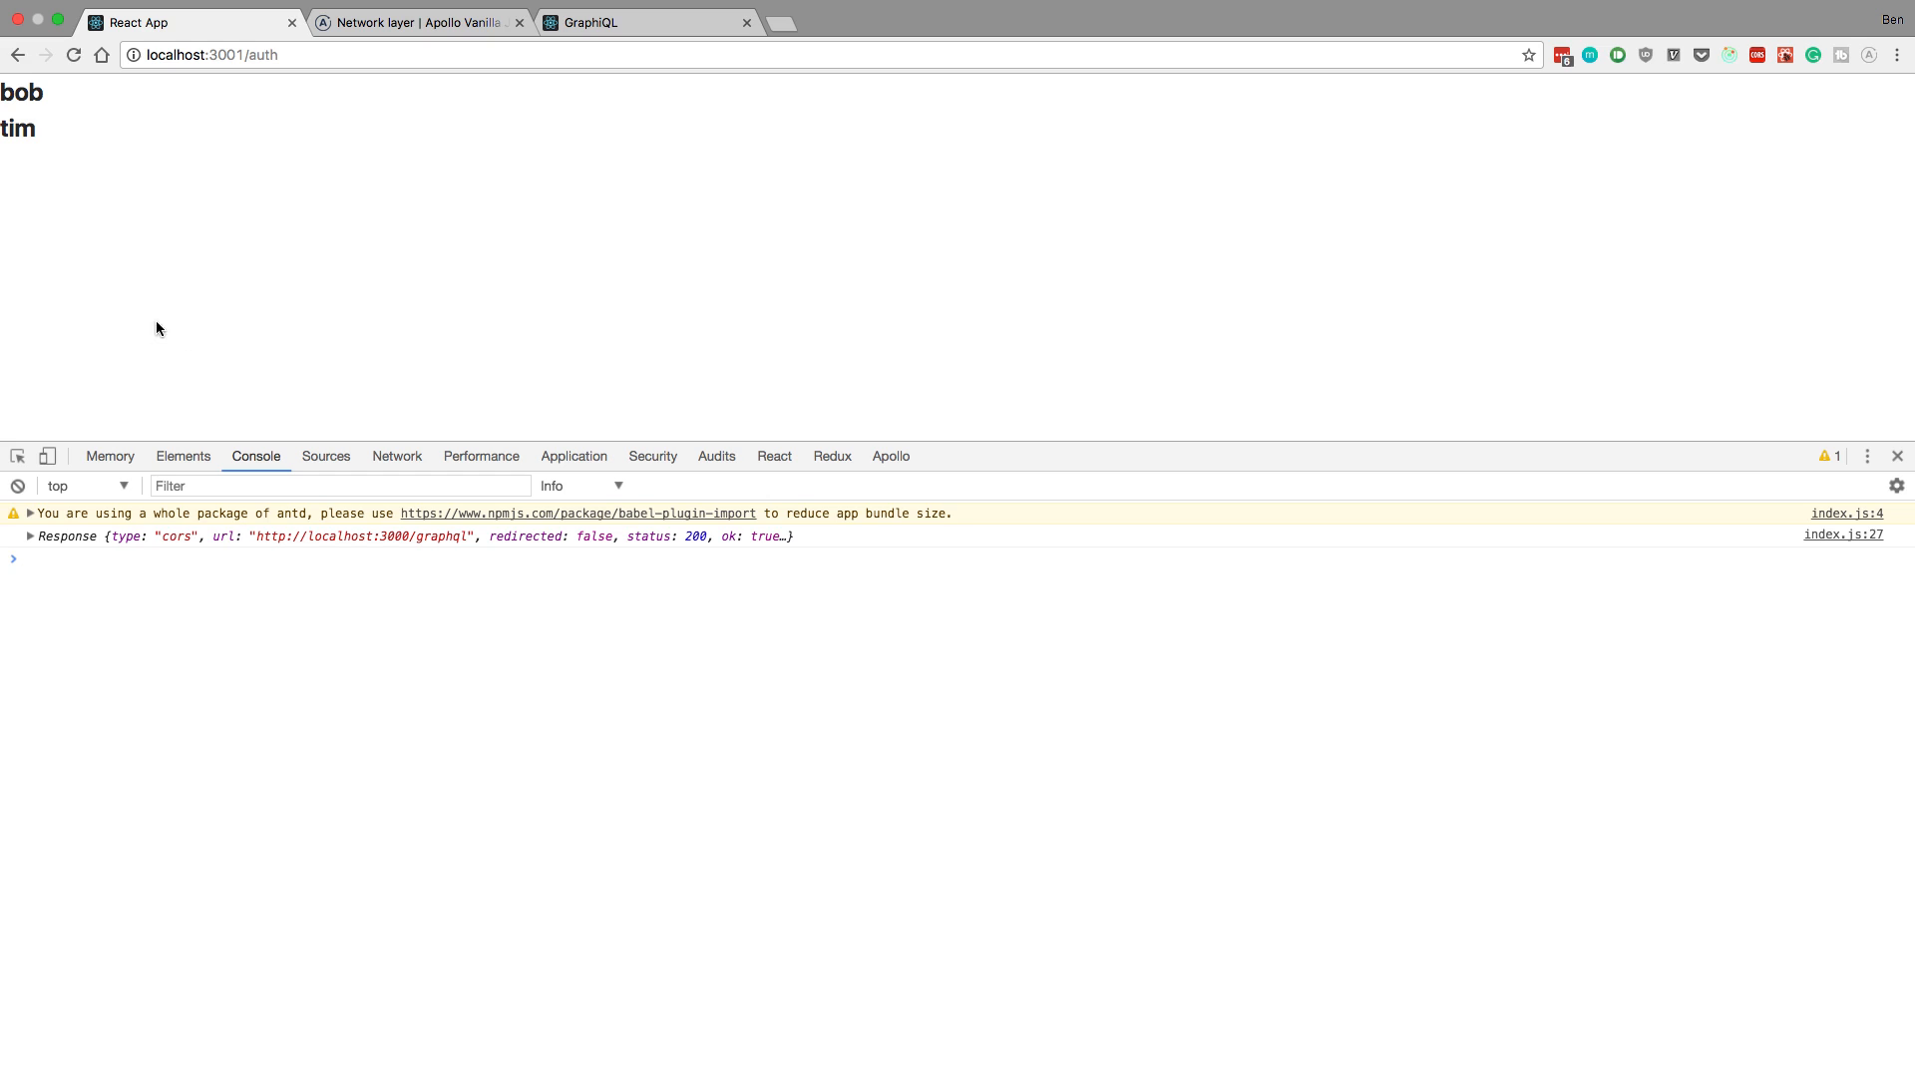
left_click(12, 537)
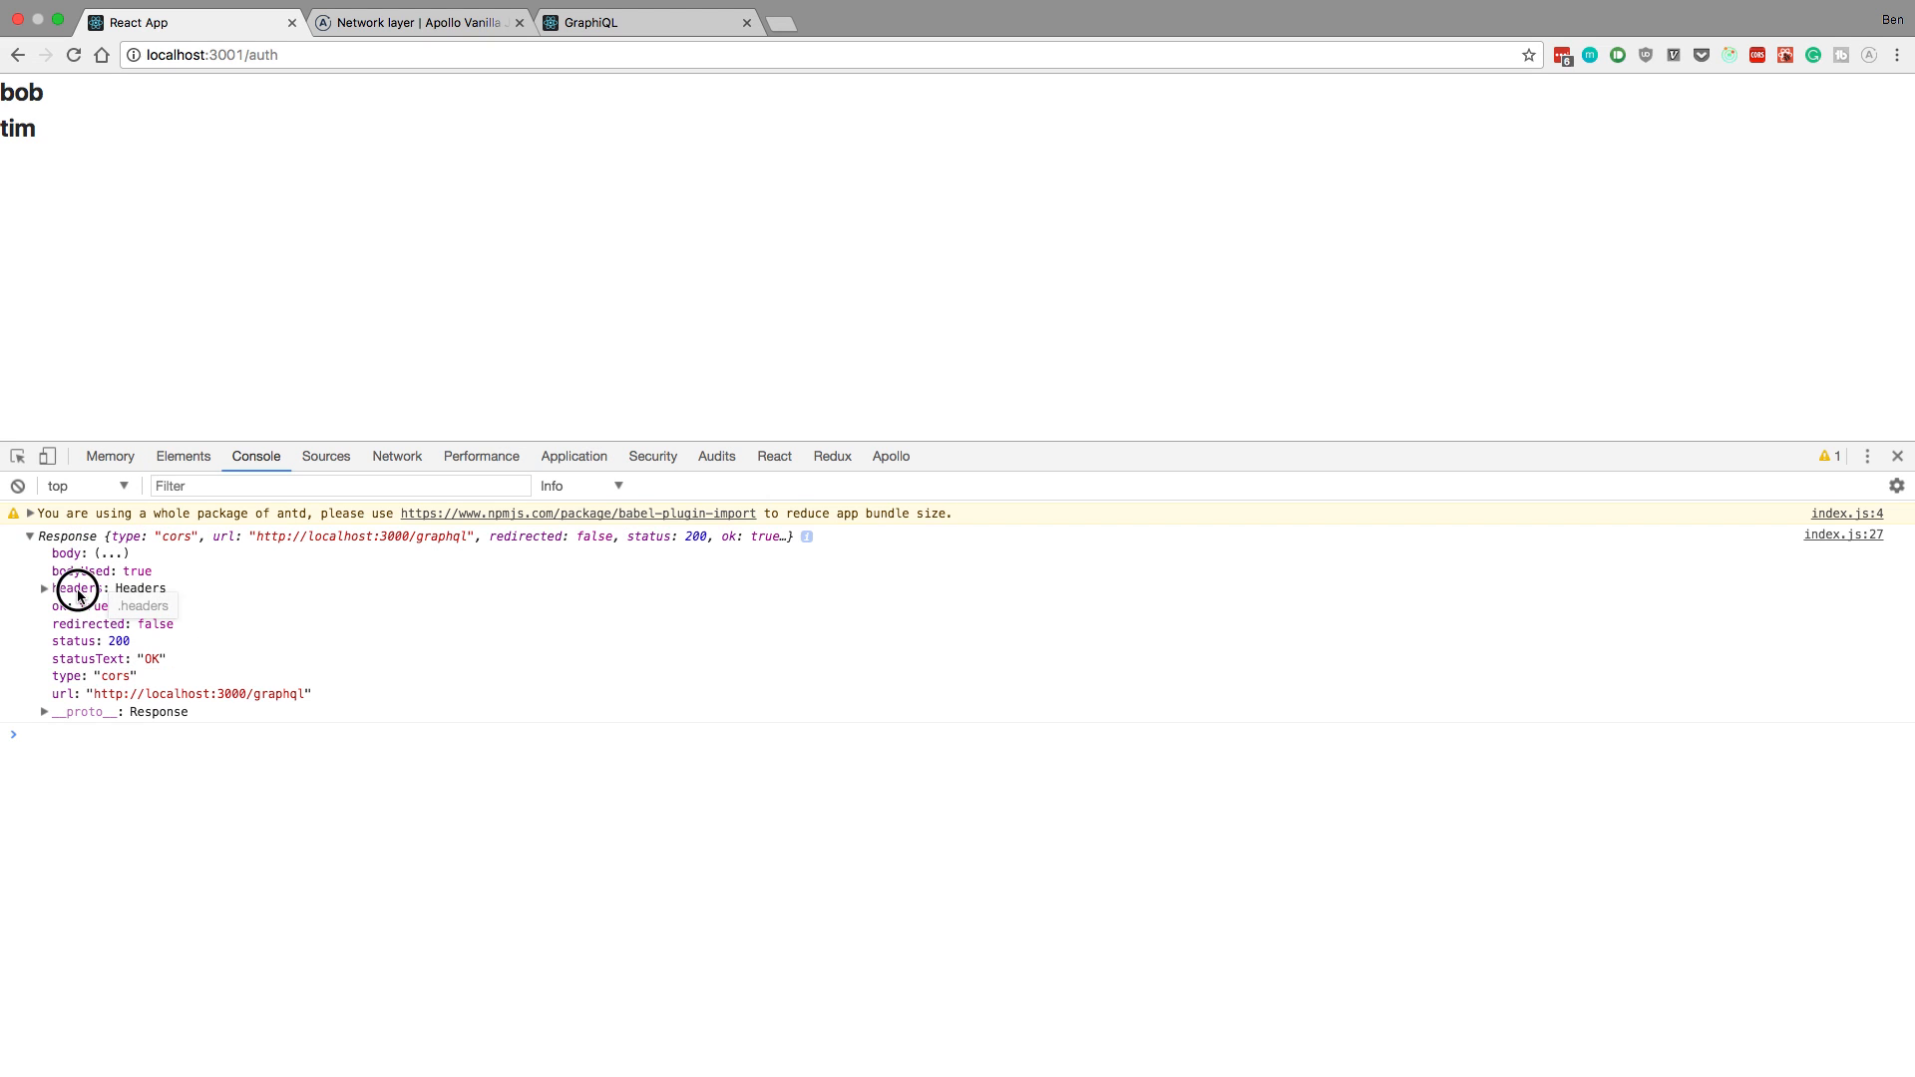
left_click(43, 588)
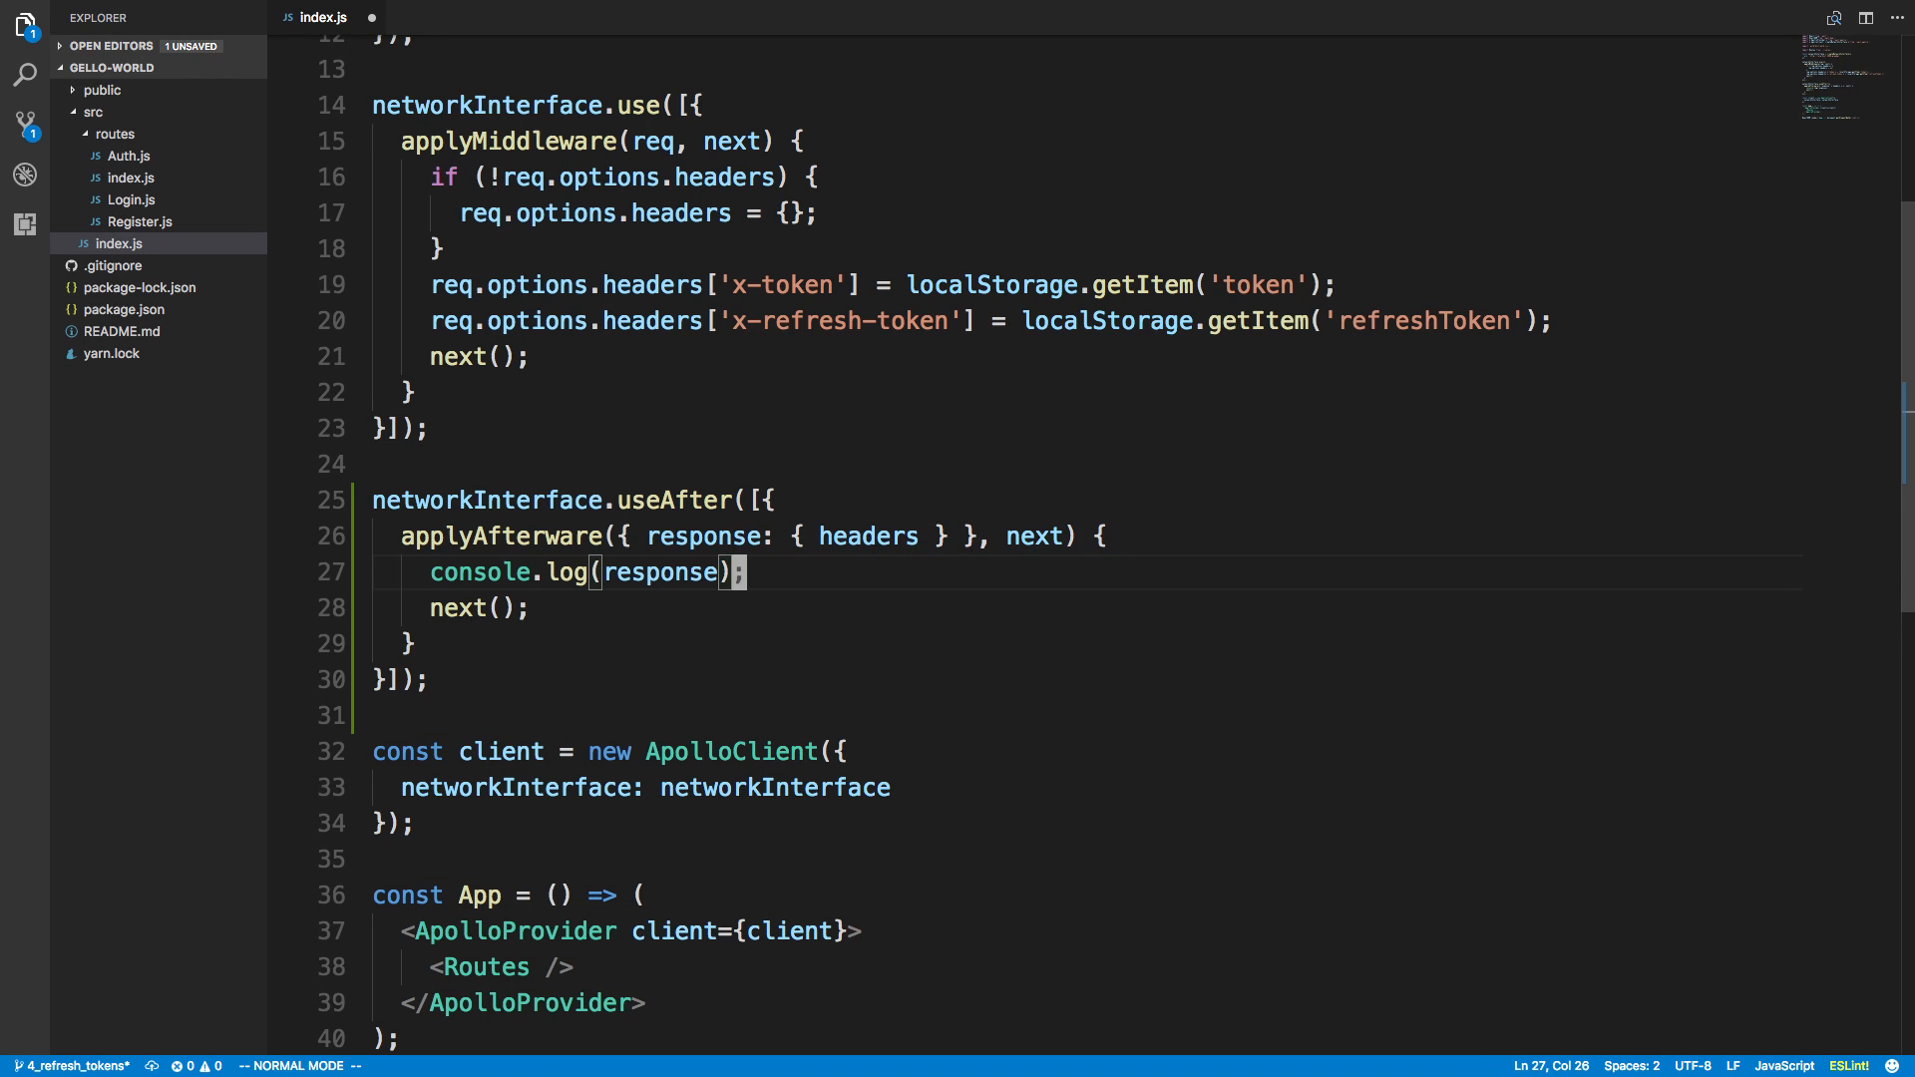
Step: Declare token and refreshToken from headers.get('x-token') and 'x-refresh-token'
type("const o")
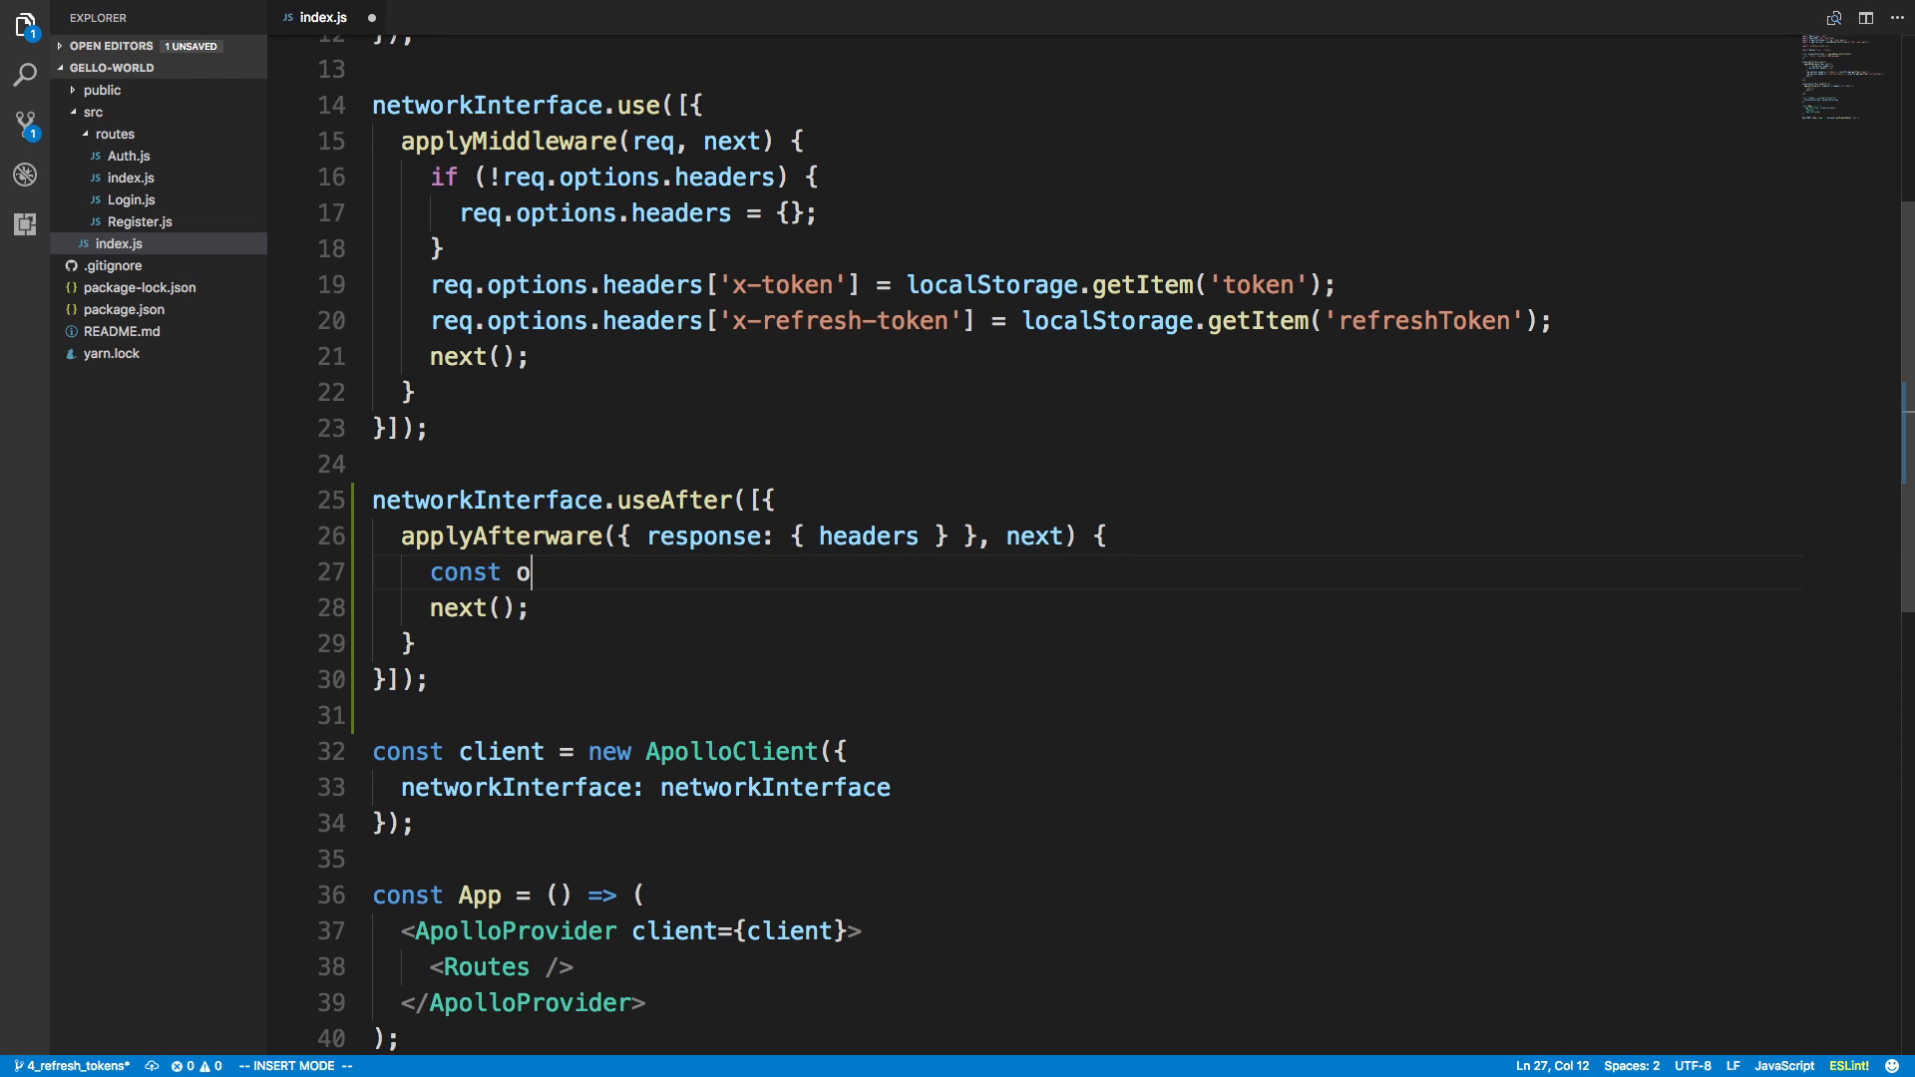
type("ken")
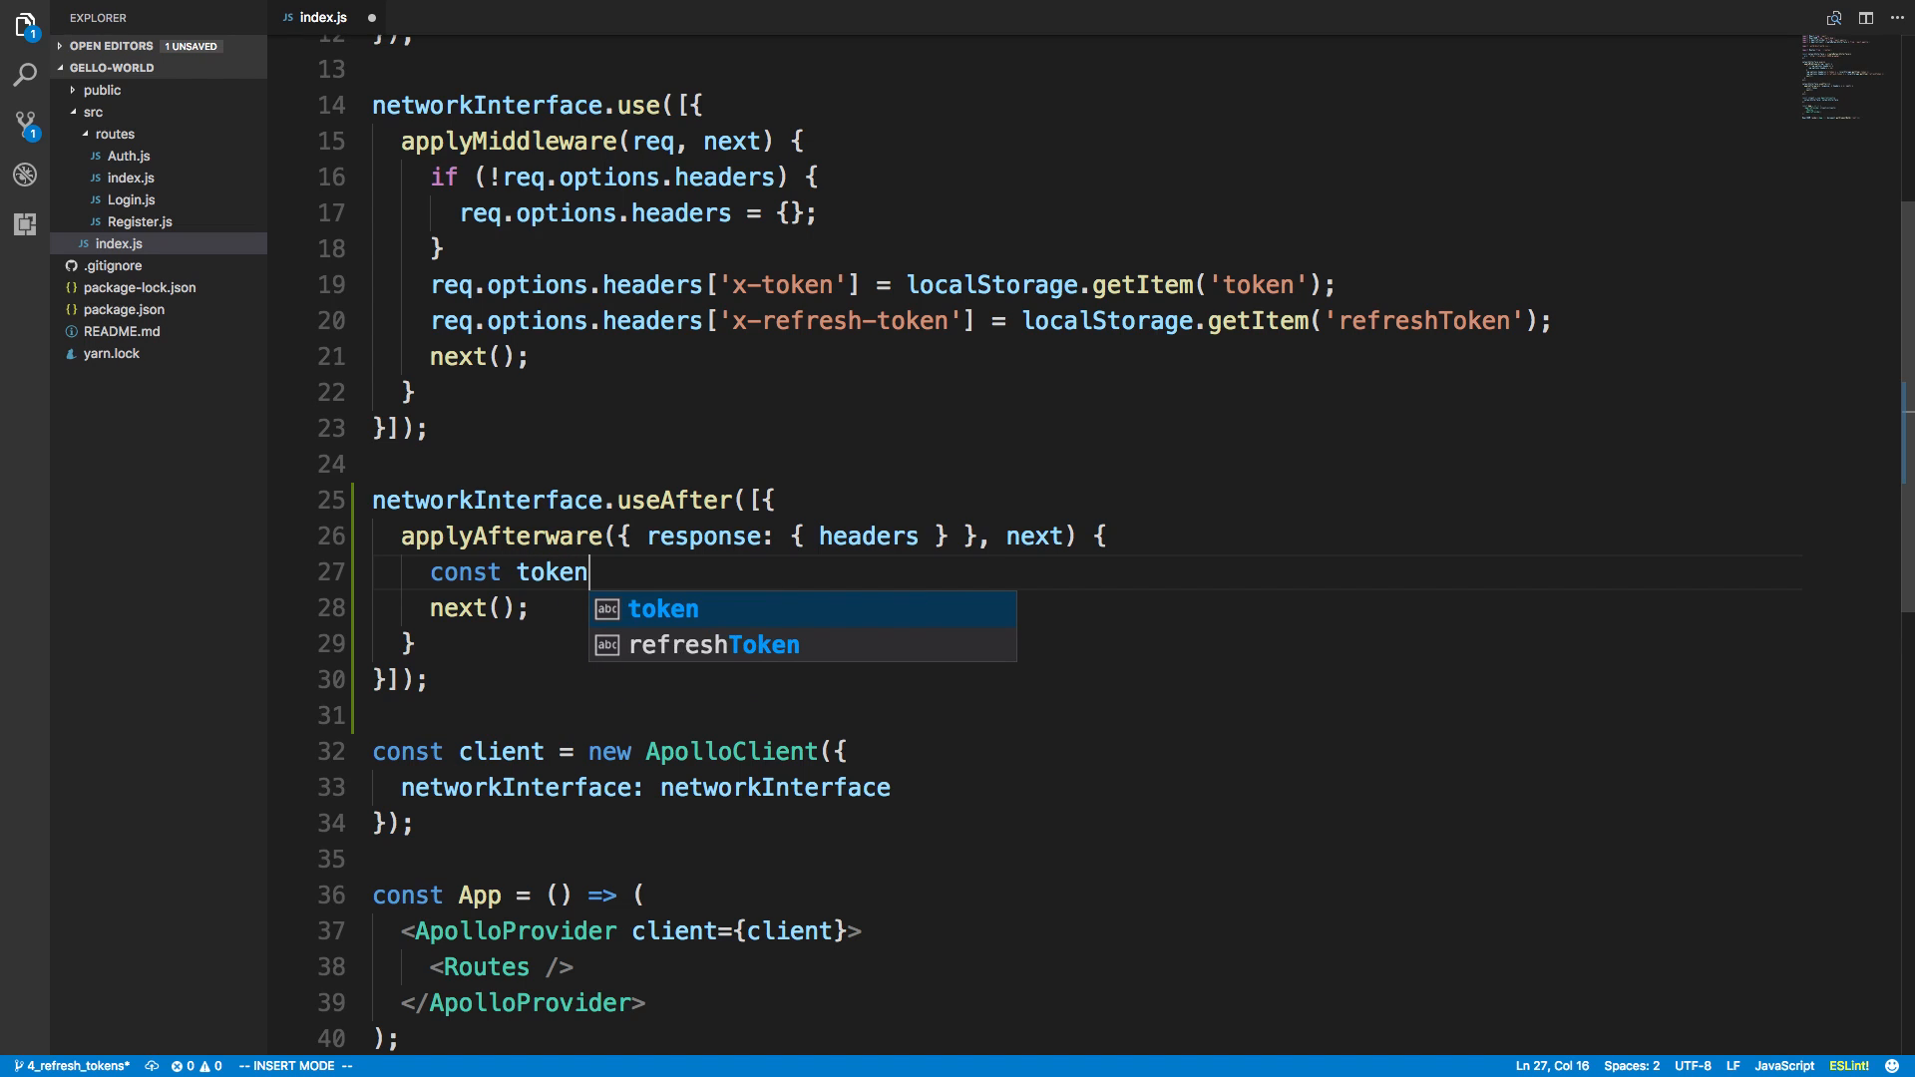
type("= headers.get")
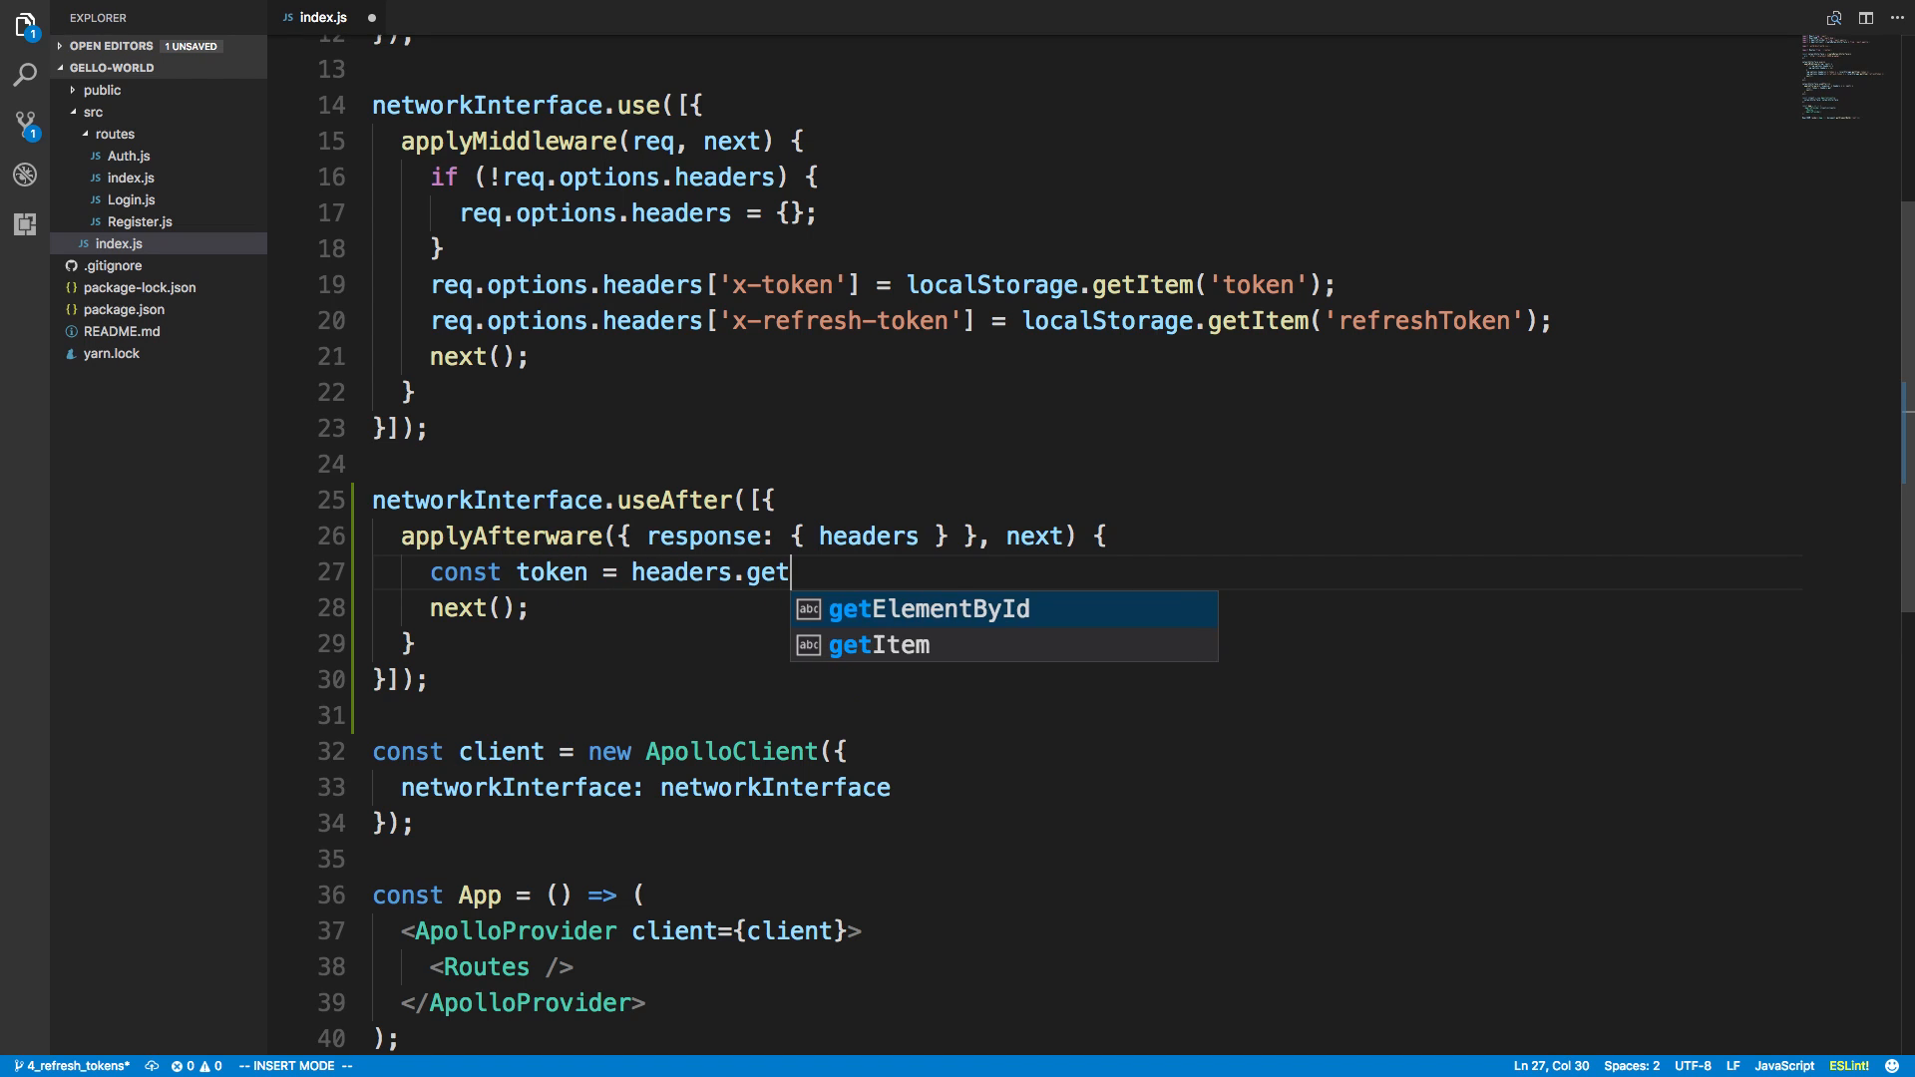
type("('x'")
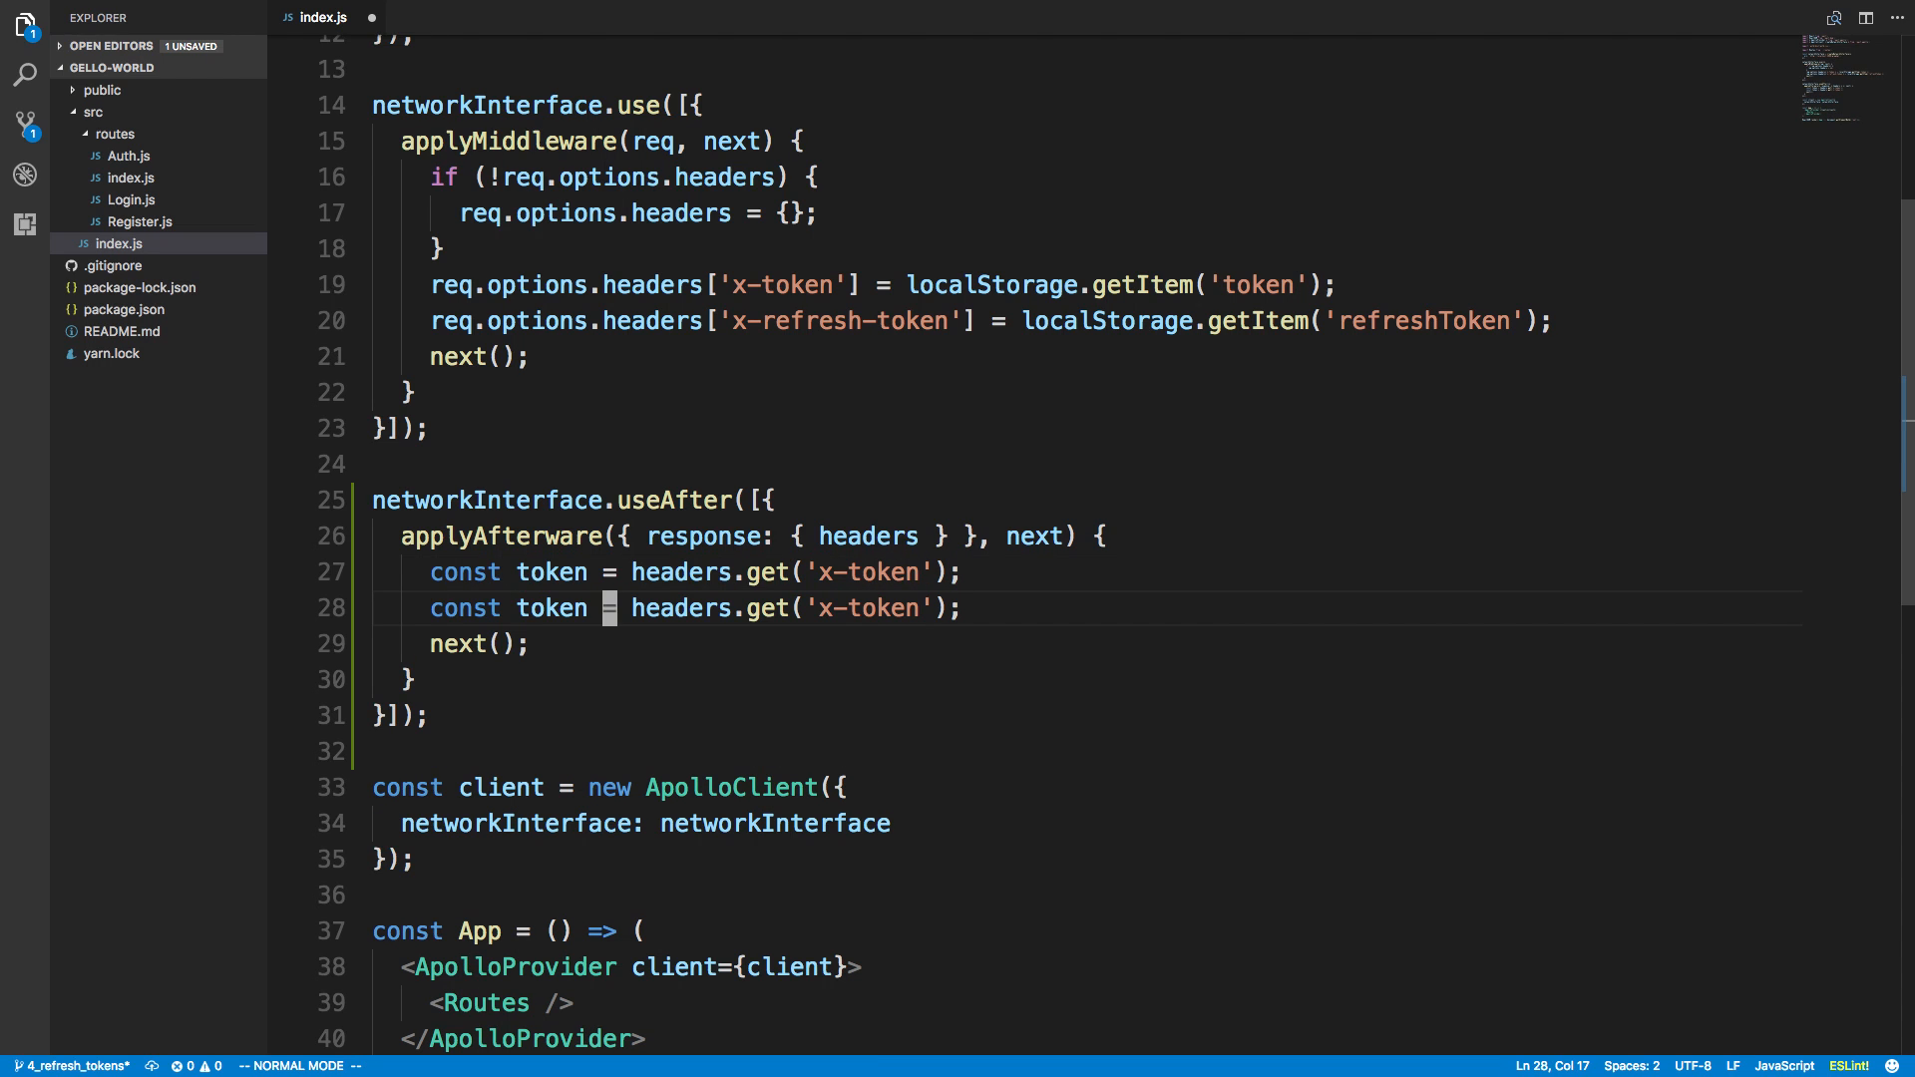
type("refreshToekn")
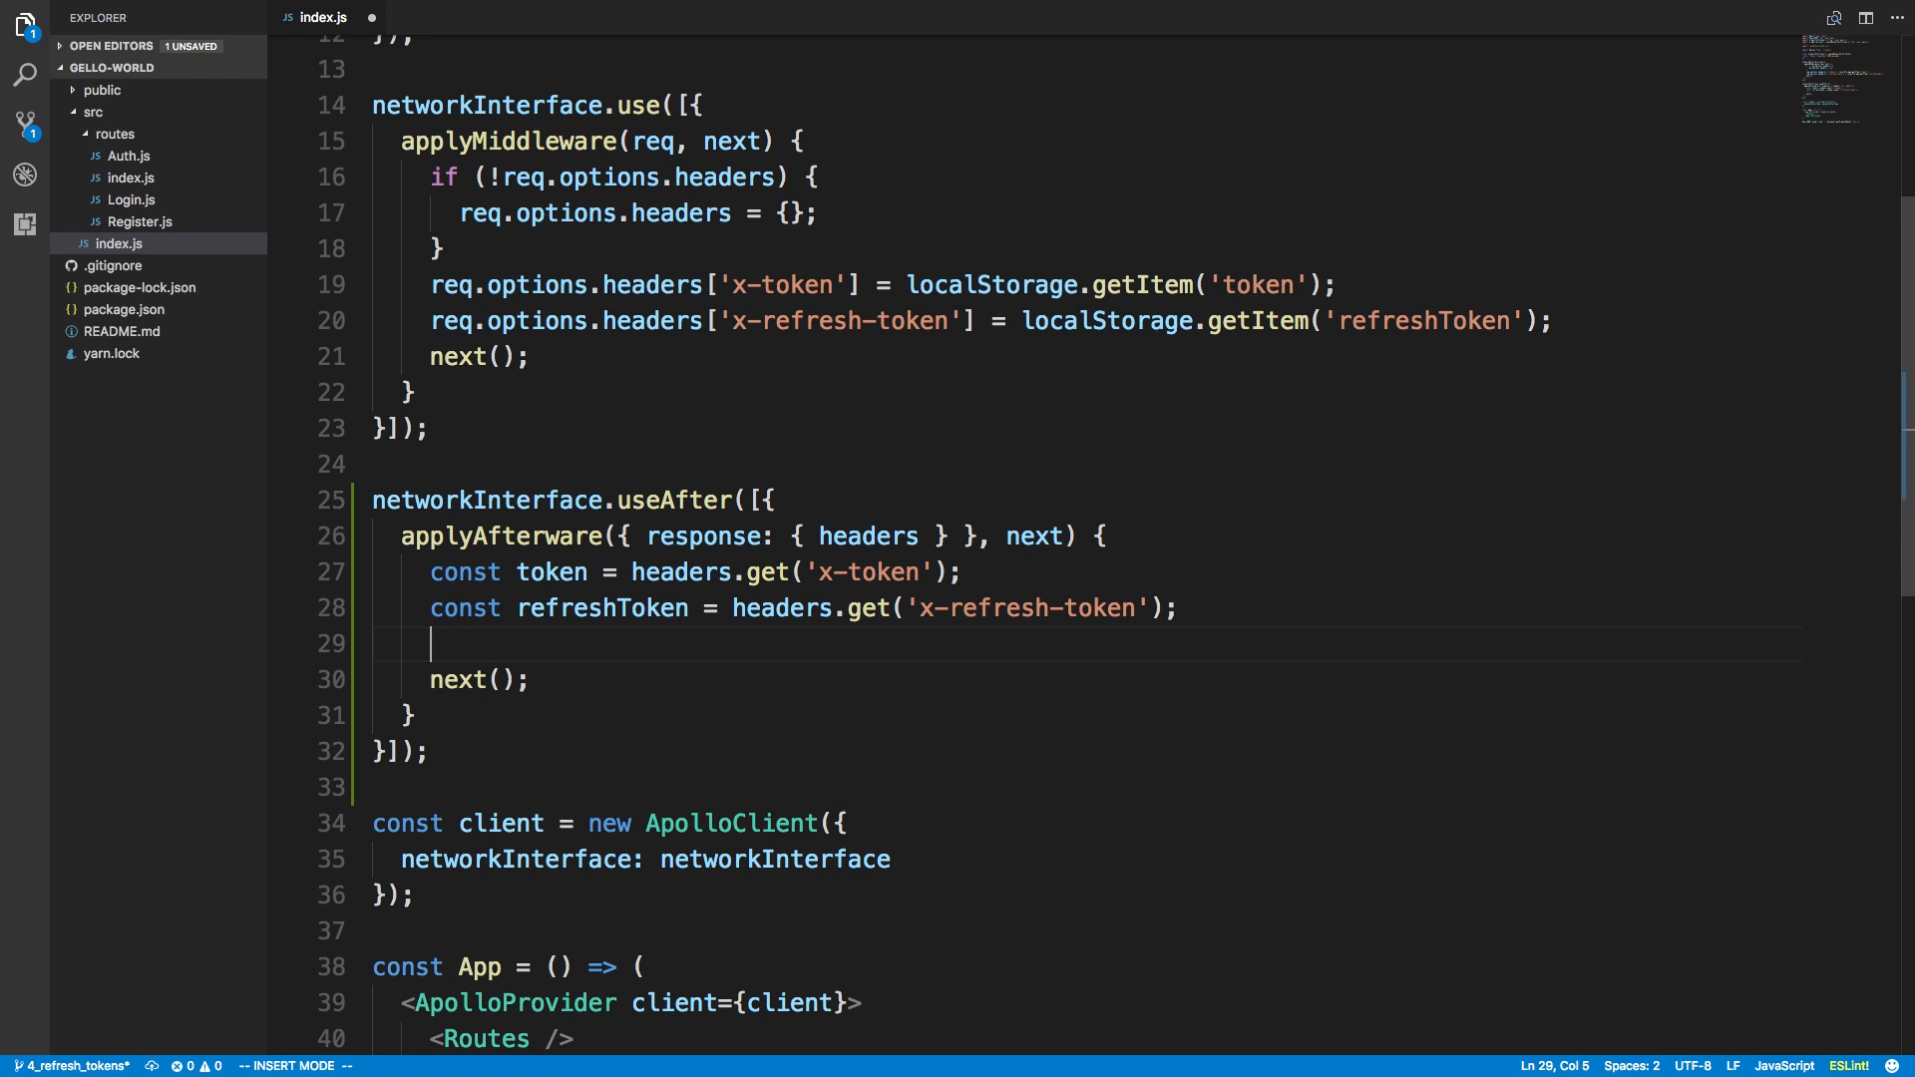
Step: Add if (token) and if (refreshToken) checks around the token values
type("if (token)")
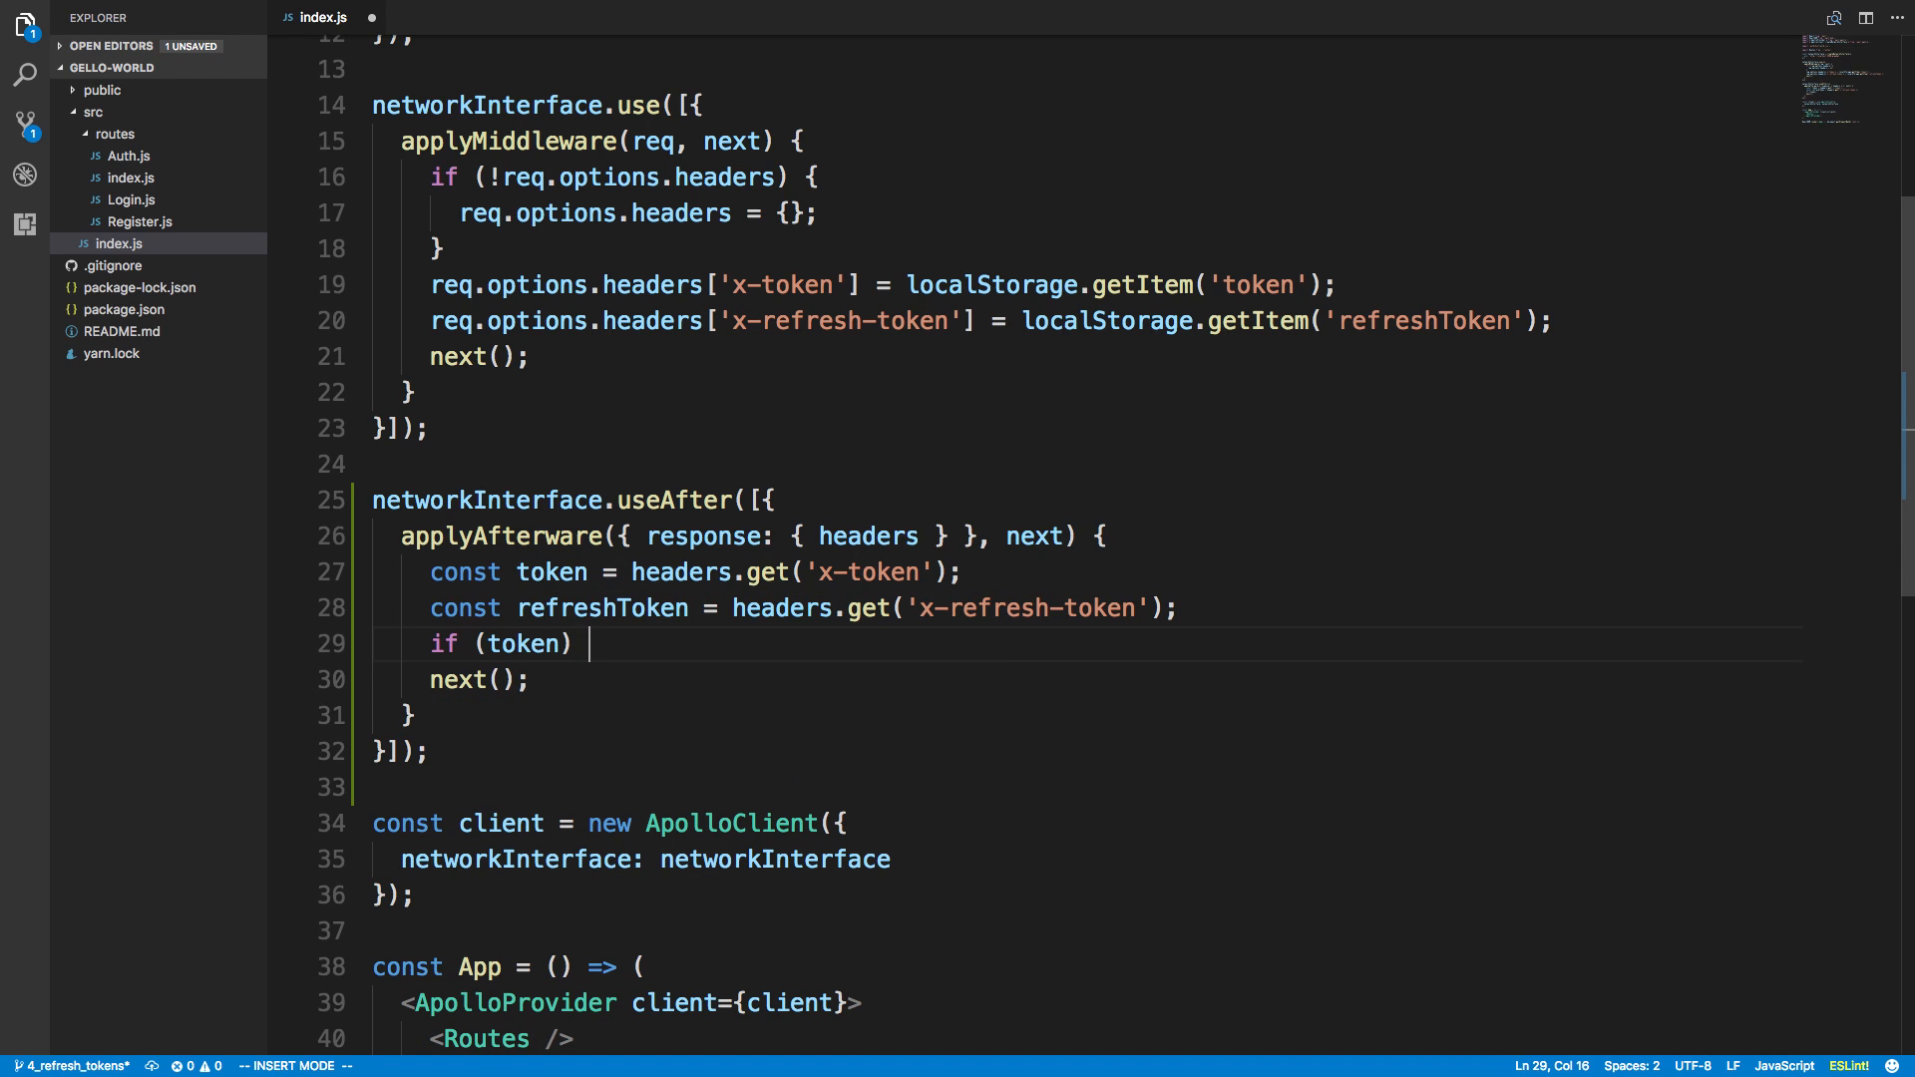
type("{")
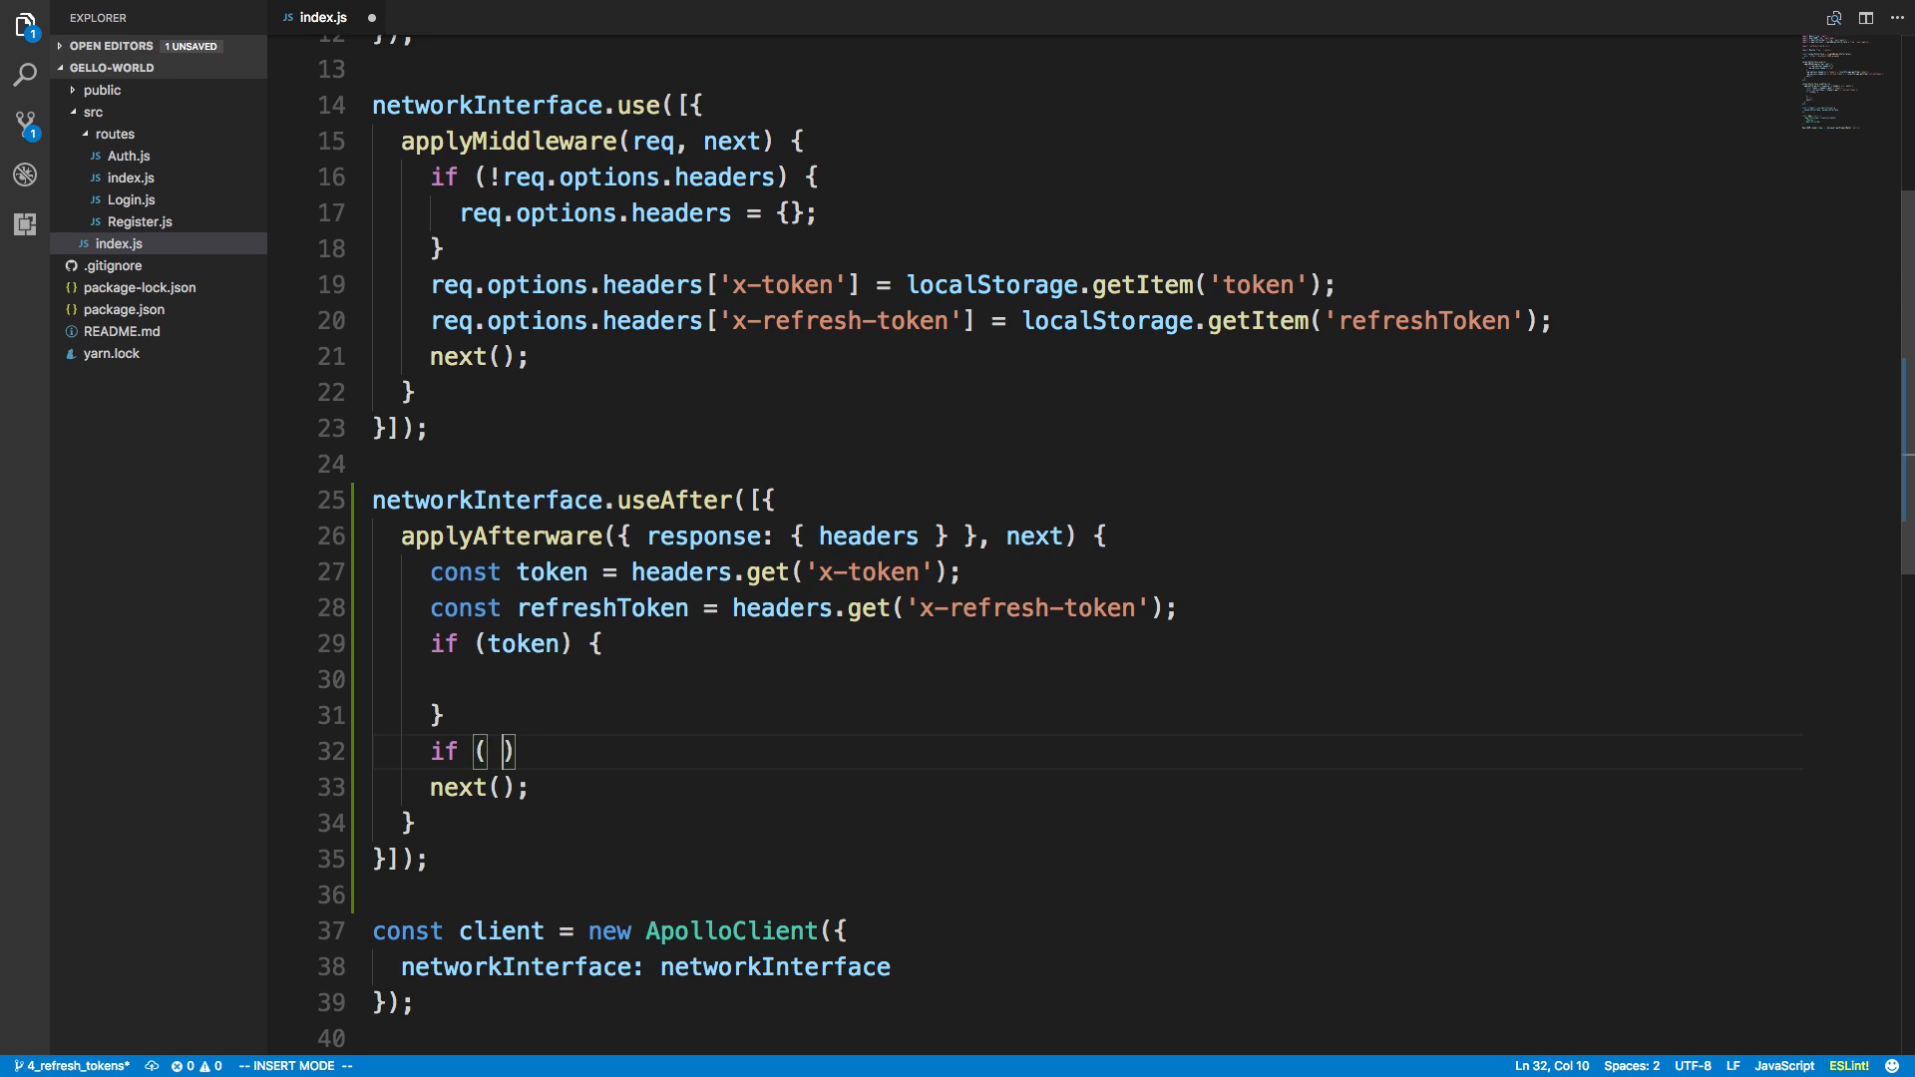
type("refreshToken")
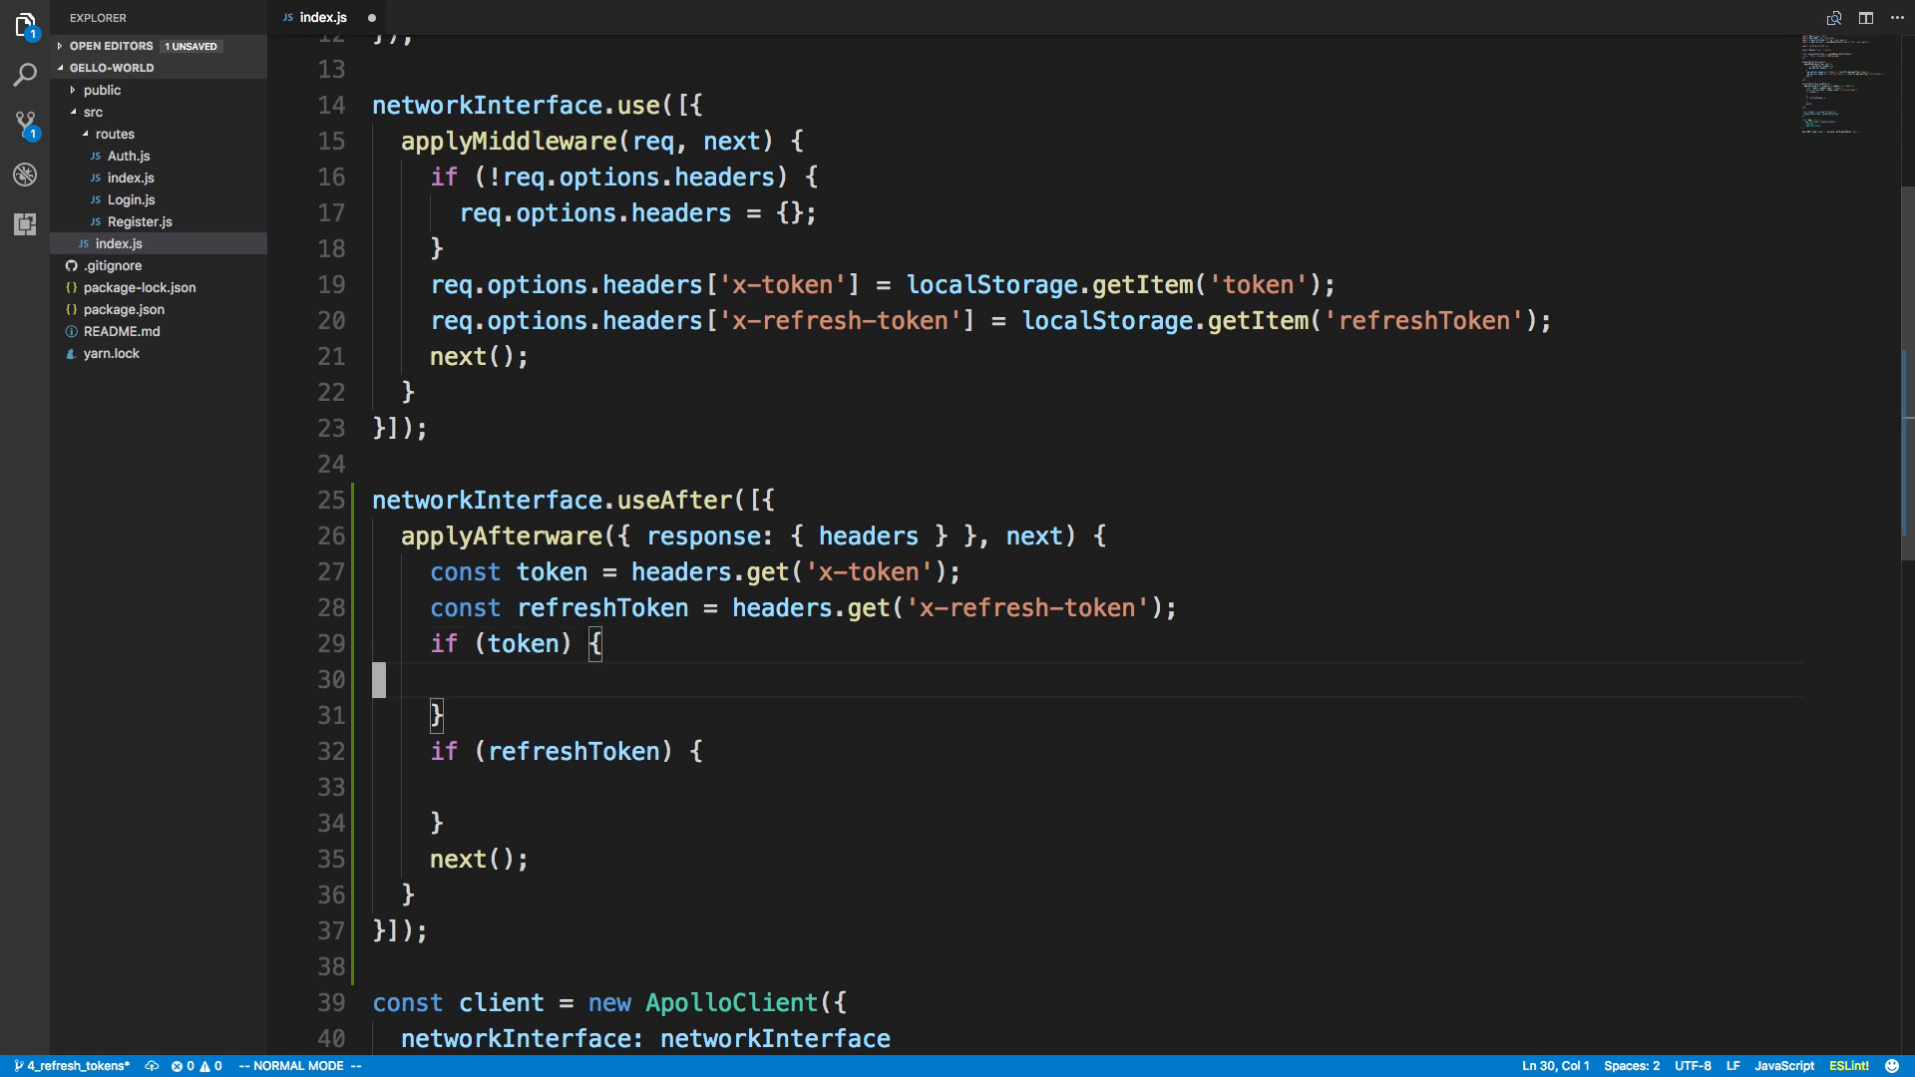
type("localStorage.setItem('token', token);")
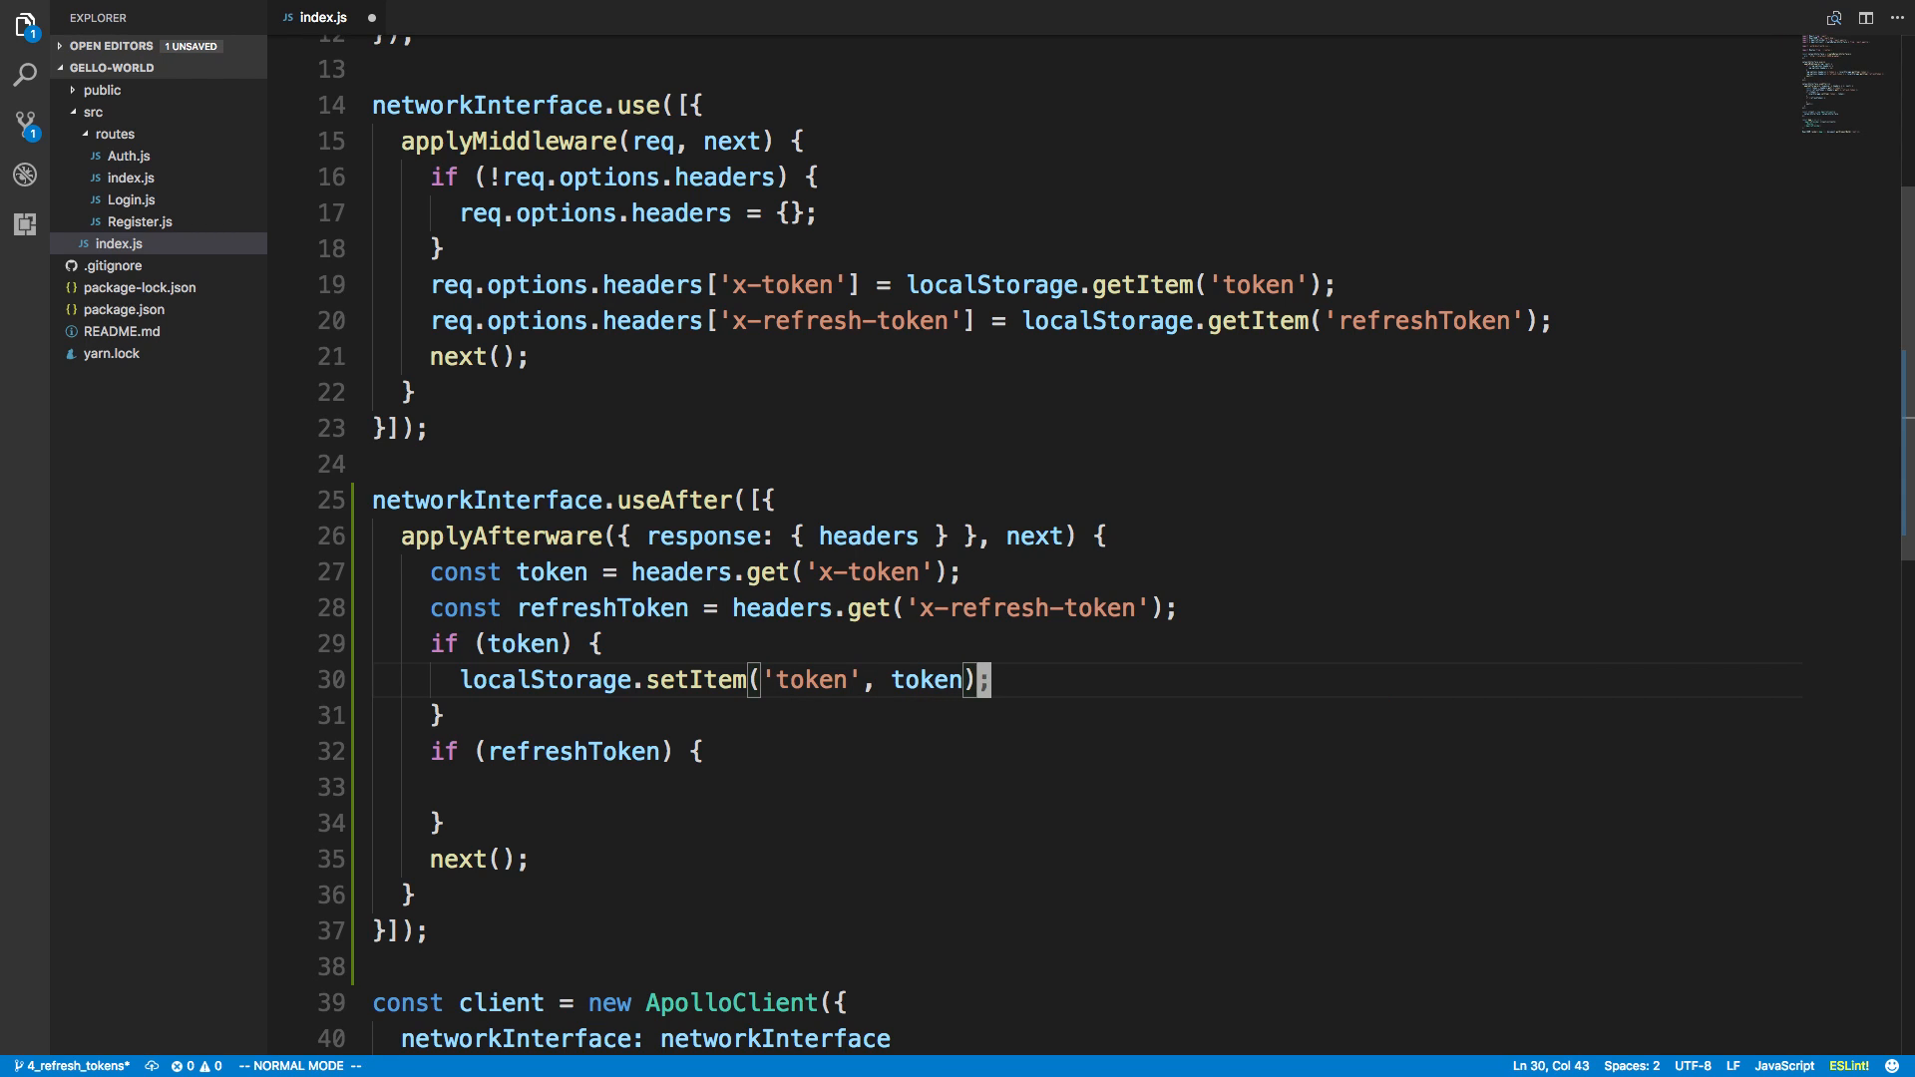
Step: Store token and refreshToken via localStorage.setItem inside their if blocks
type("localStorage.setItem('token', token);")
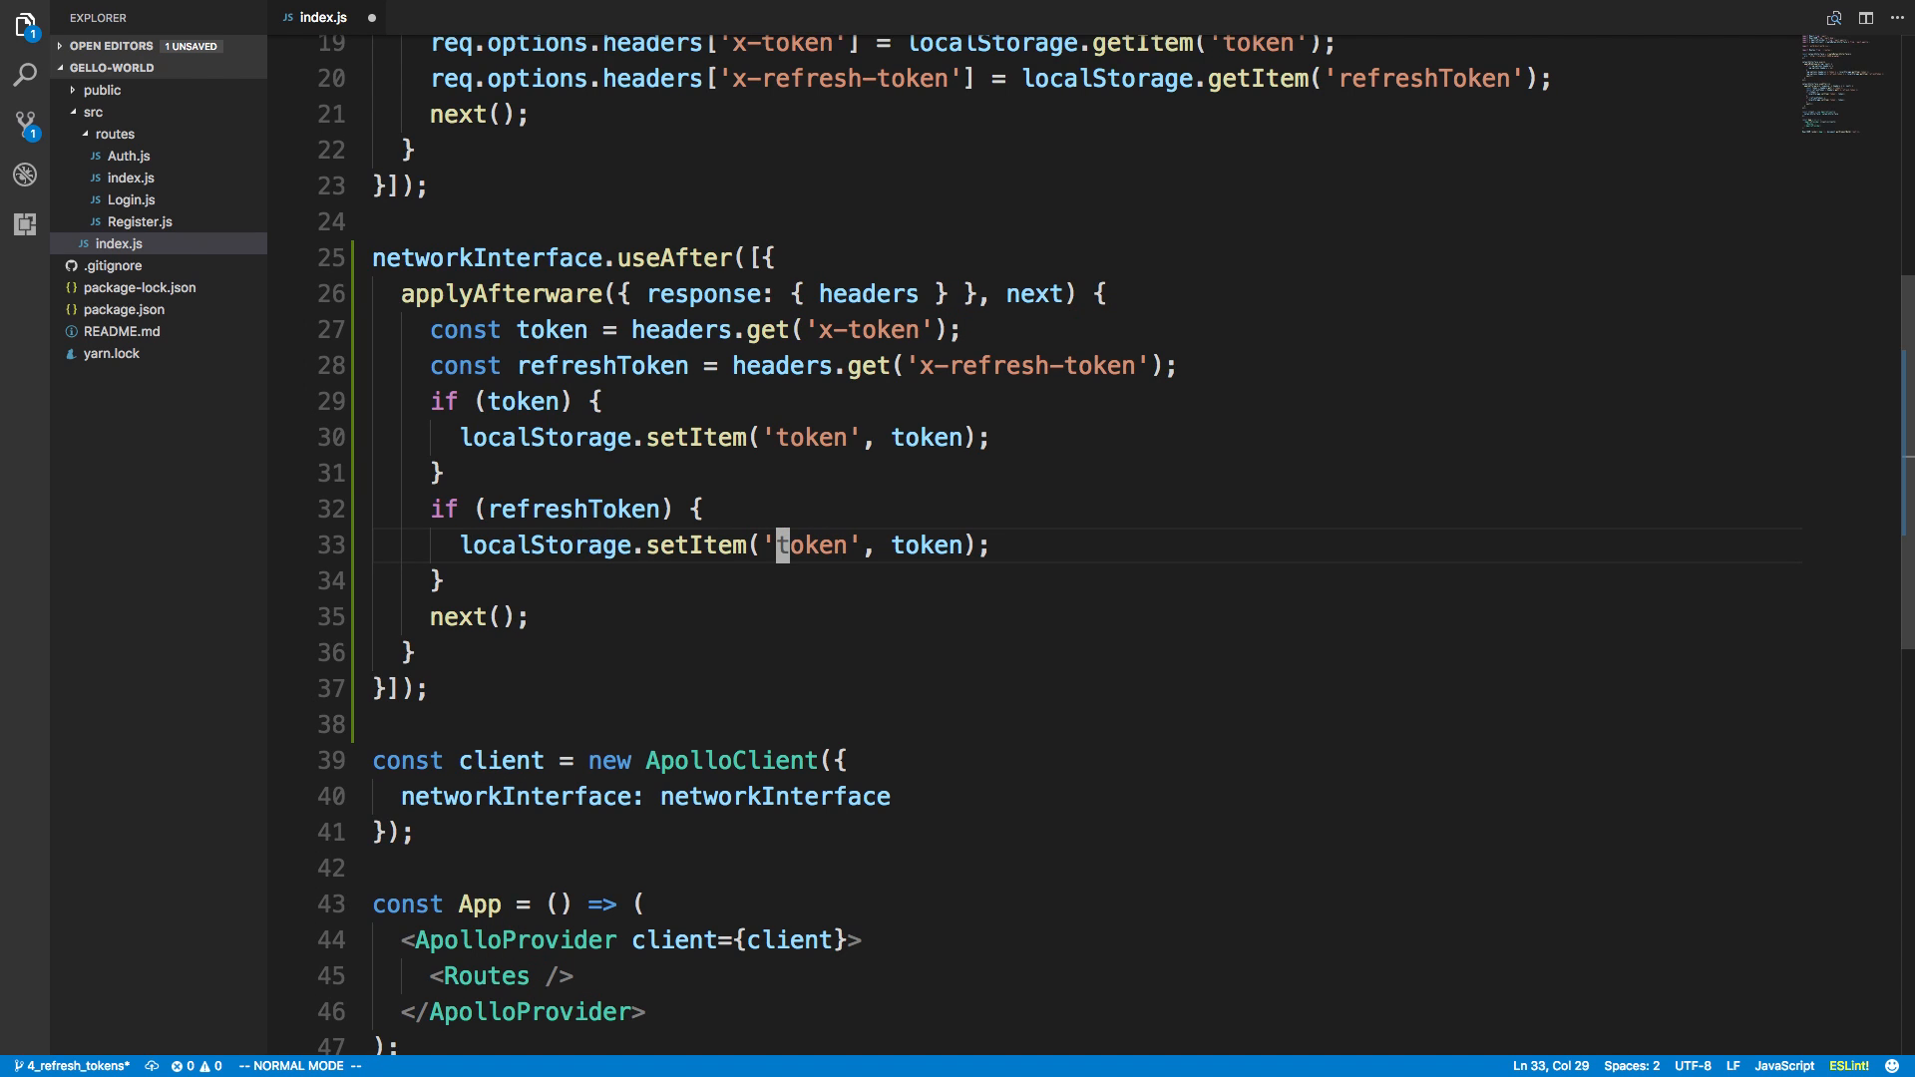
type("refreshToken")
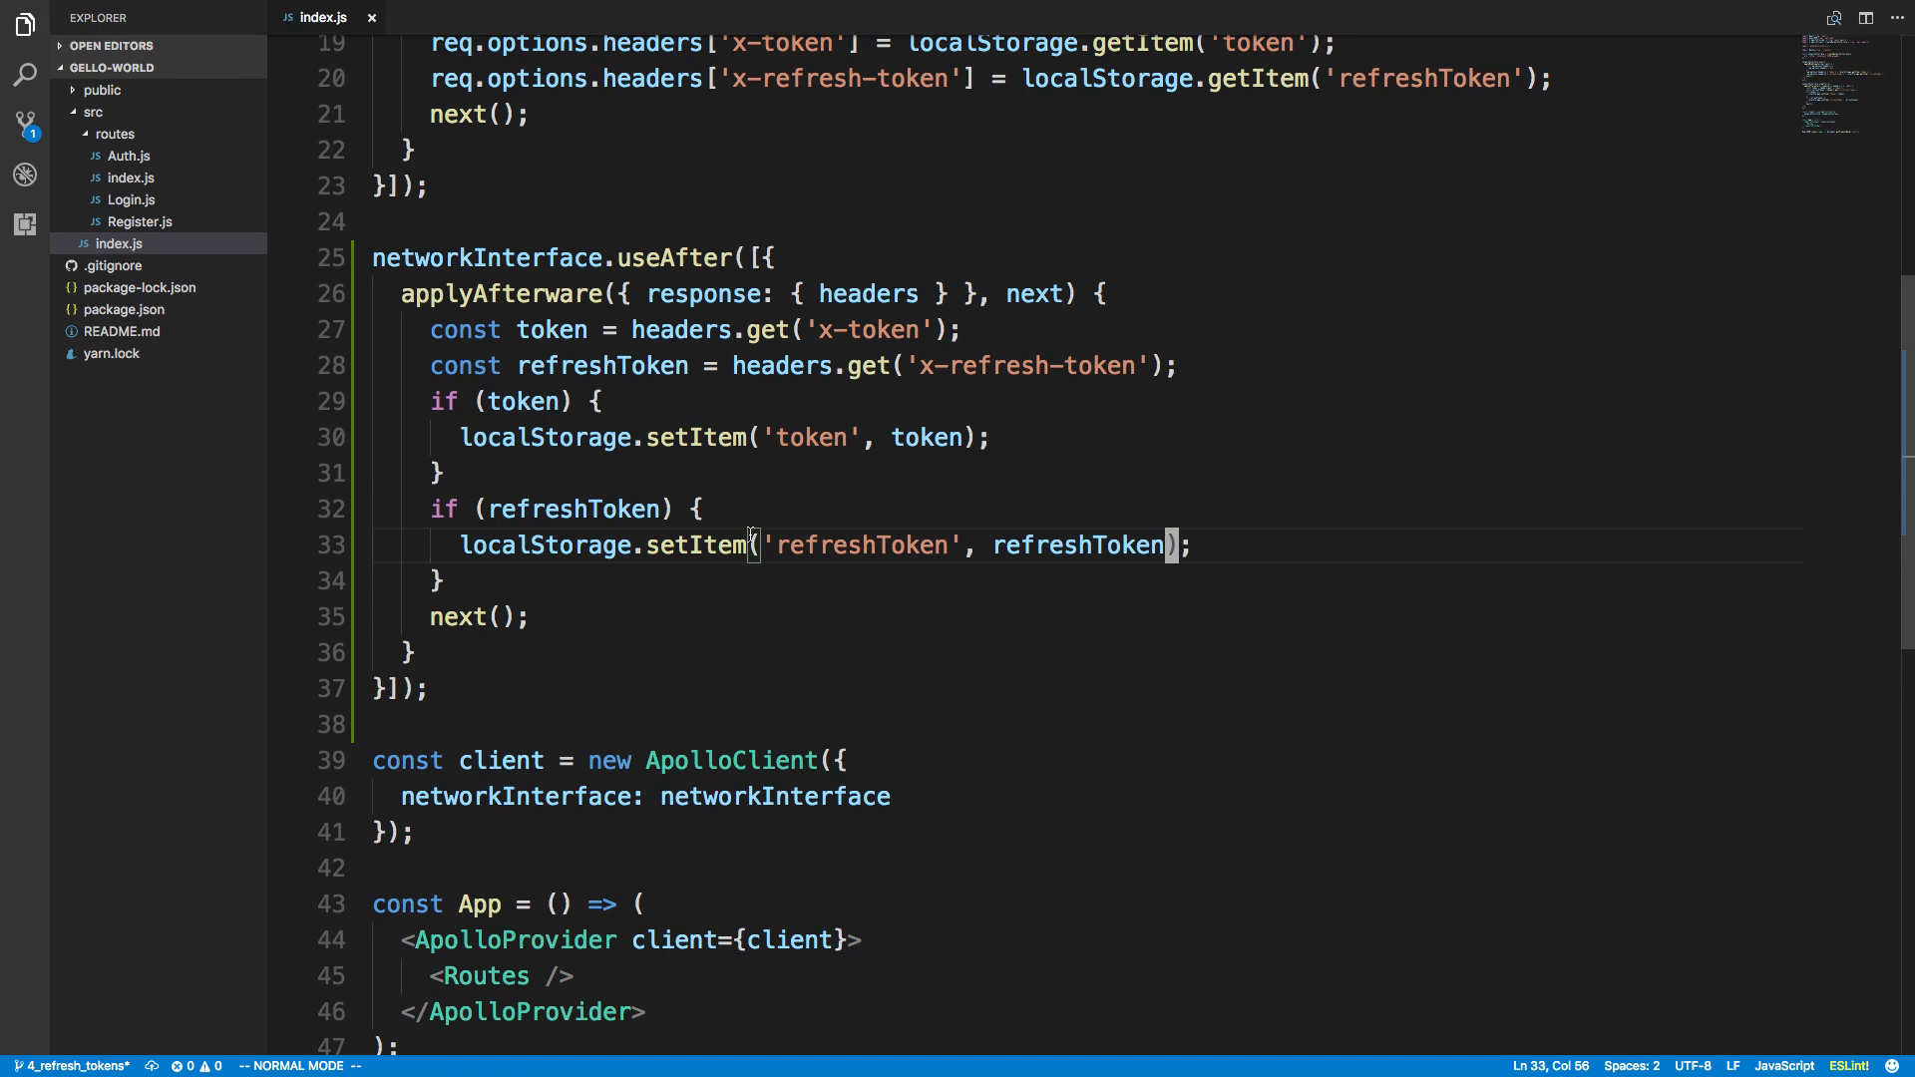
mouse_move(788, 485)
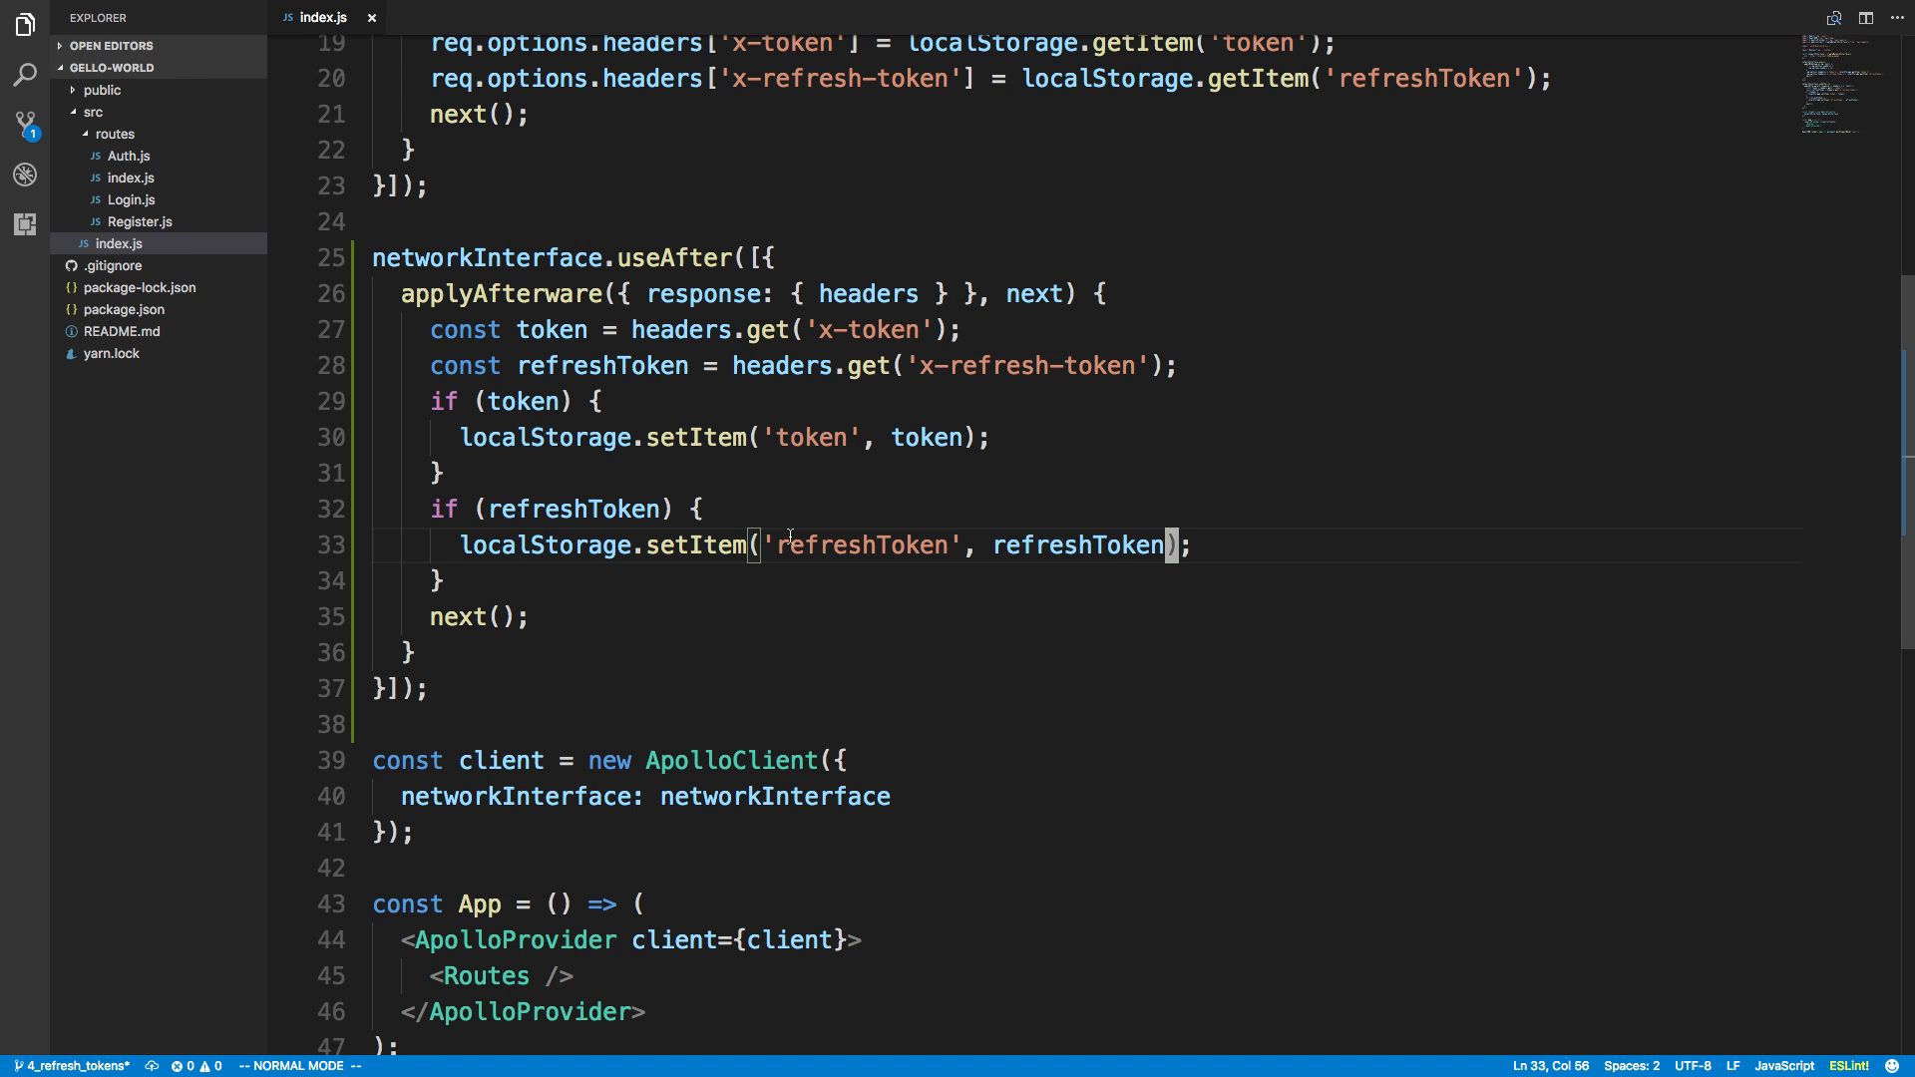
mouse_move(682, 401)
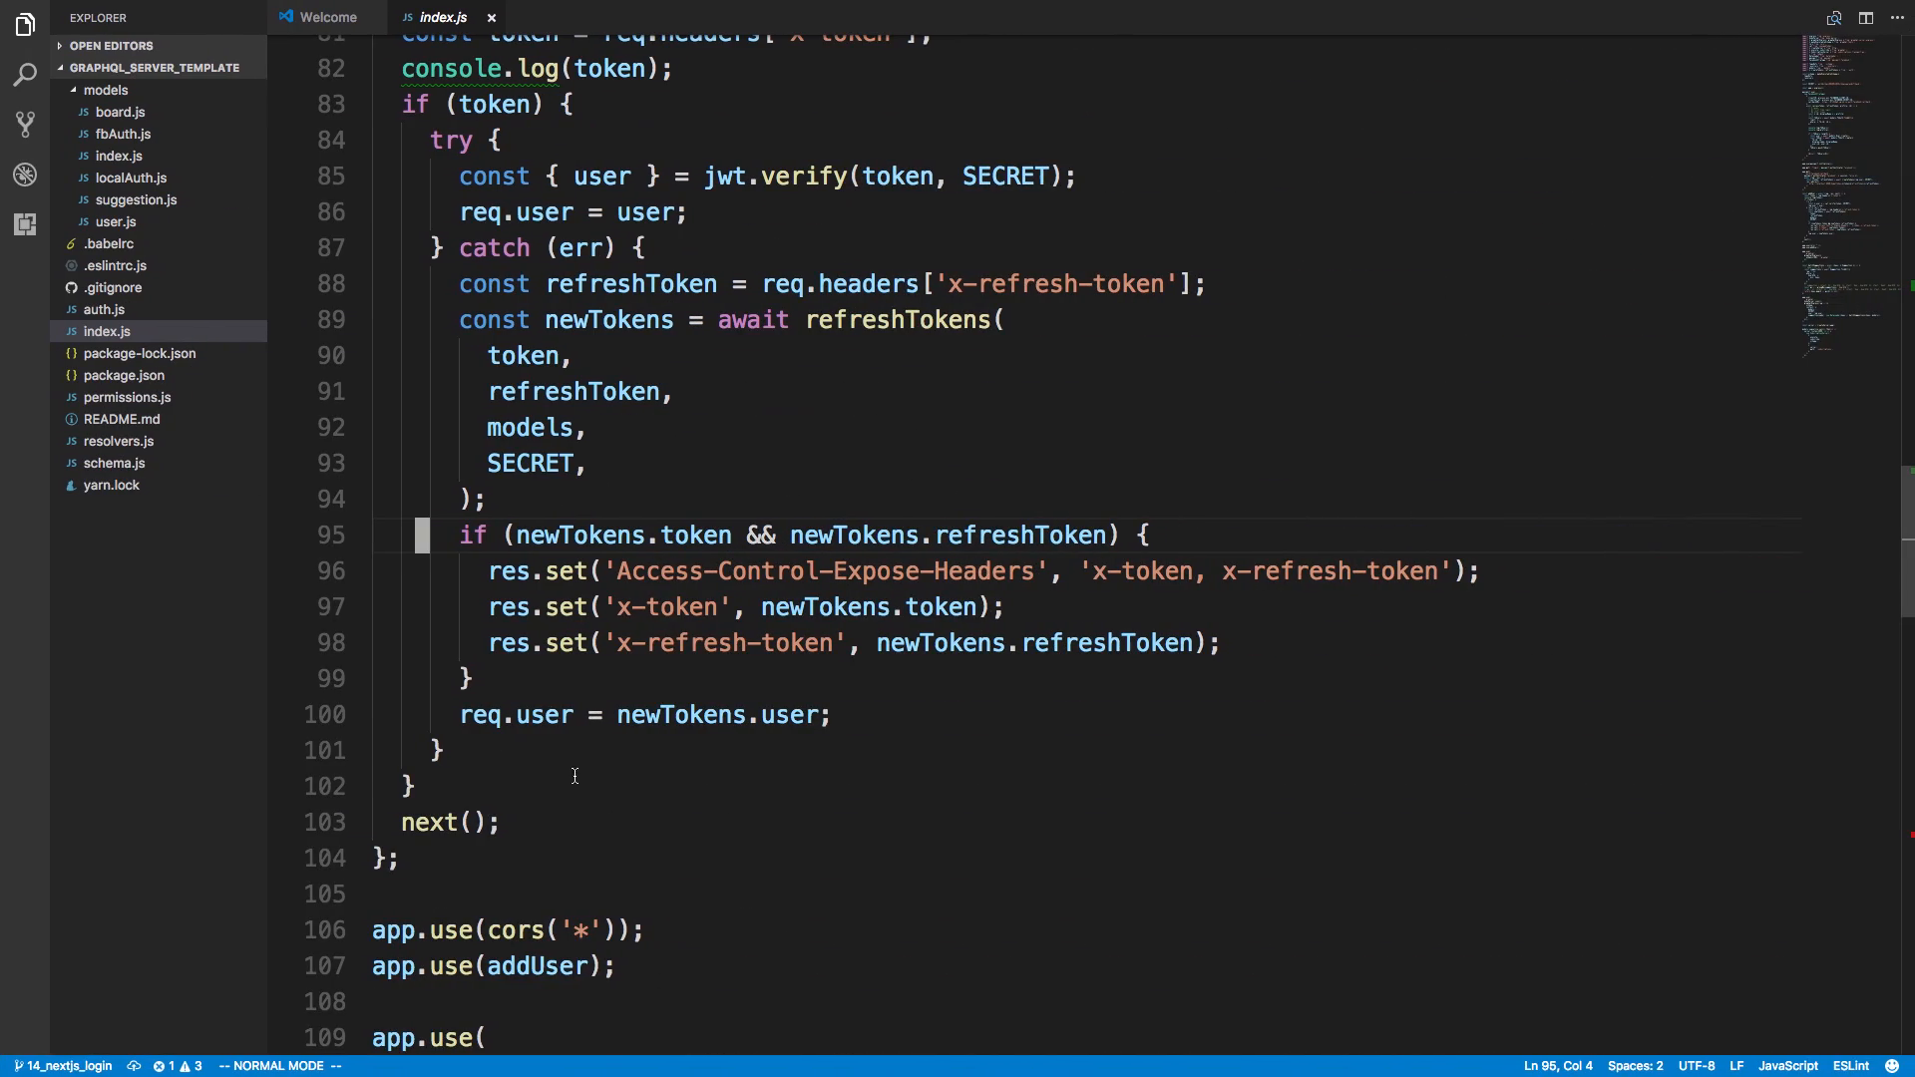
mouse_move(508, 571)
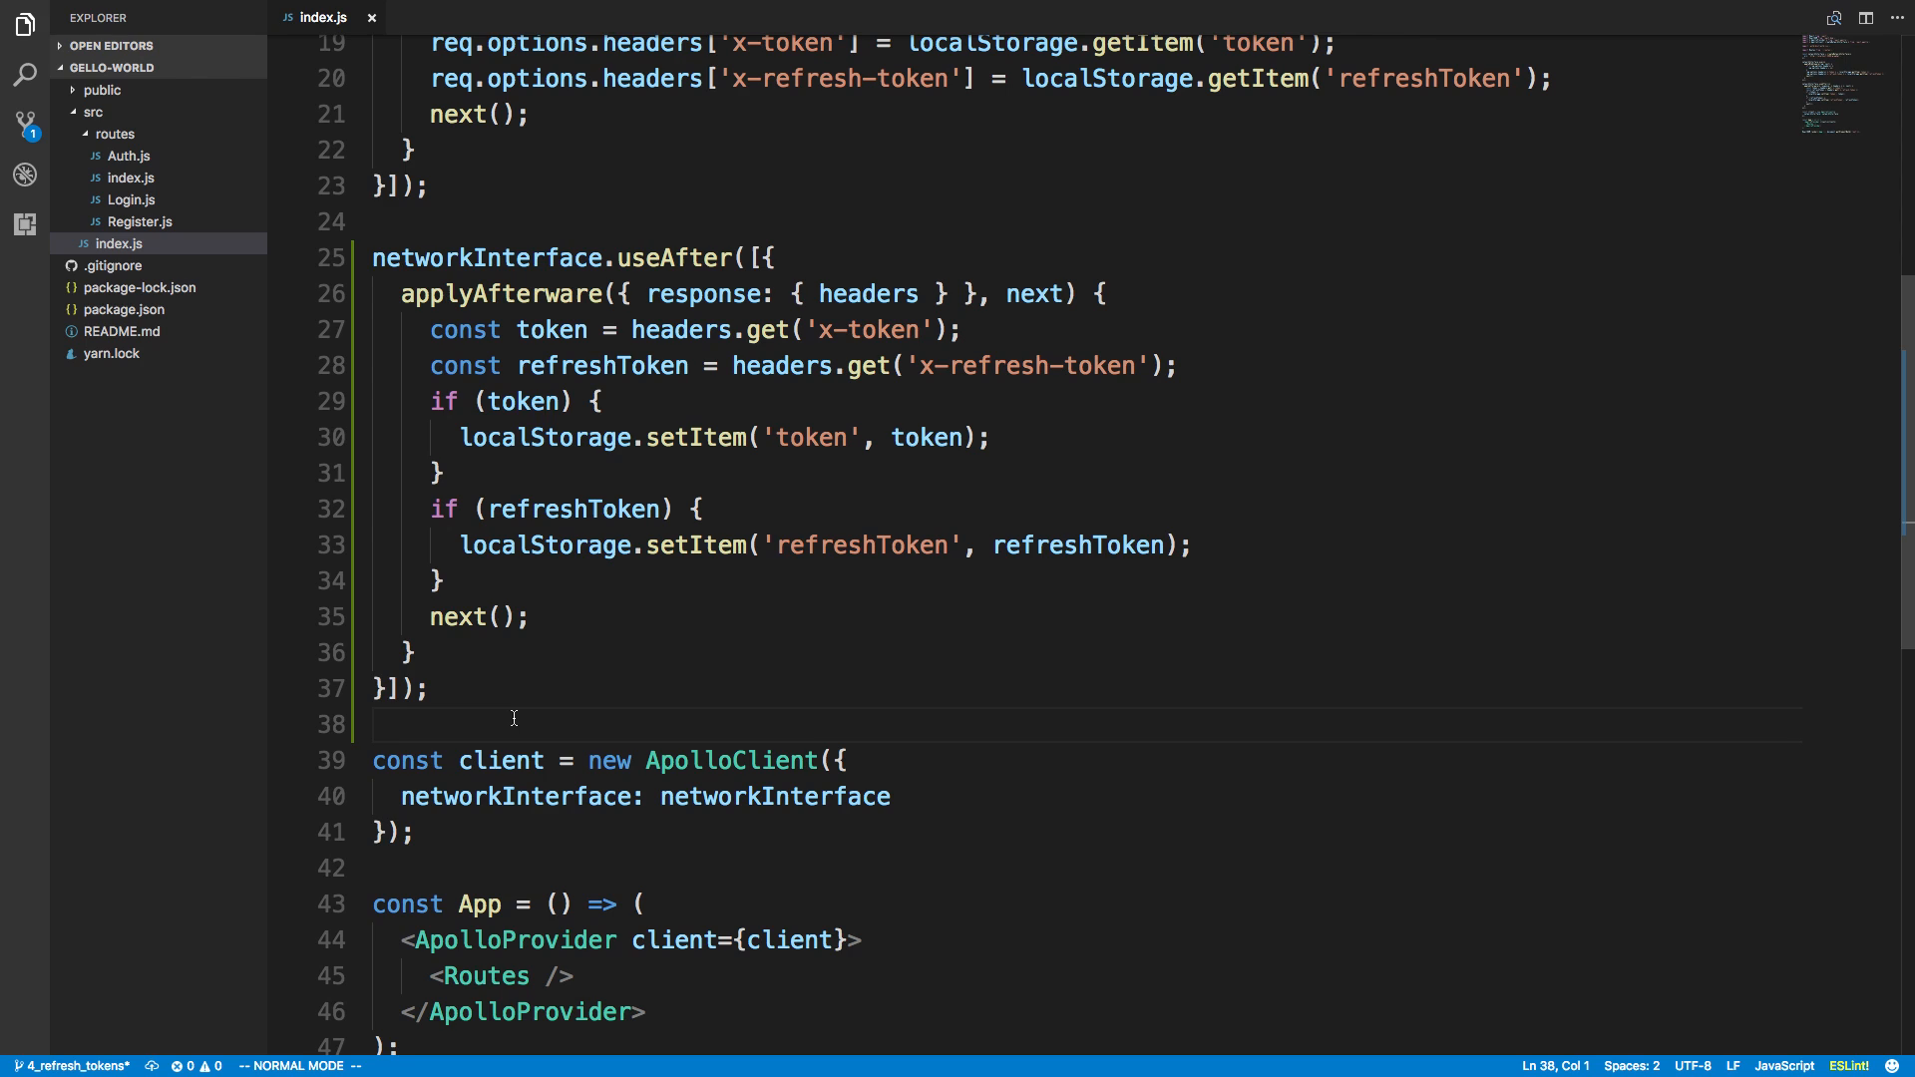
mouse_move(1865, 10)
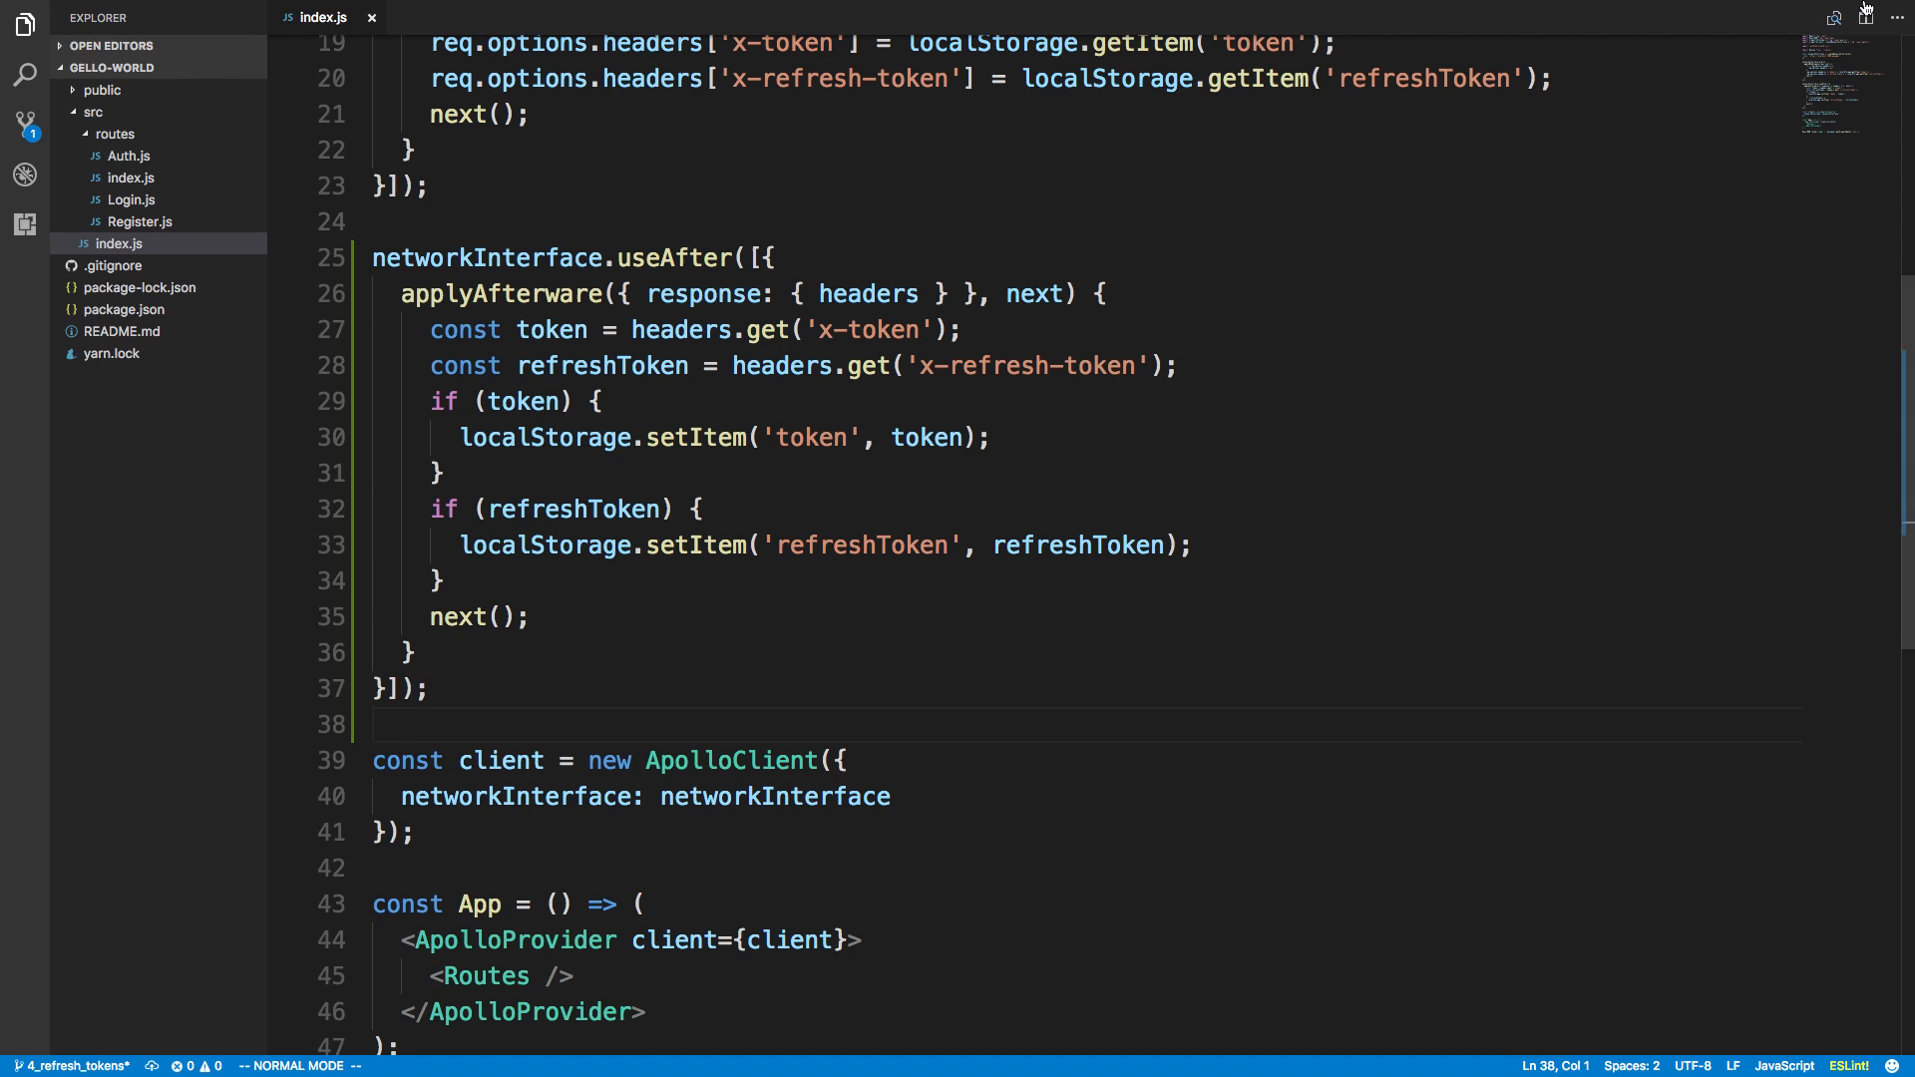